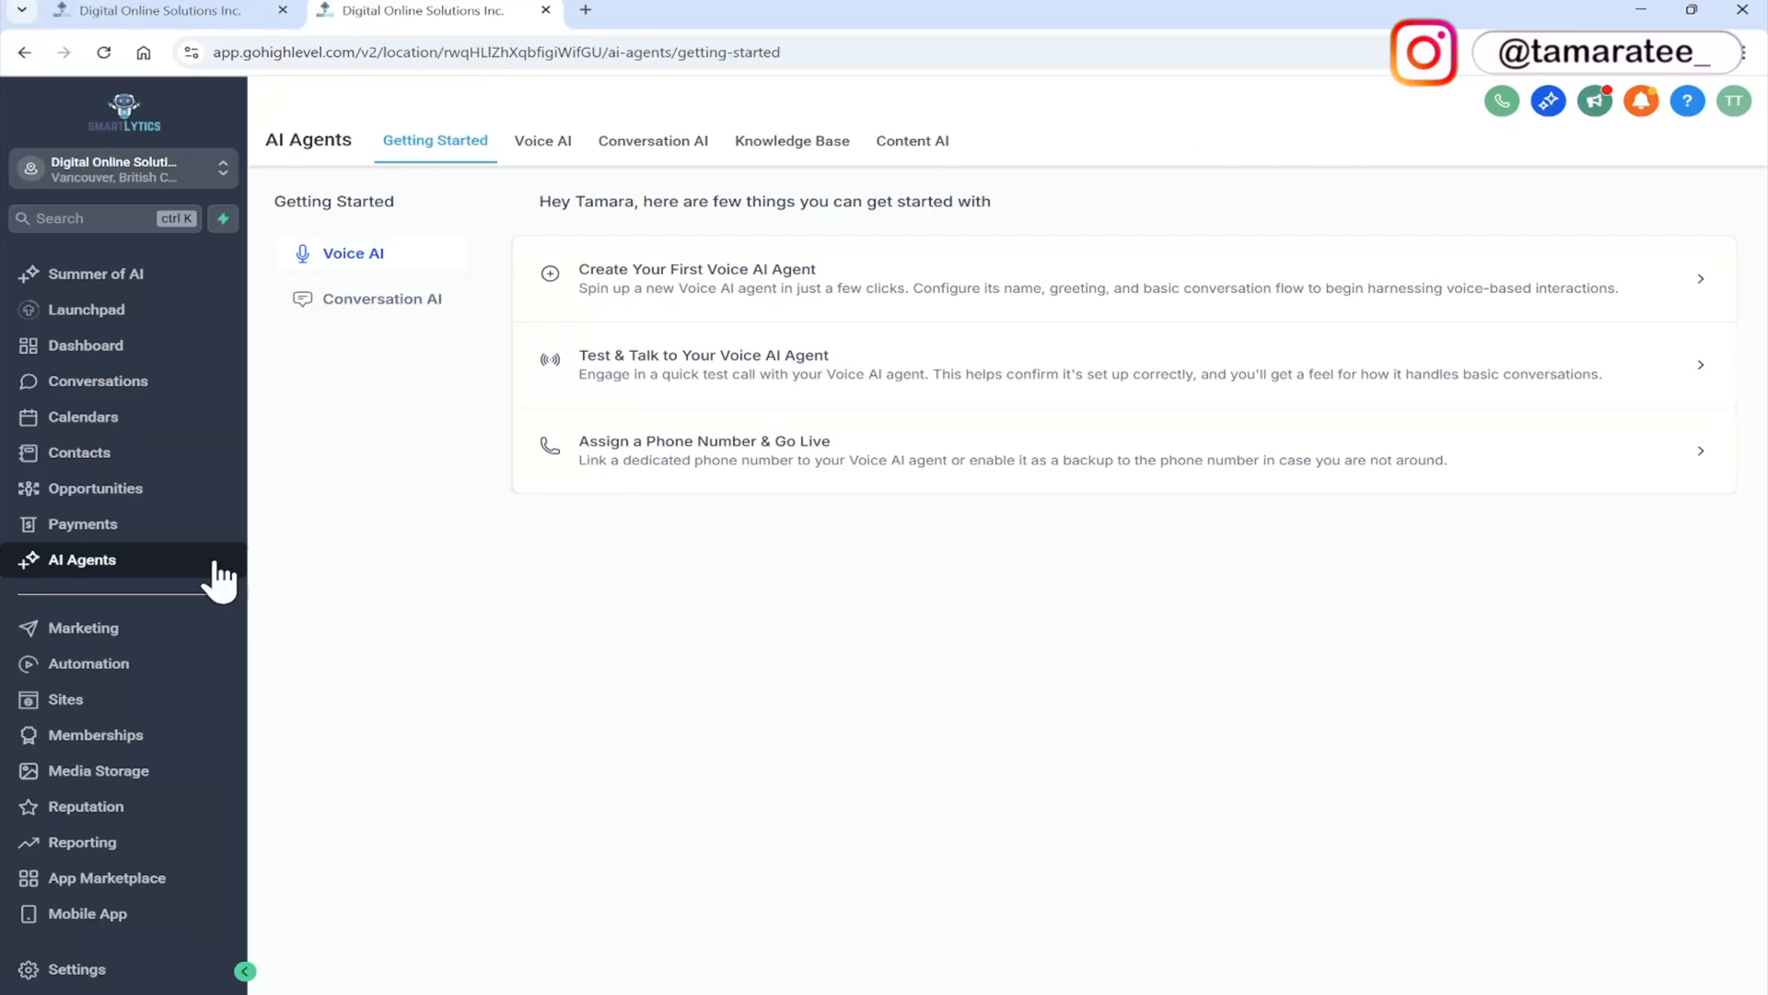
pyautogui.moveTo(467, 502)
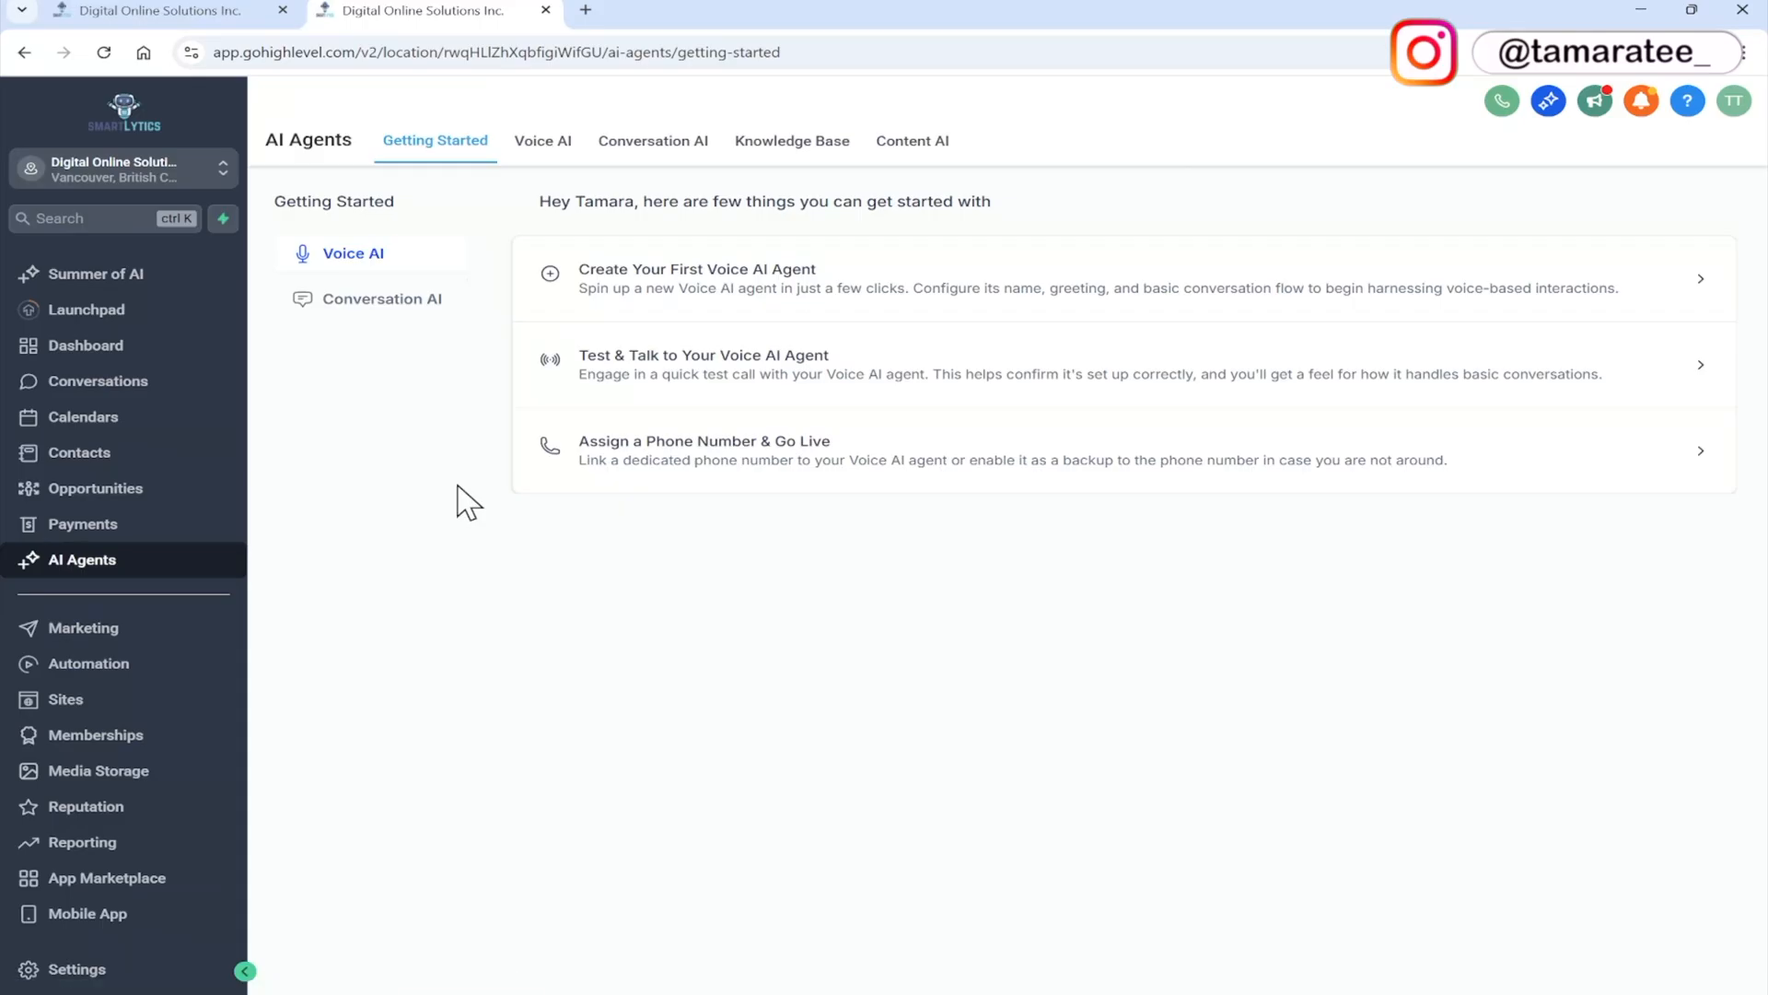
pyautogui.moveTo(496, 222)
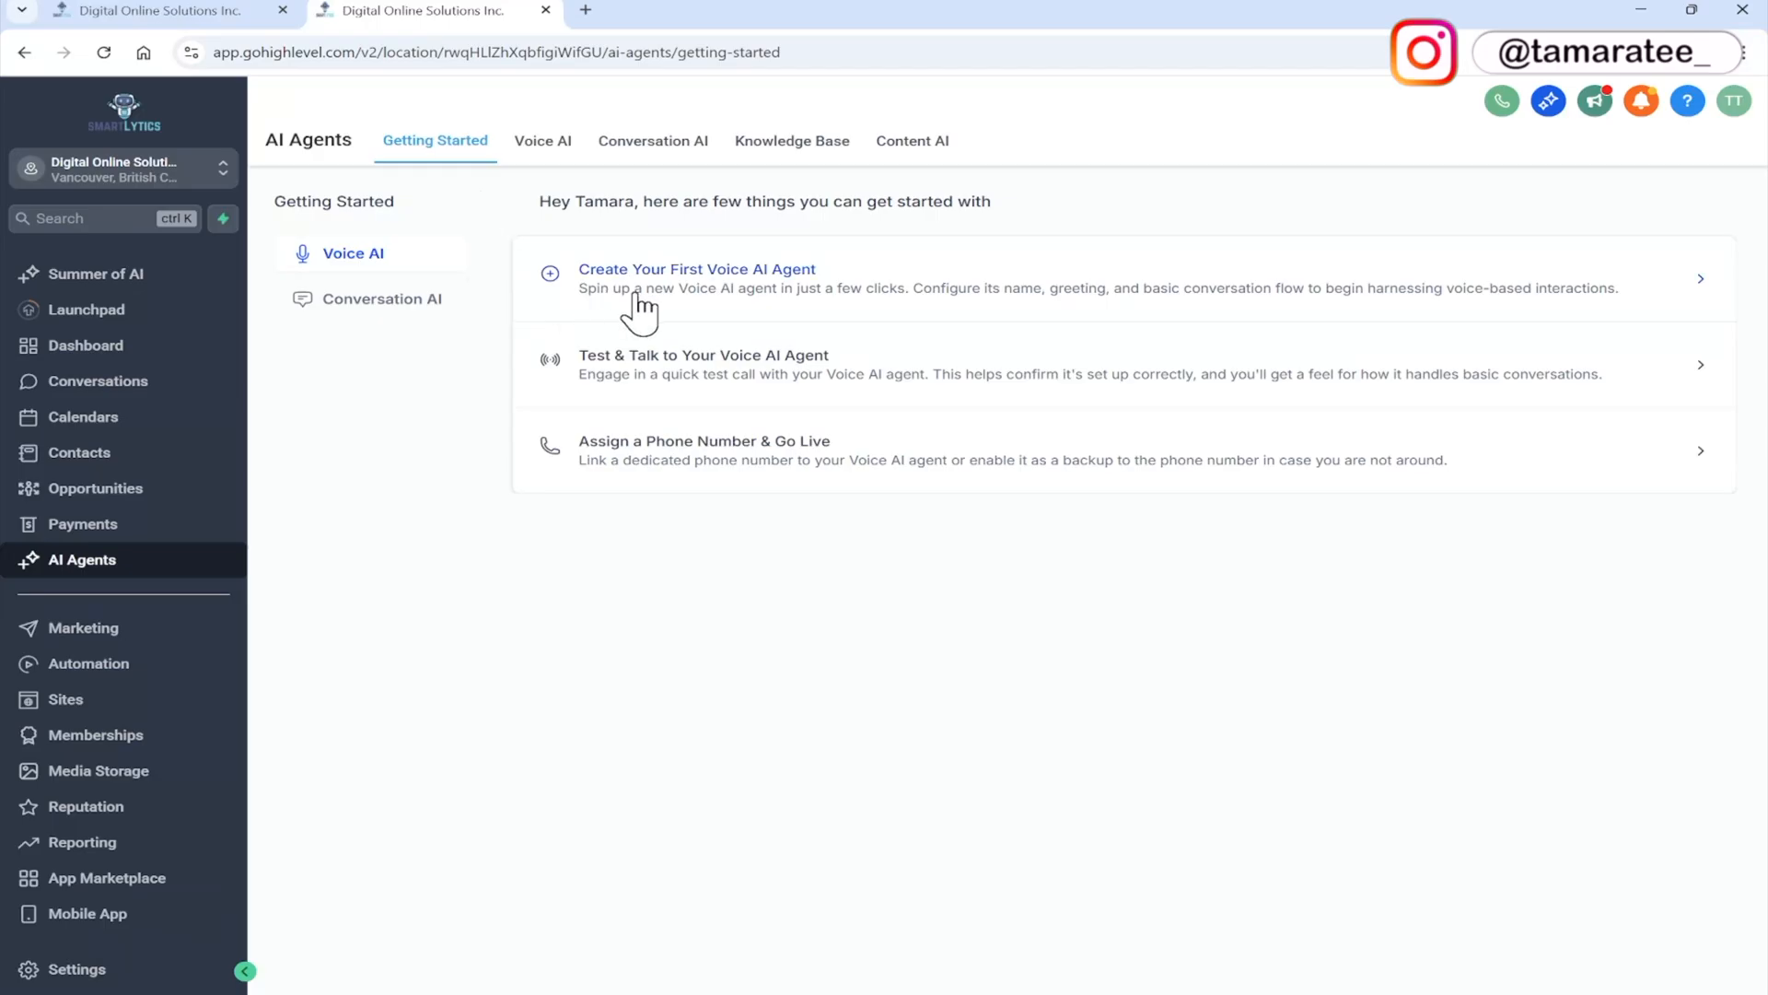
pyautogui.moveTo(563, 366)
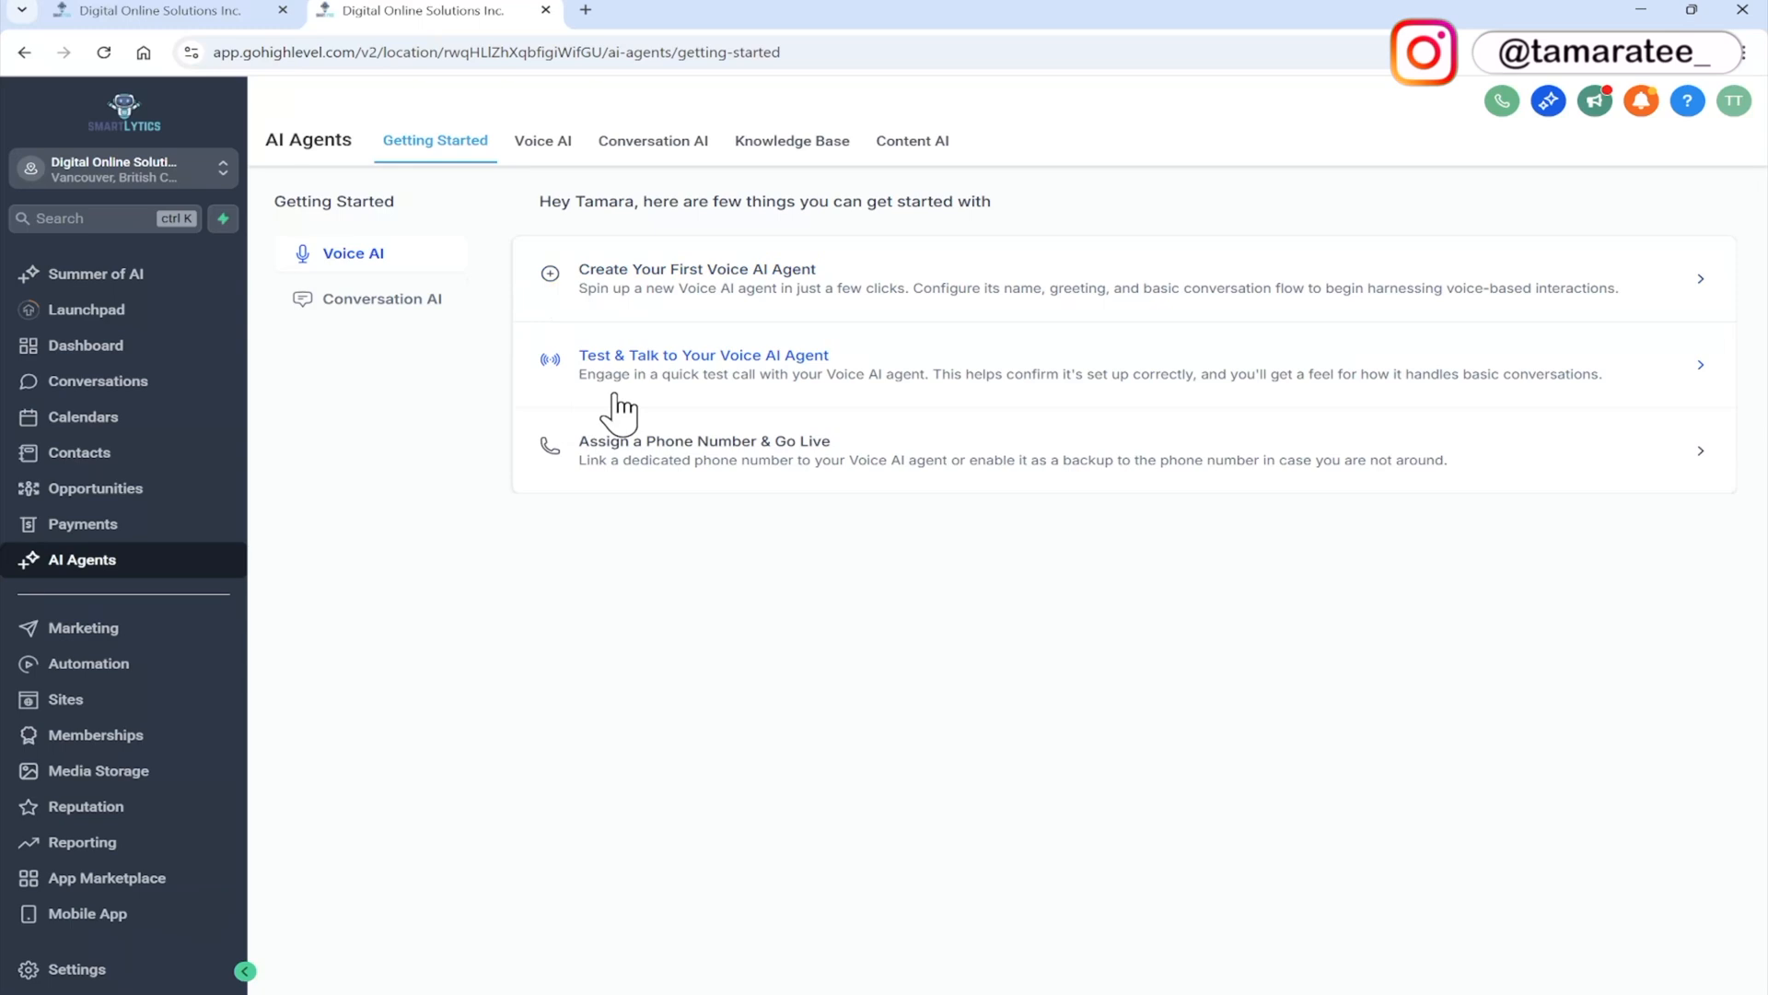
pyautogui.moveTo(637, 479)
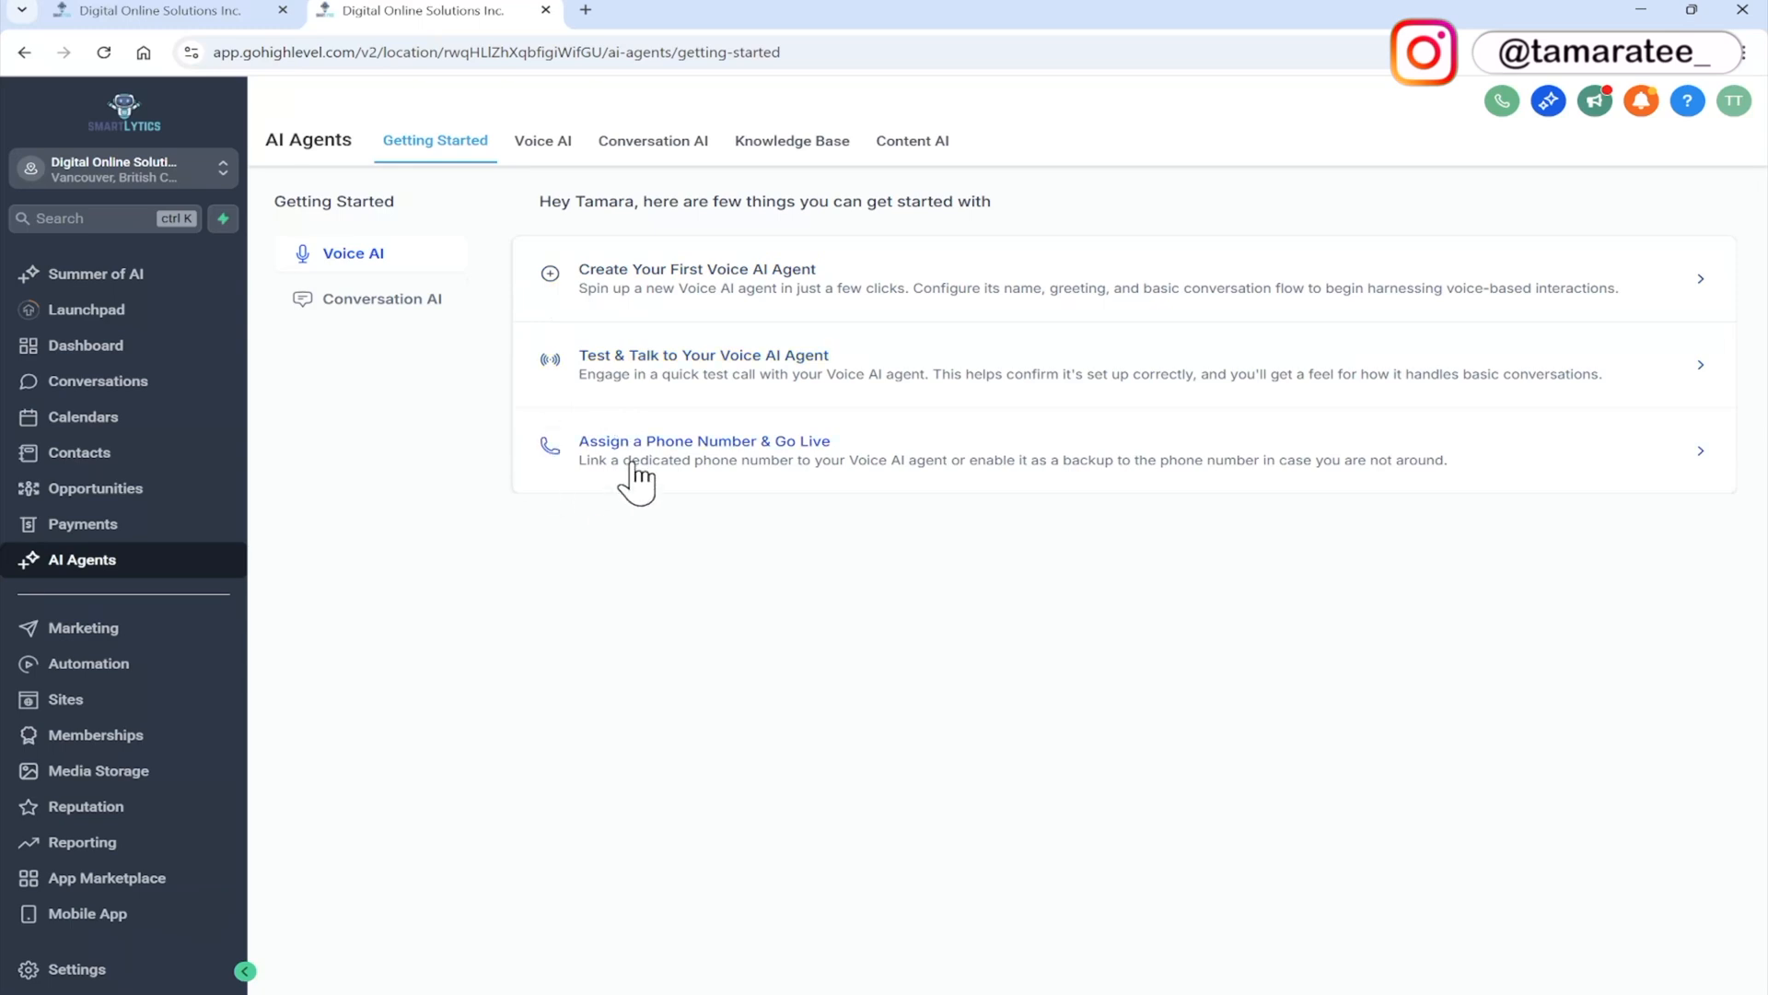
# Start a custom Voice AI agent from scratch and continue to Agent Details
pyautogui.click(696, 277)
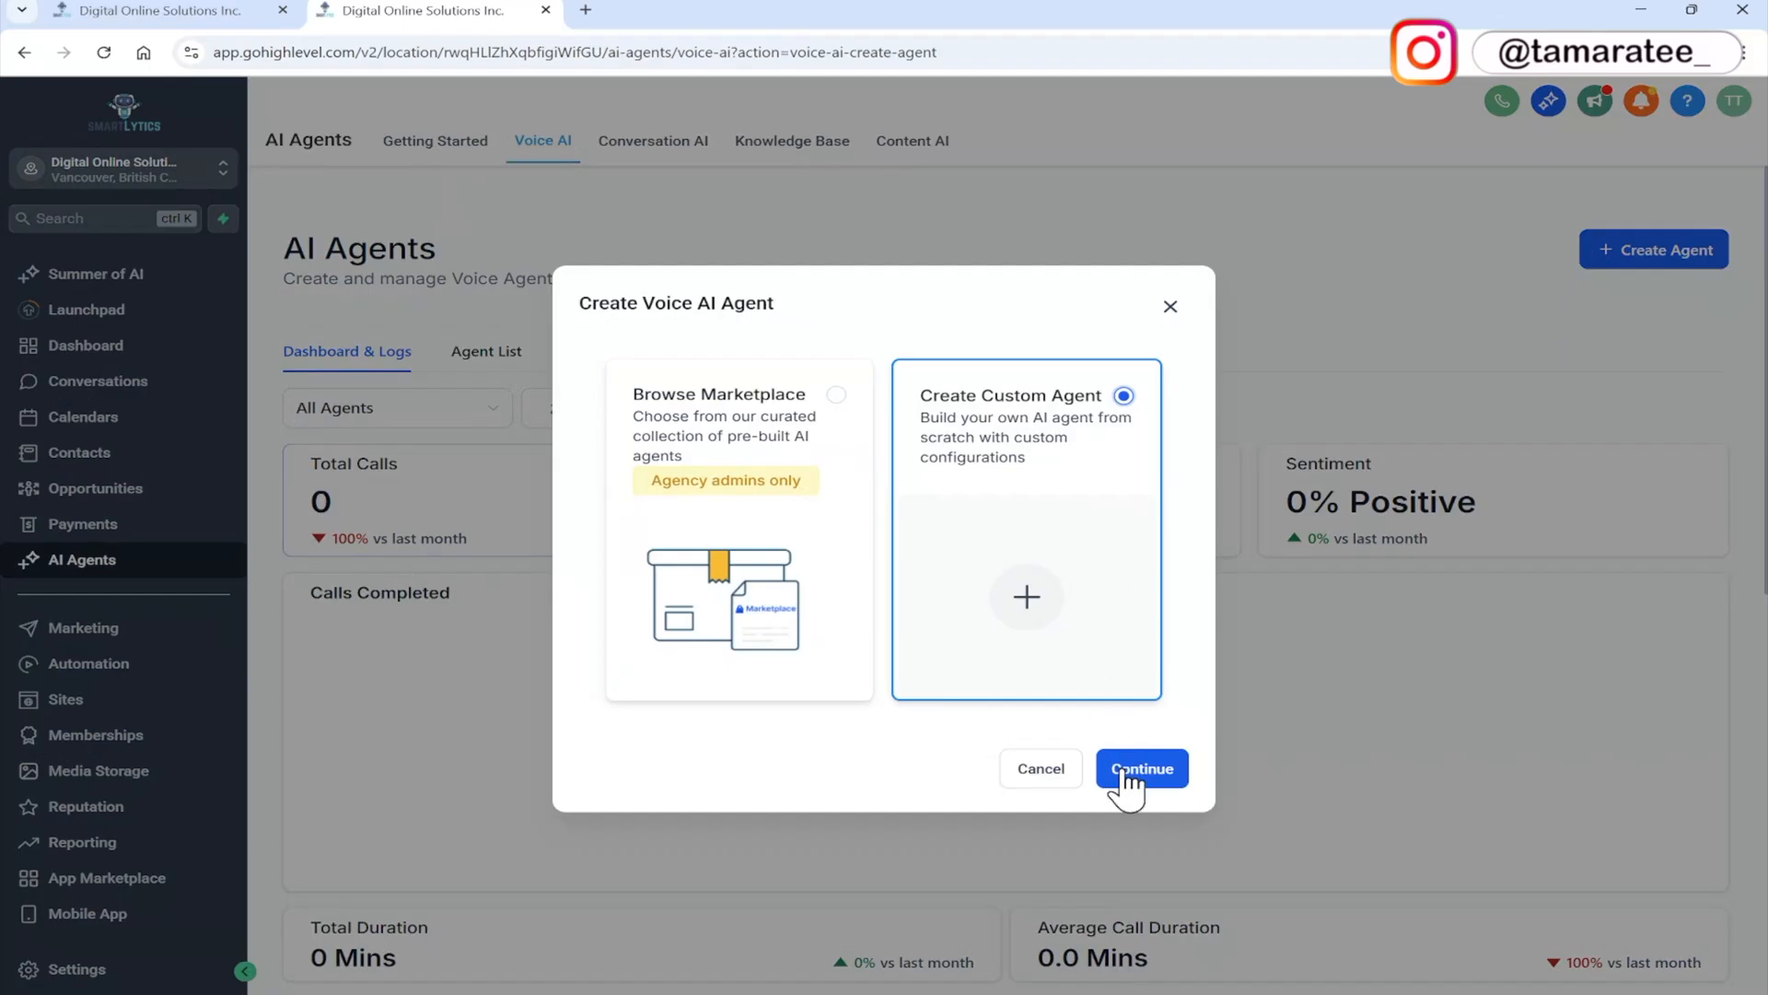
pyautogui.click(1140, 768)
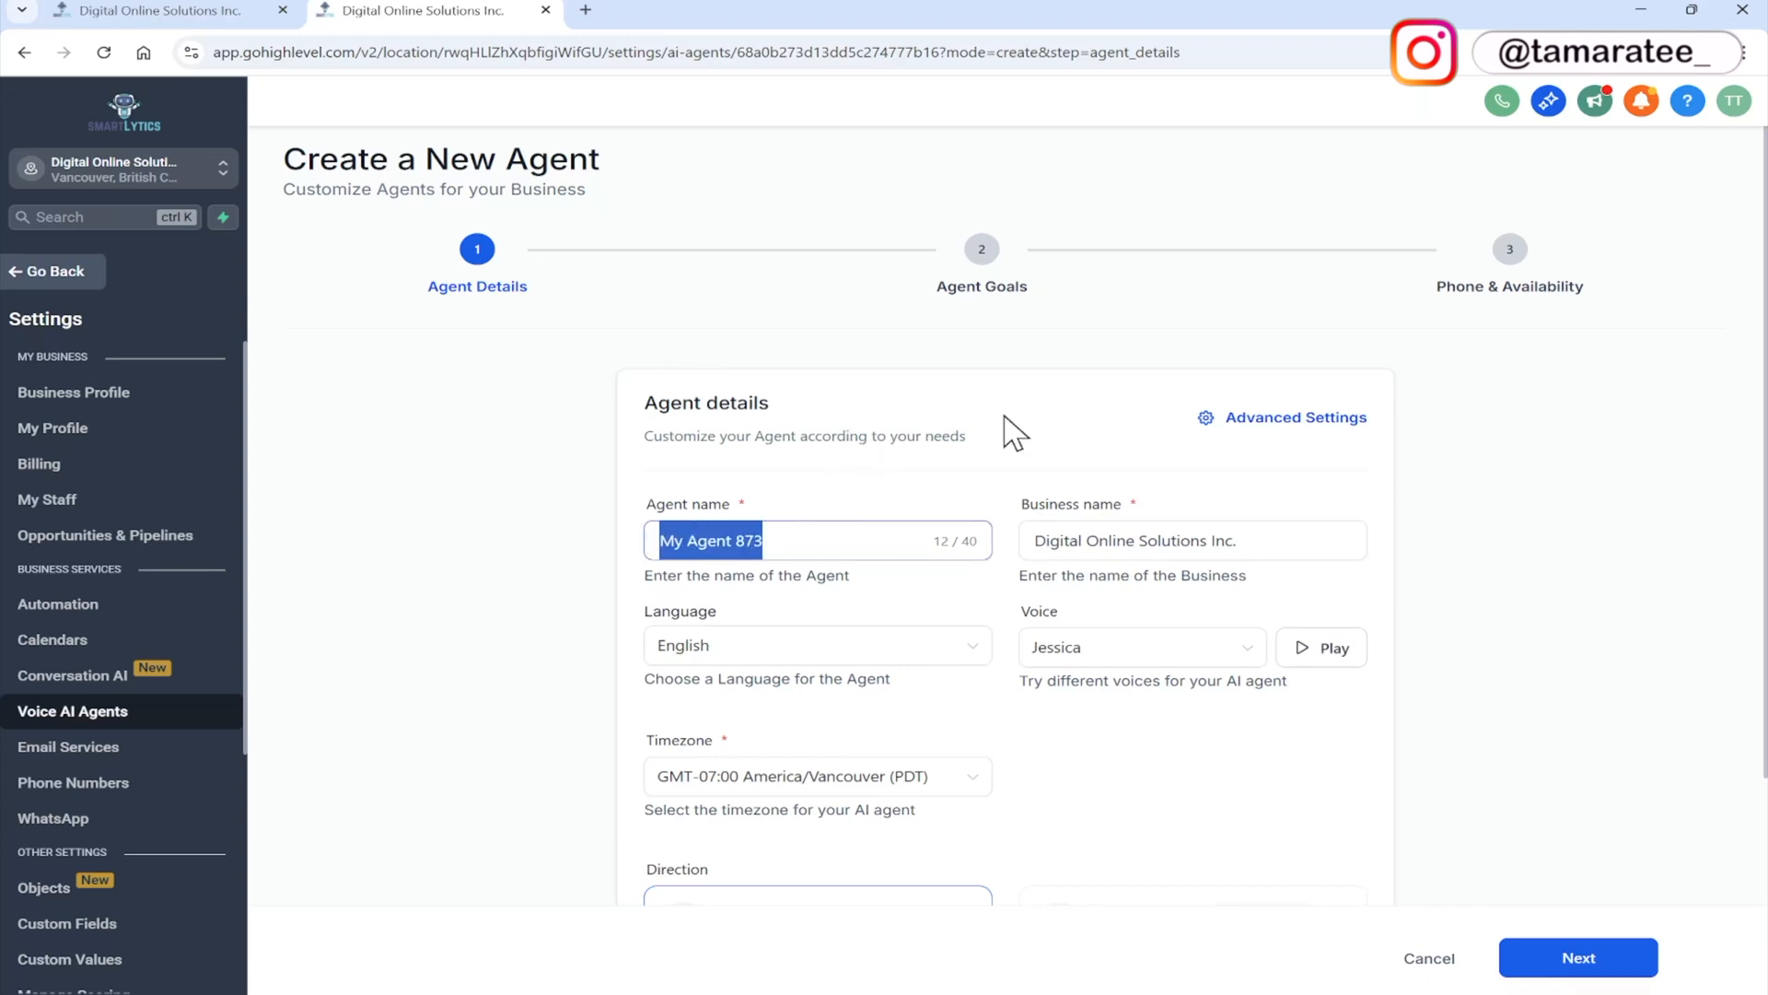
# Name the agent 'Tamara' and keep Jessica as its voice
pyautogui.write('Tamara')
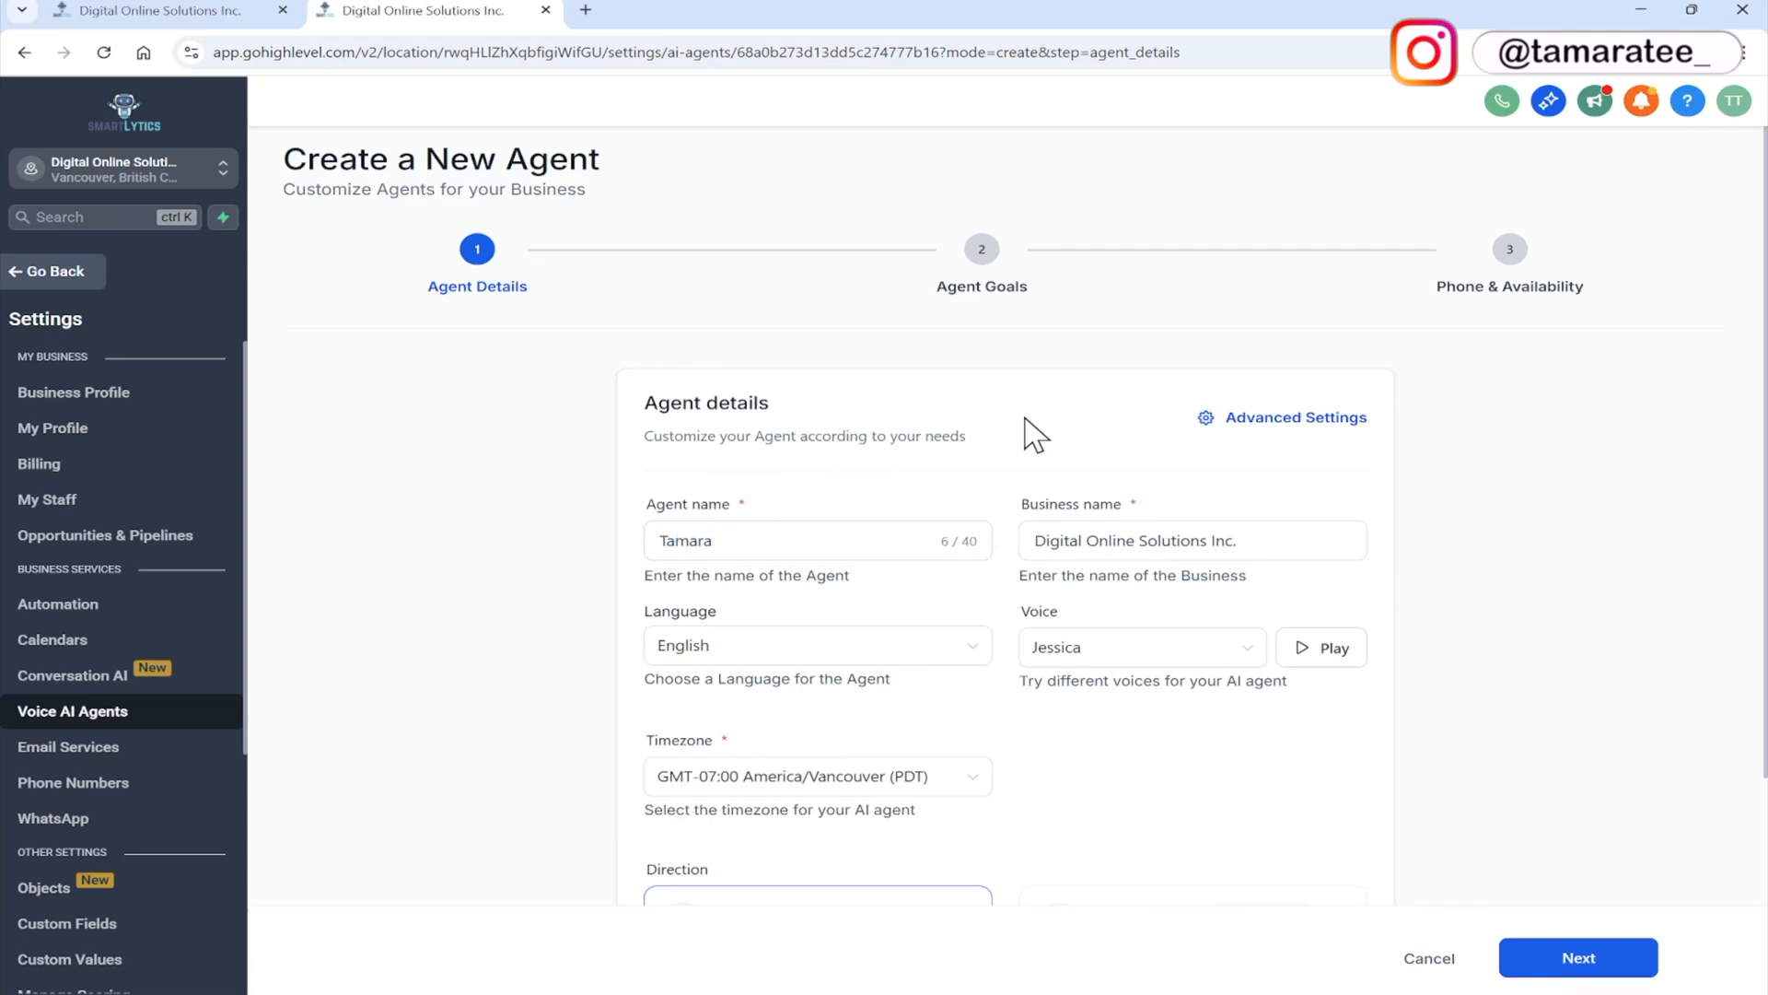
pyautogui.moveTo(1398, 552)
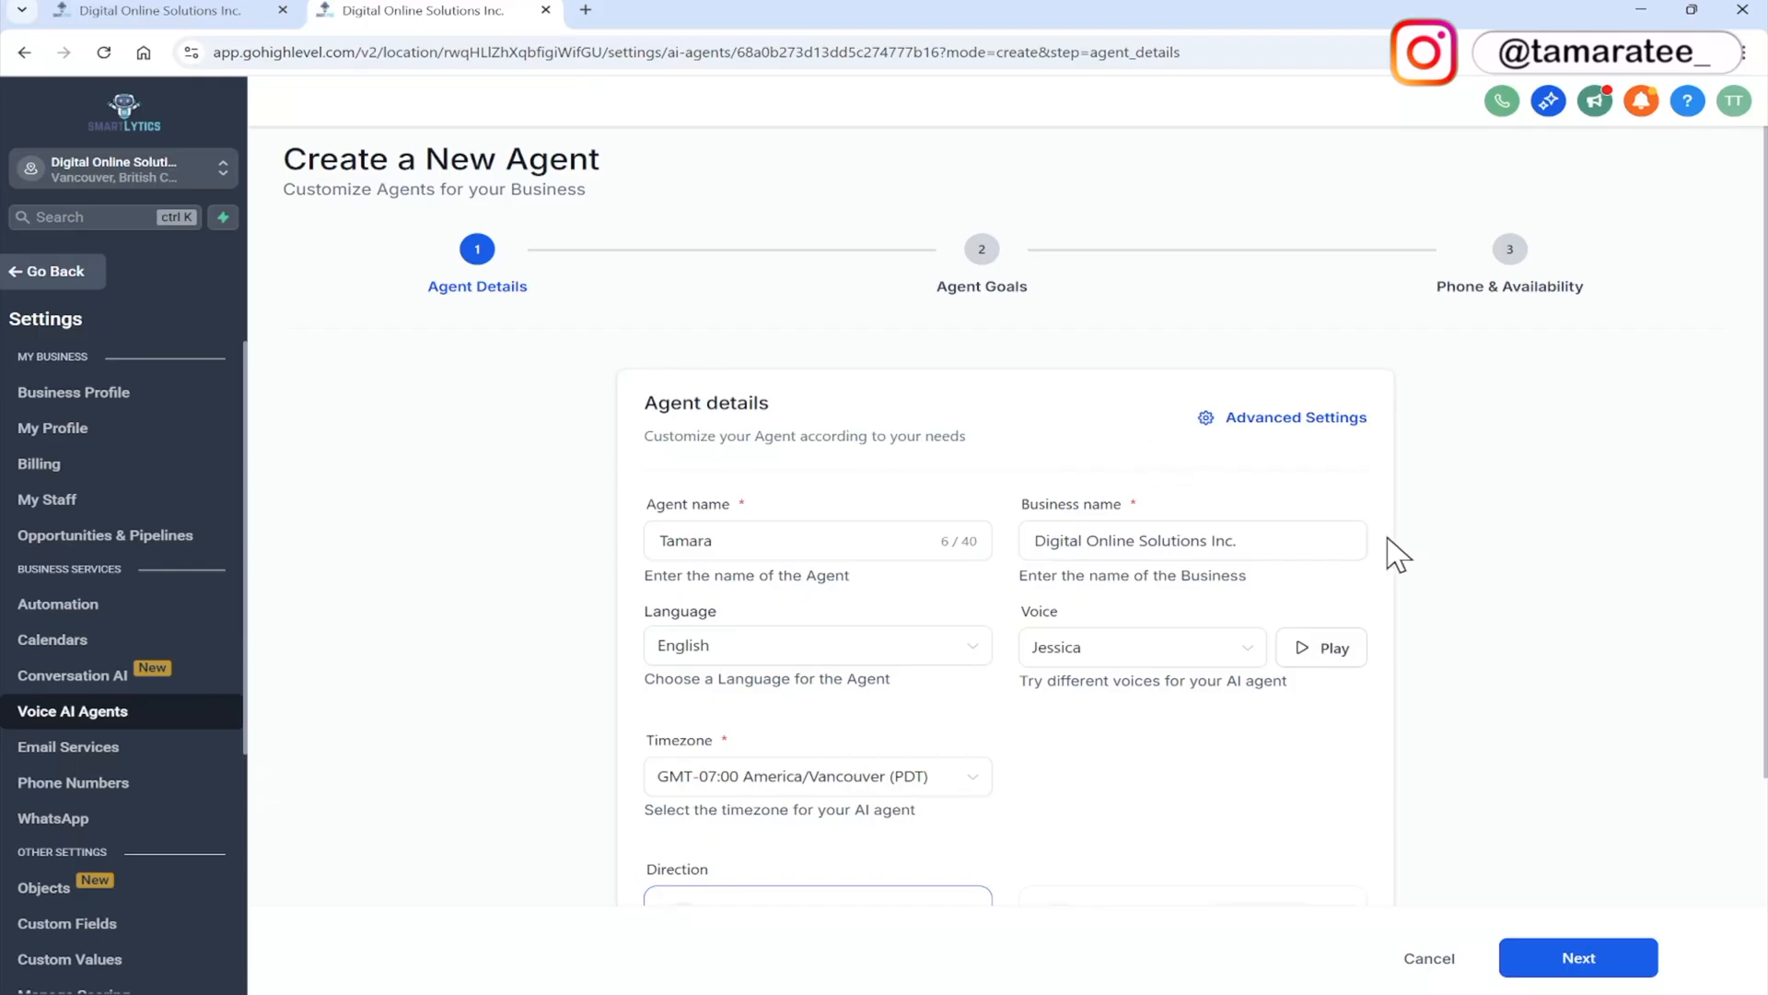
pyautogui.moveTo(921, 684)
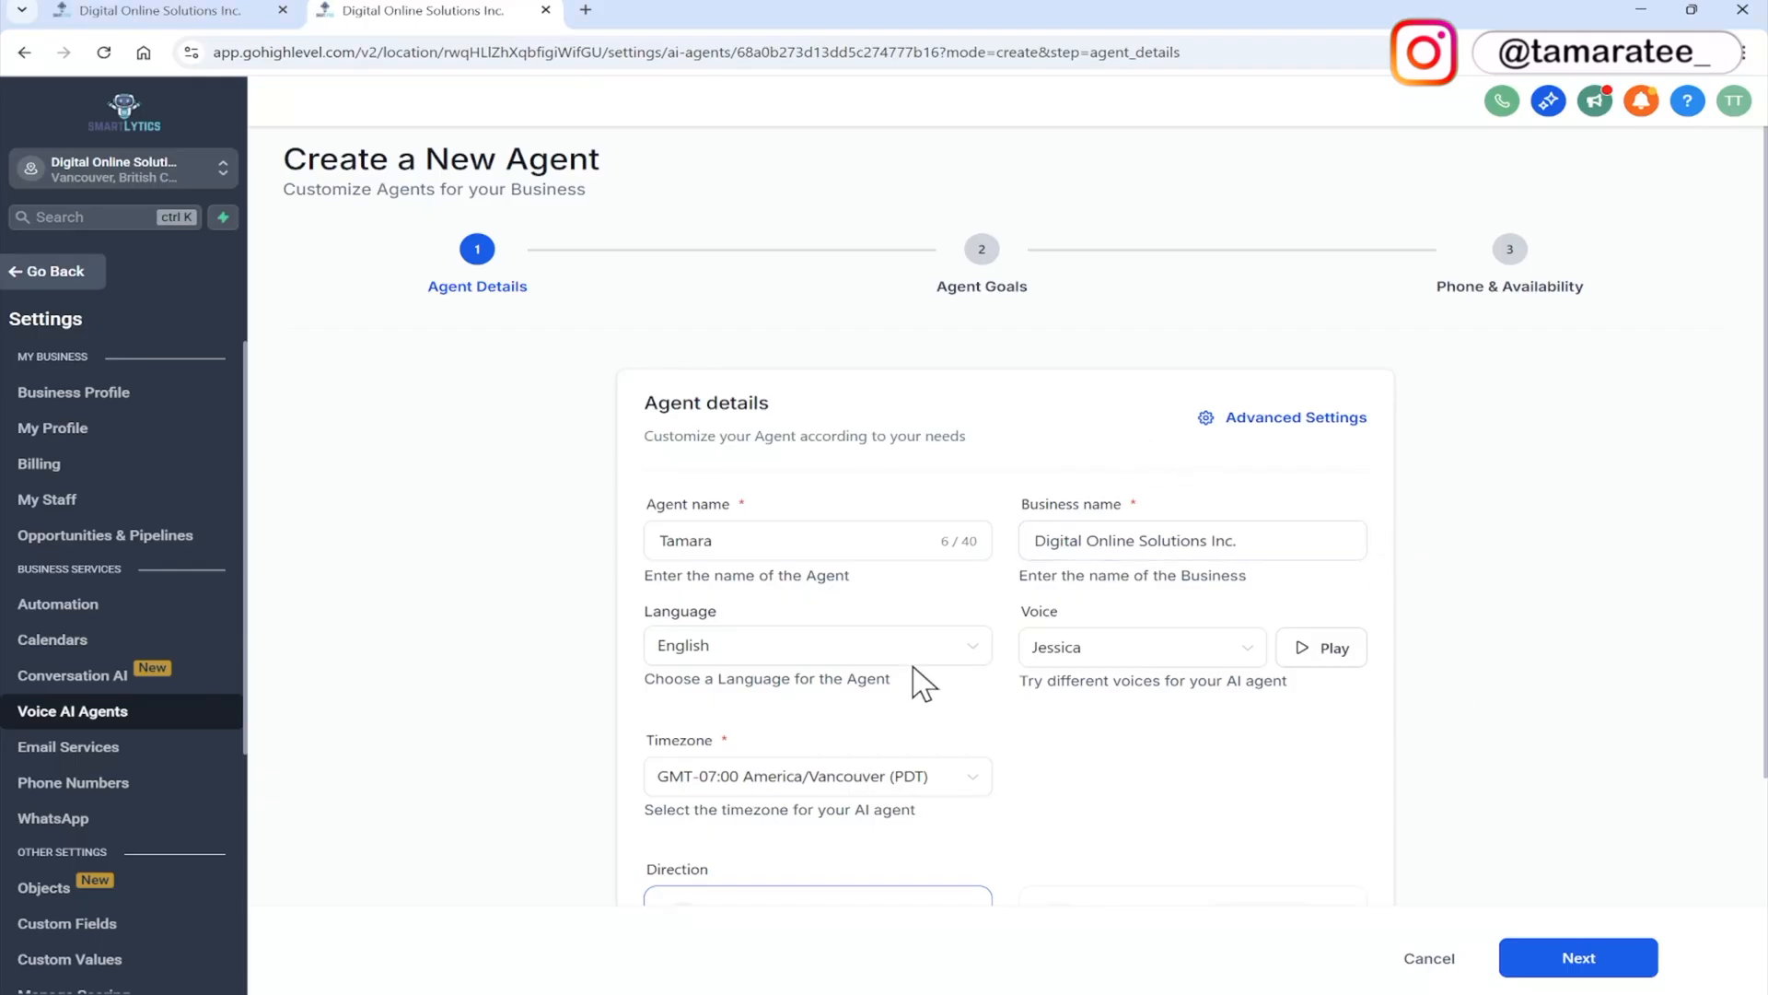
pyautogui.moveTo(1250, 720)
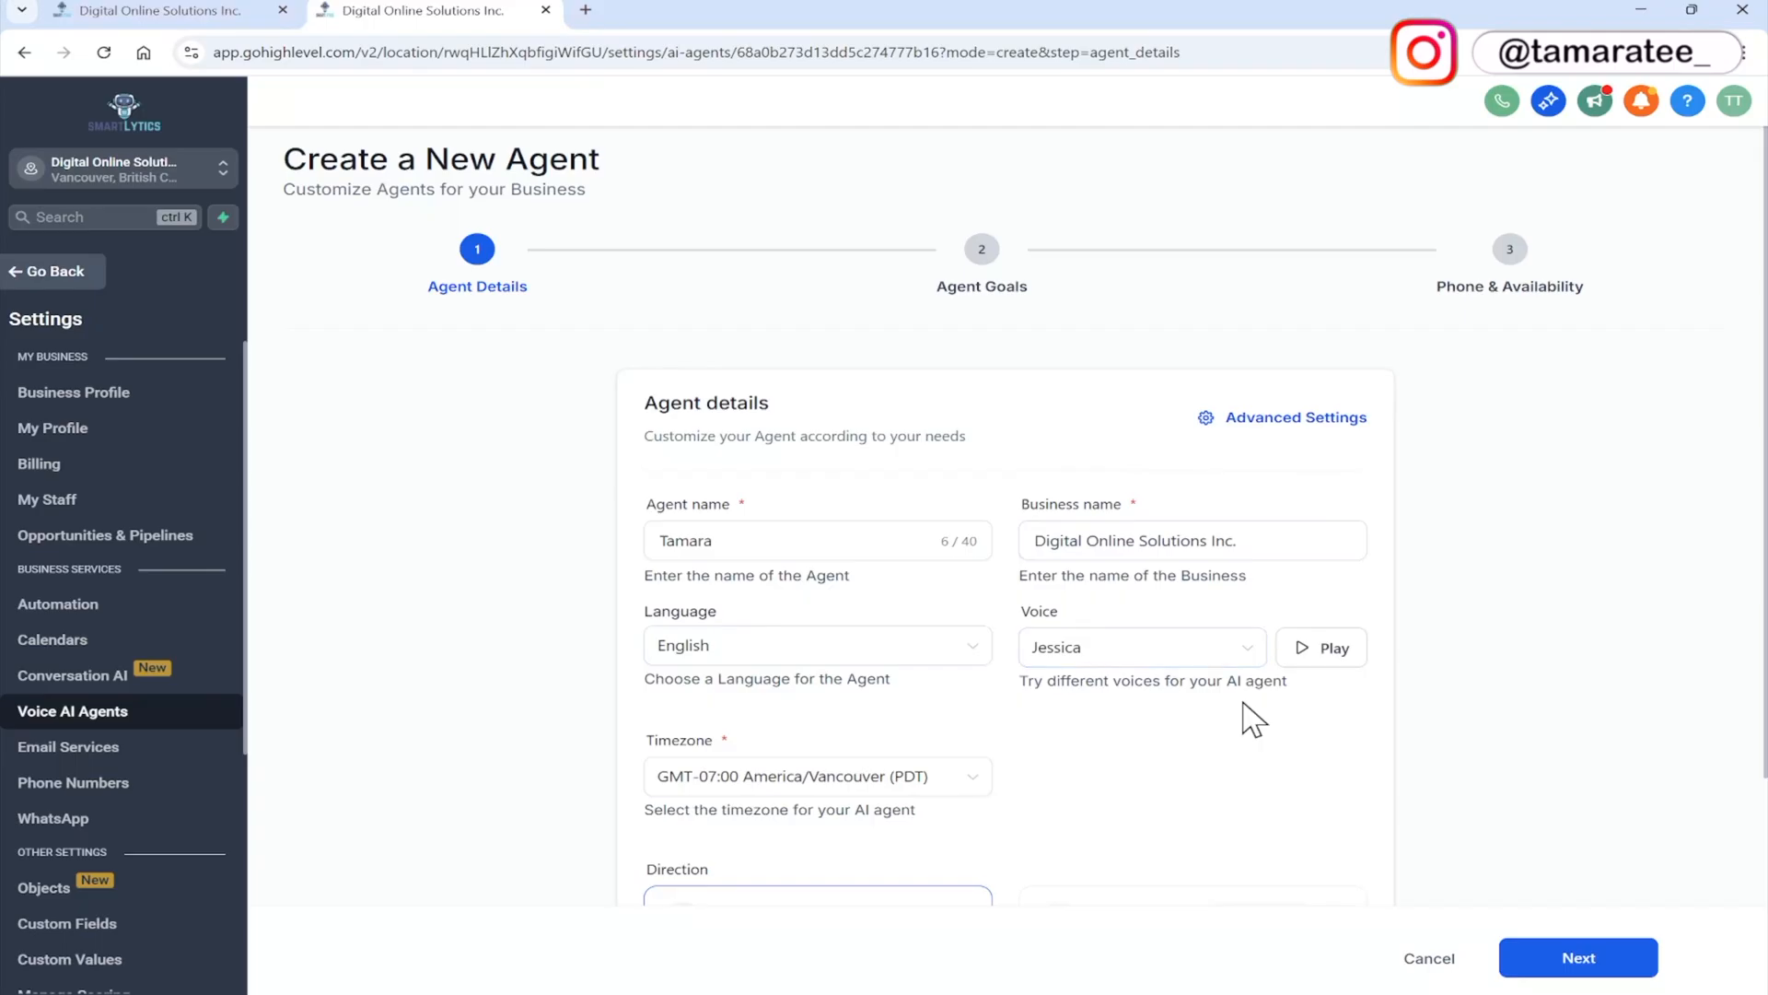
pyautogui.click(1140, 647)
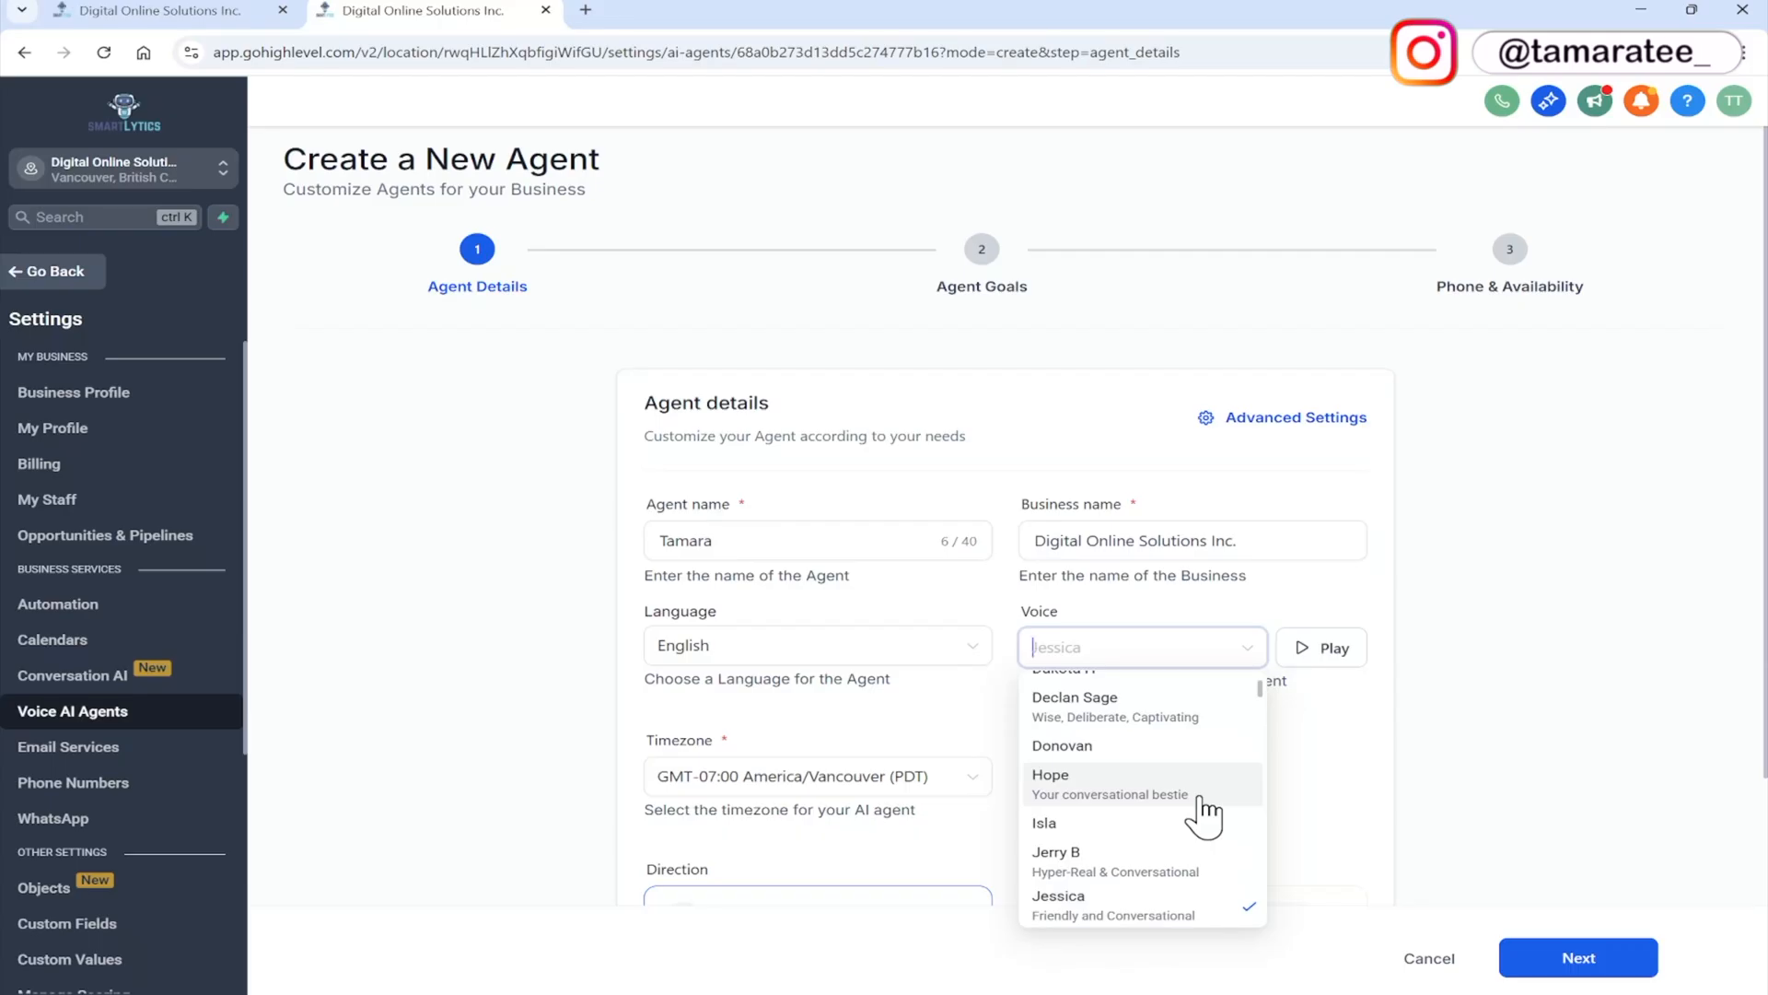
pyautogui.moveTo(1204, 750)
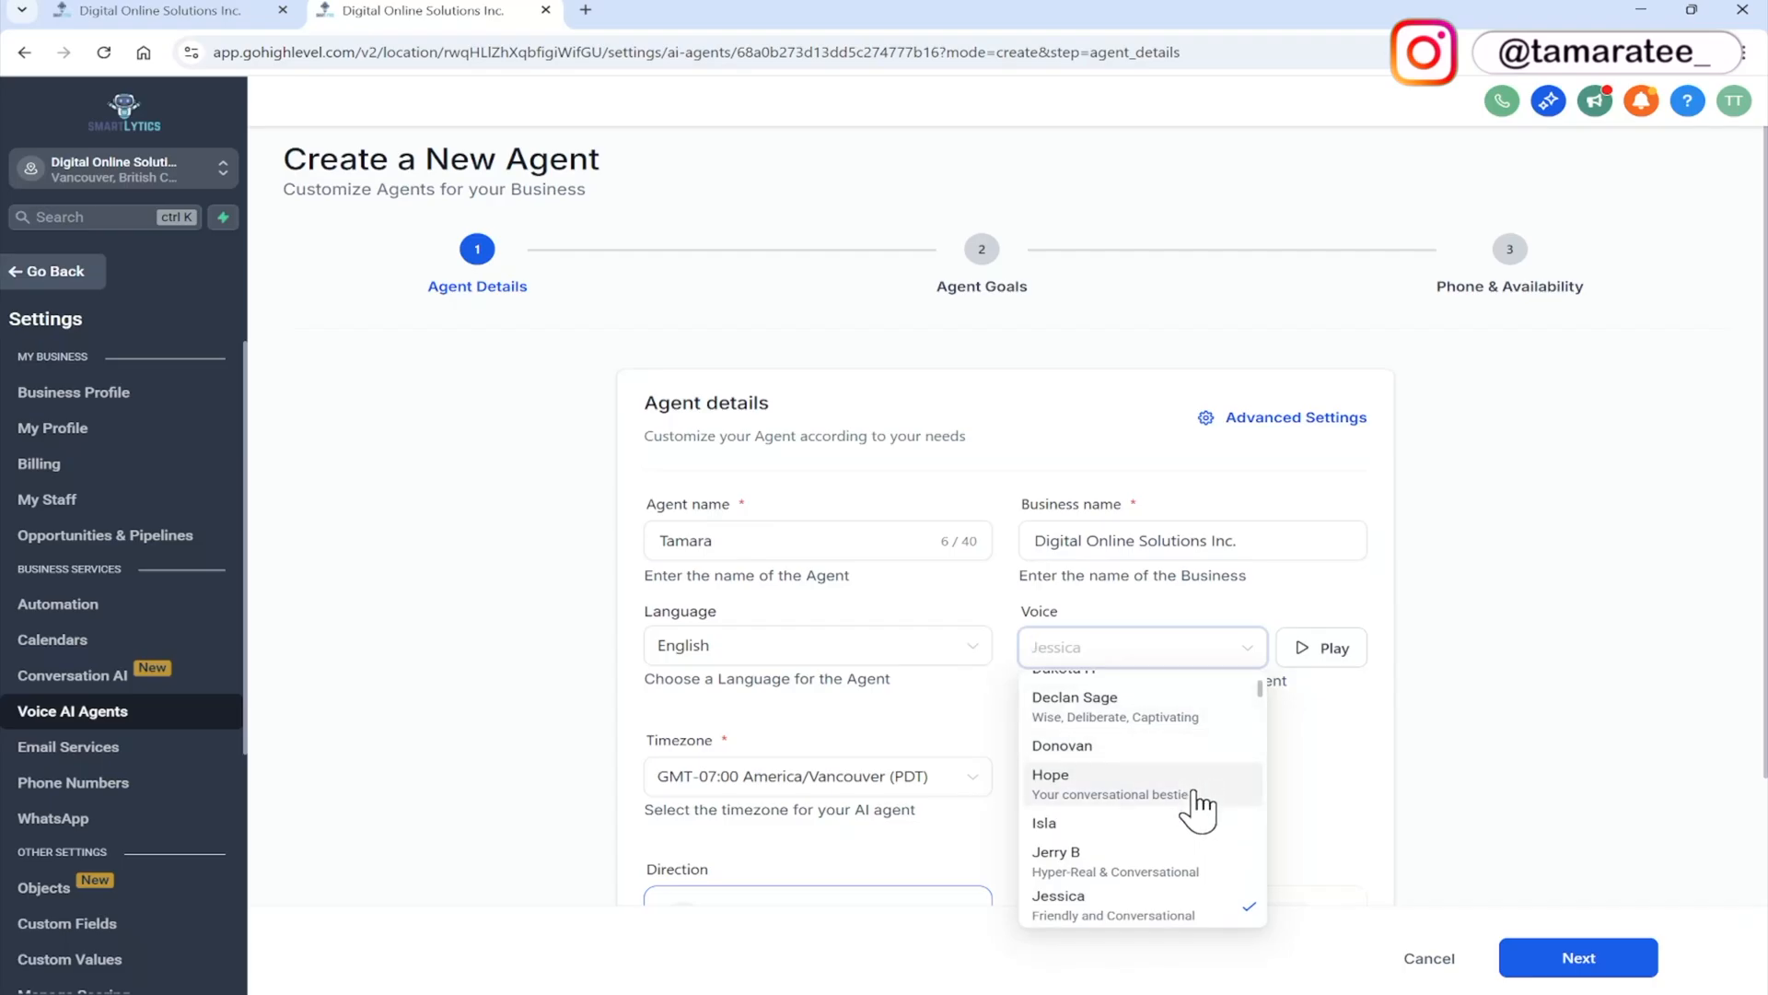
pyautogui.moveTo(1224, 810)
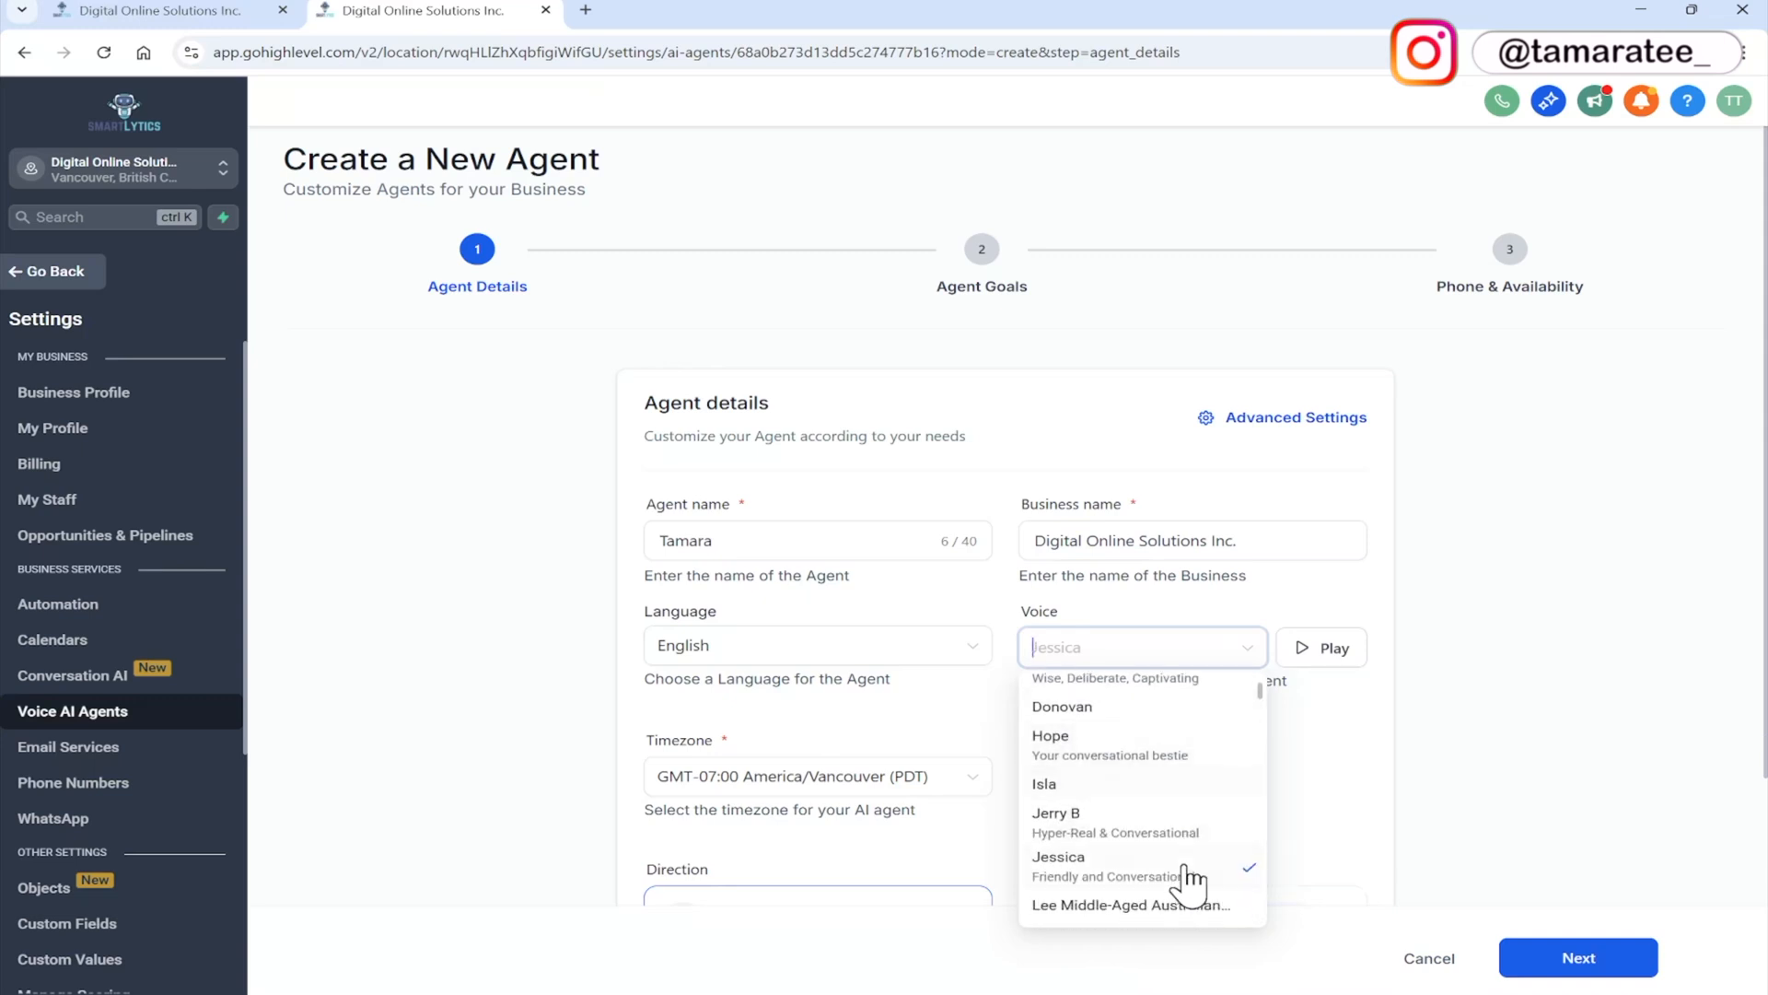
pyautogui.click(1058, 857)
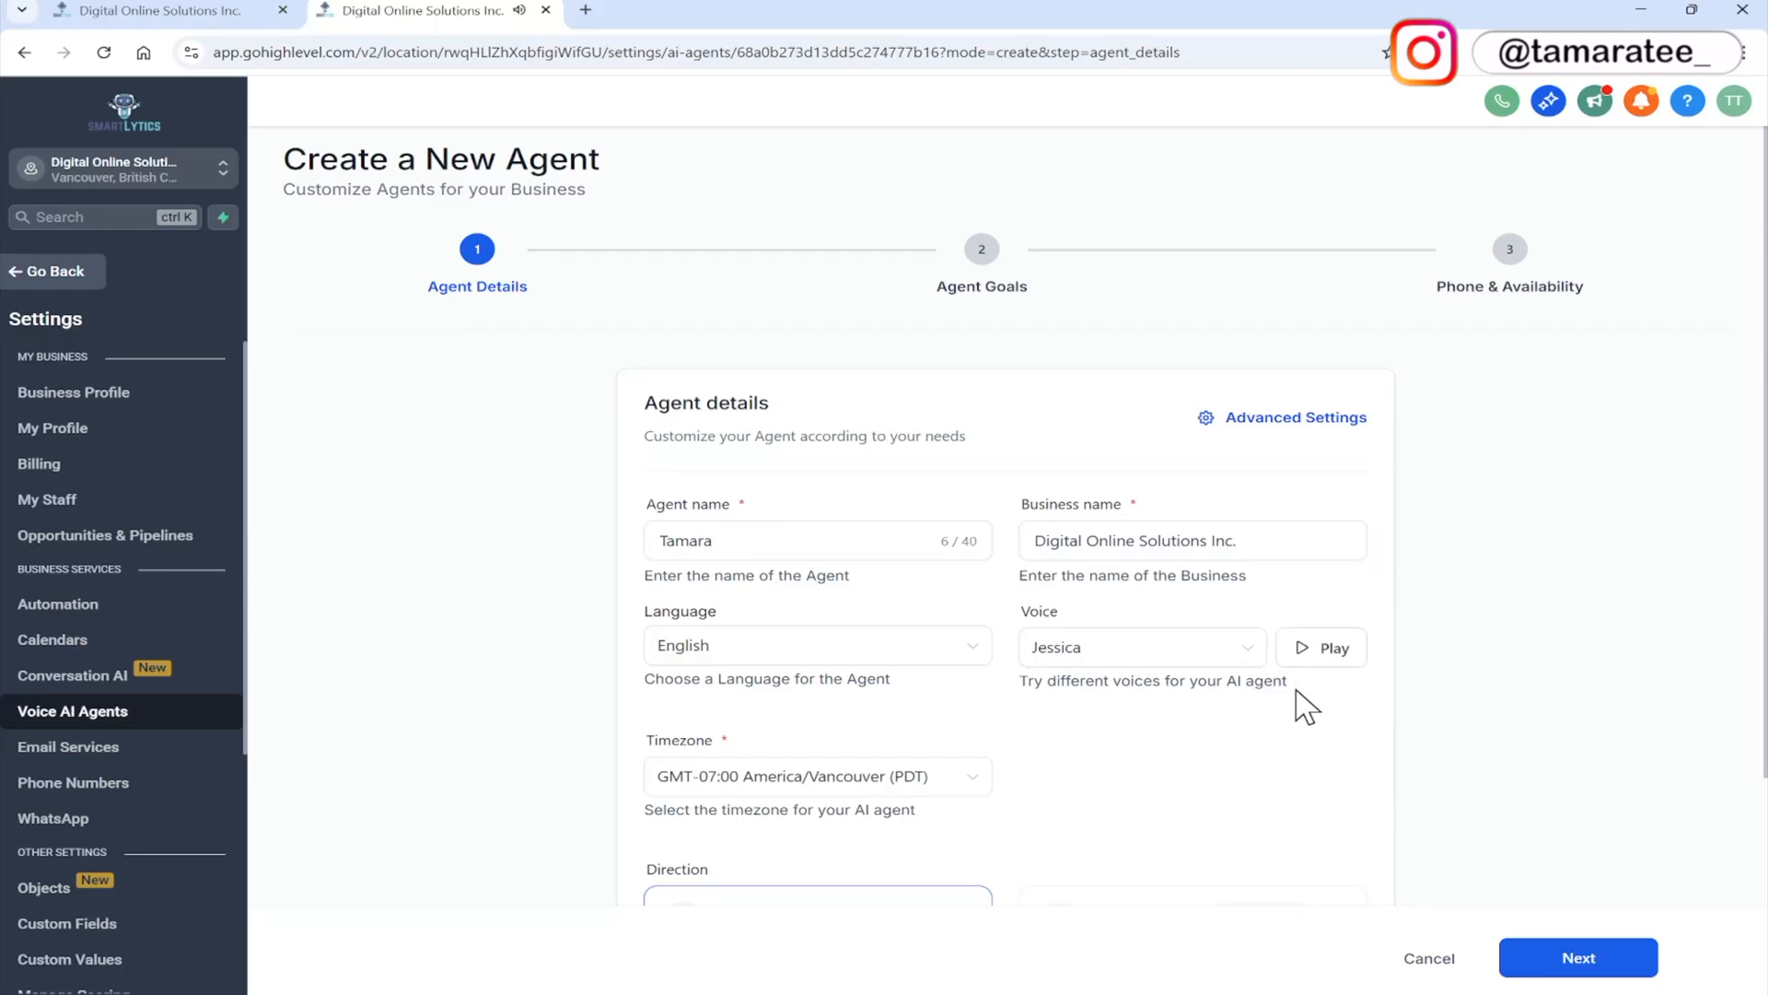
pyautogui.moveTo(1113, 789)
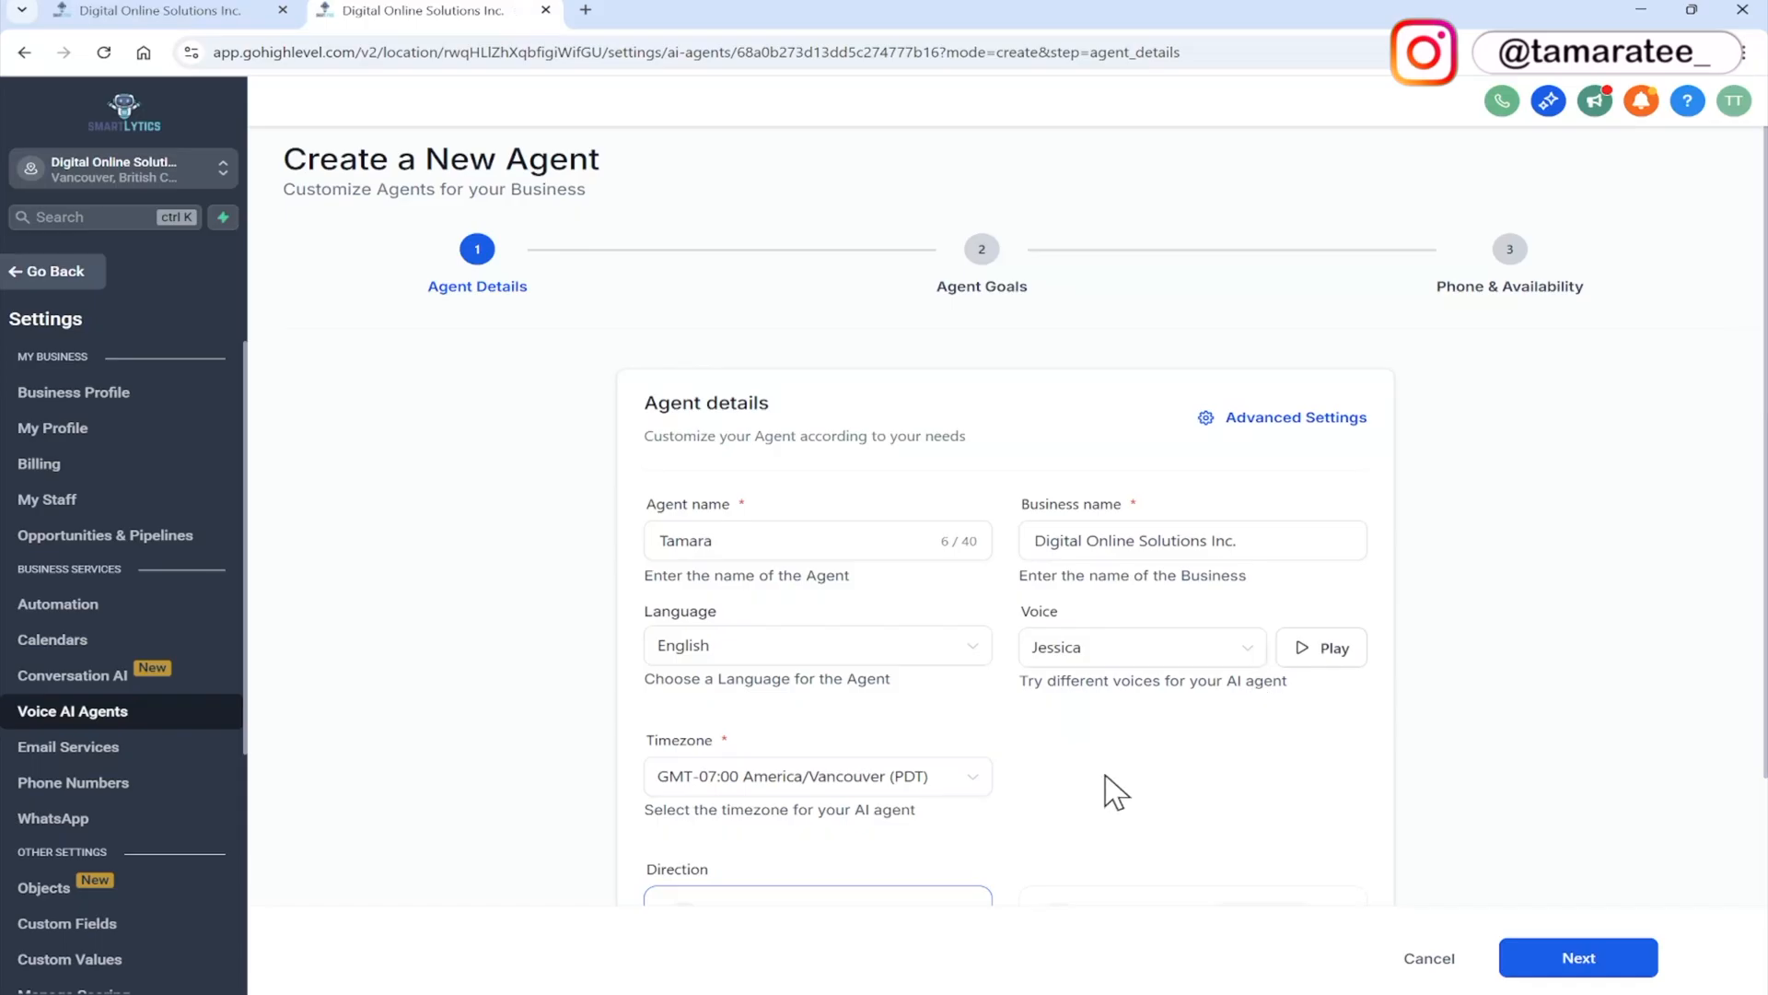
pyautogui.moveTo(997, 790)
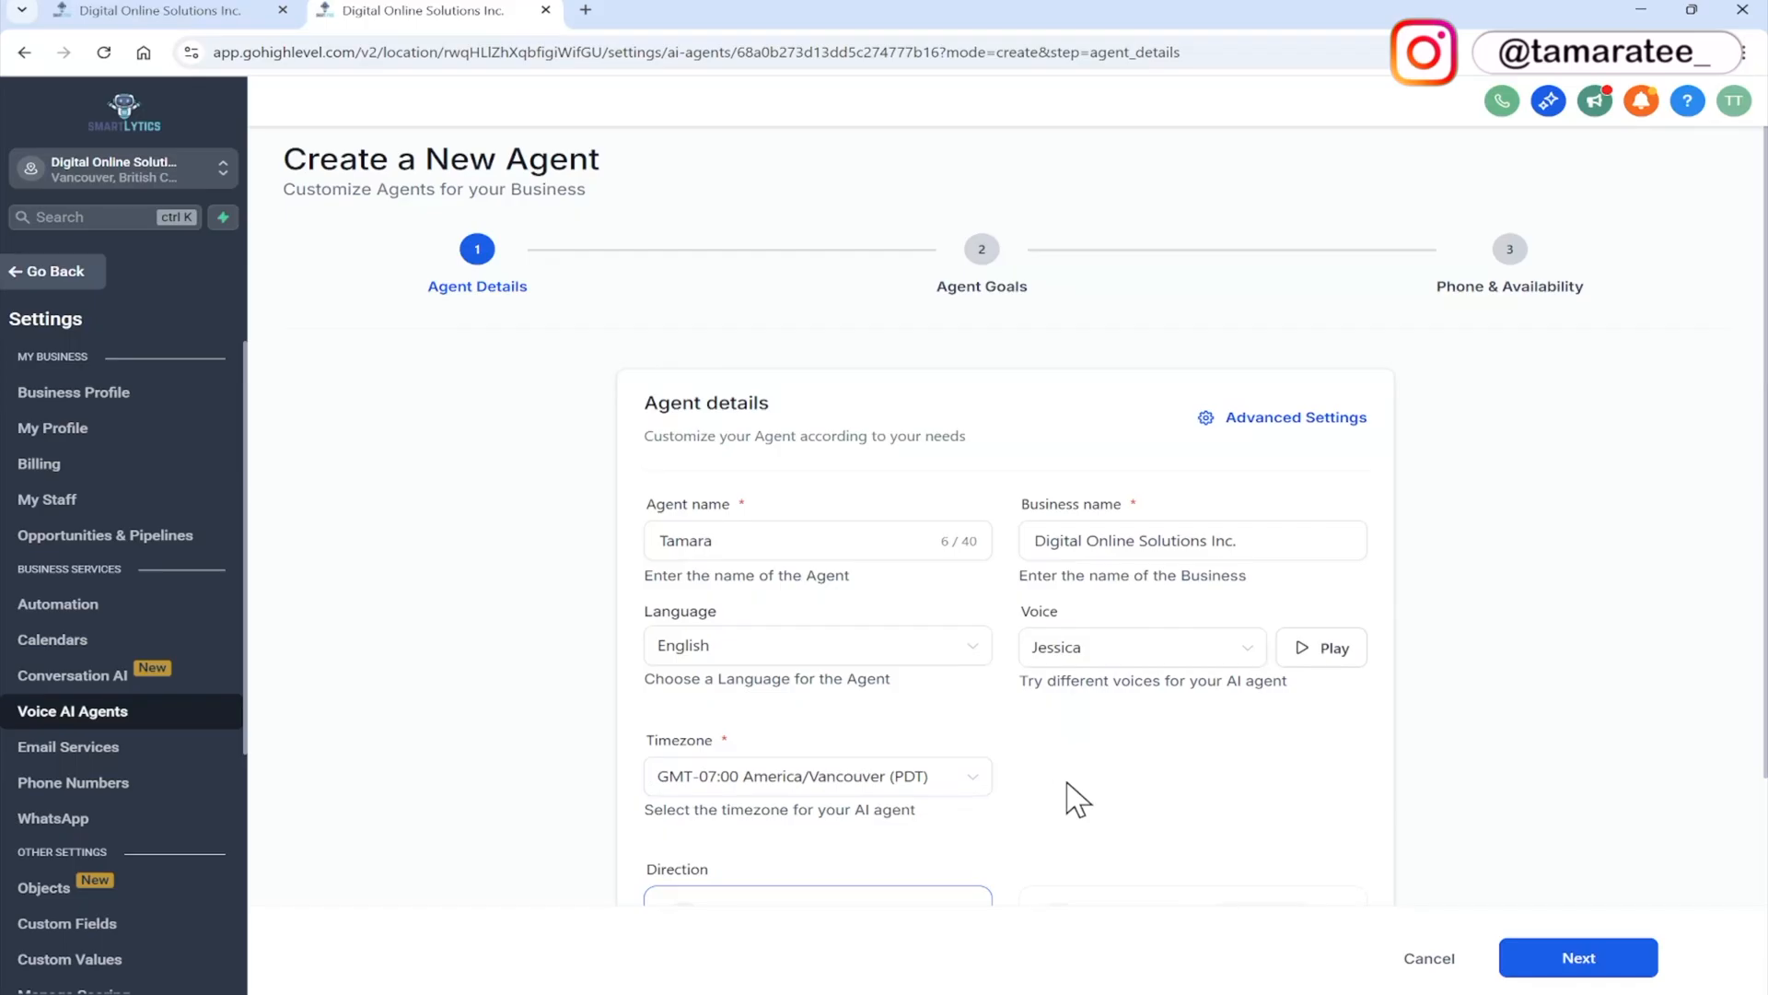
# Scroll down the Agent Details form to the inbound direction and initial greeting fields
pyautogui.scroll(-3)
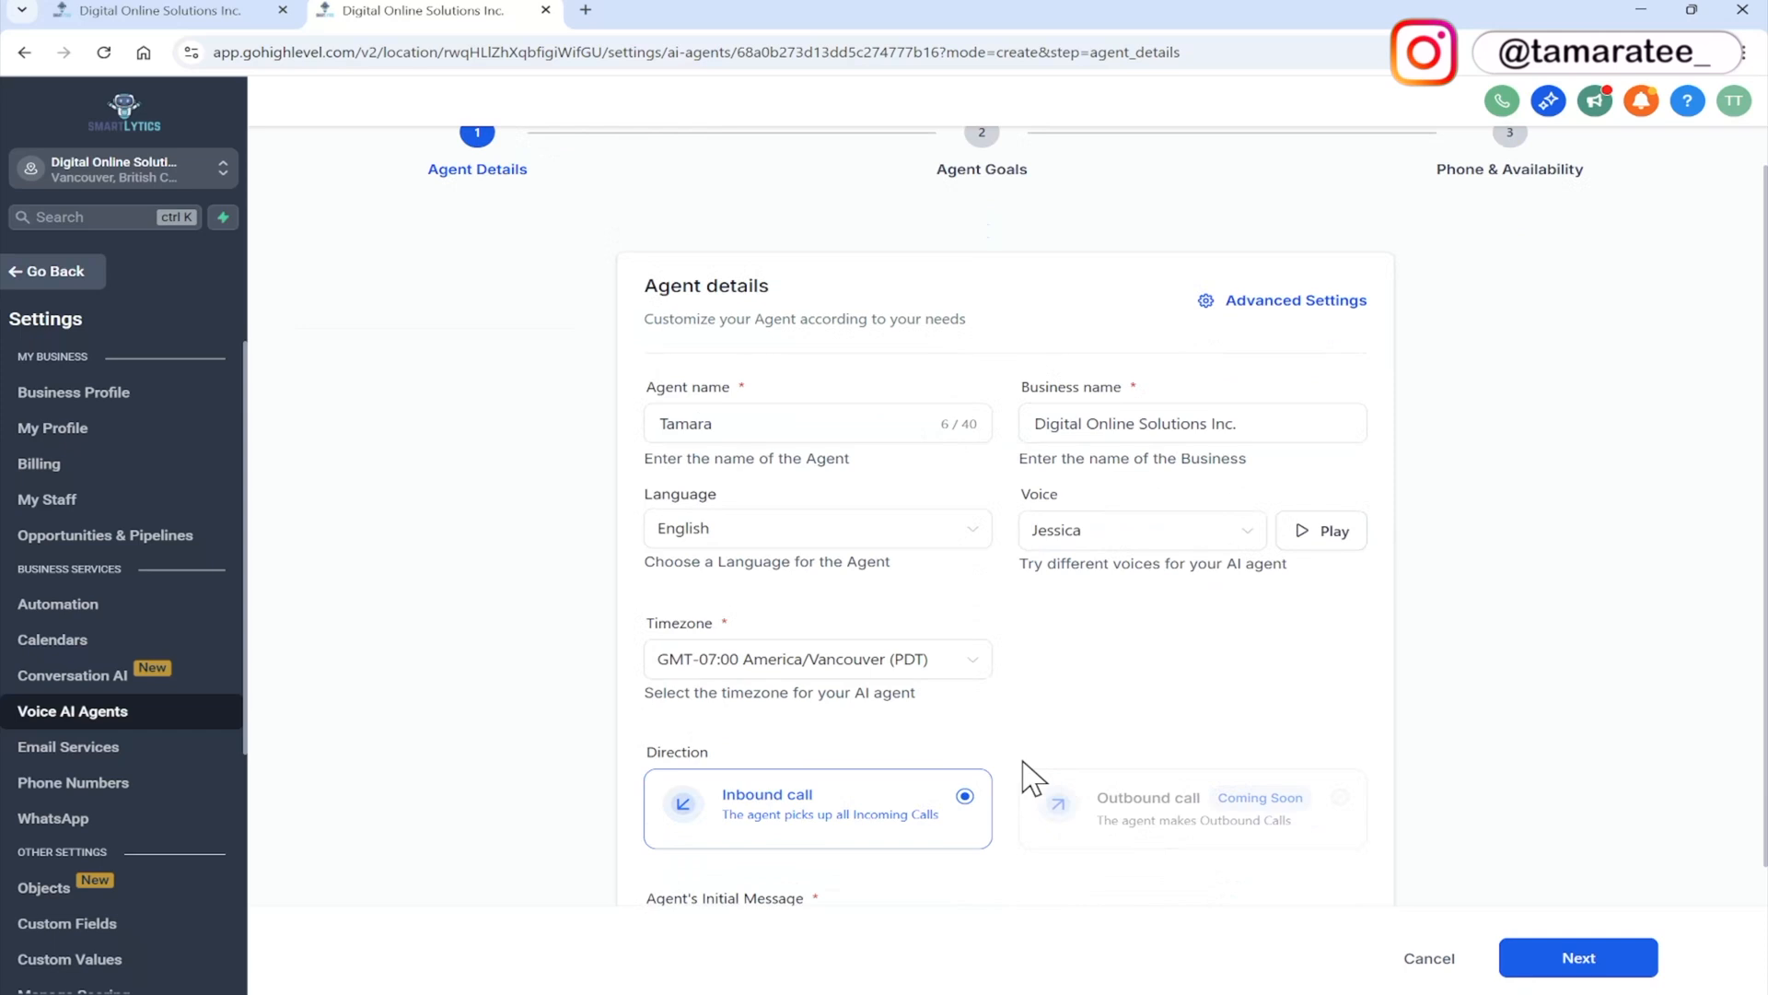
pyautogui.moveTo(1024, 768)
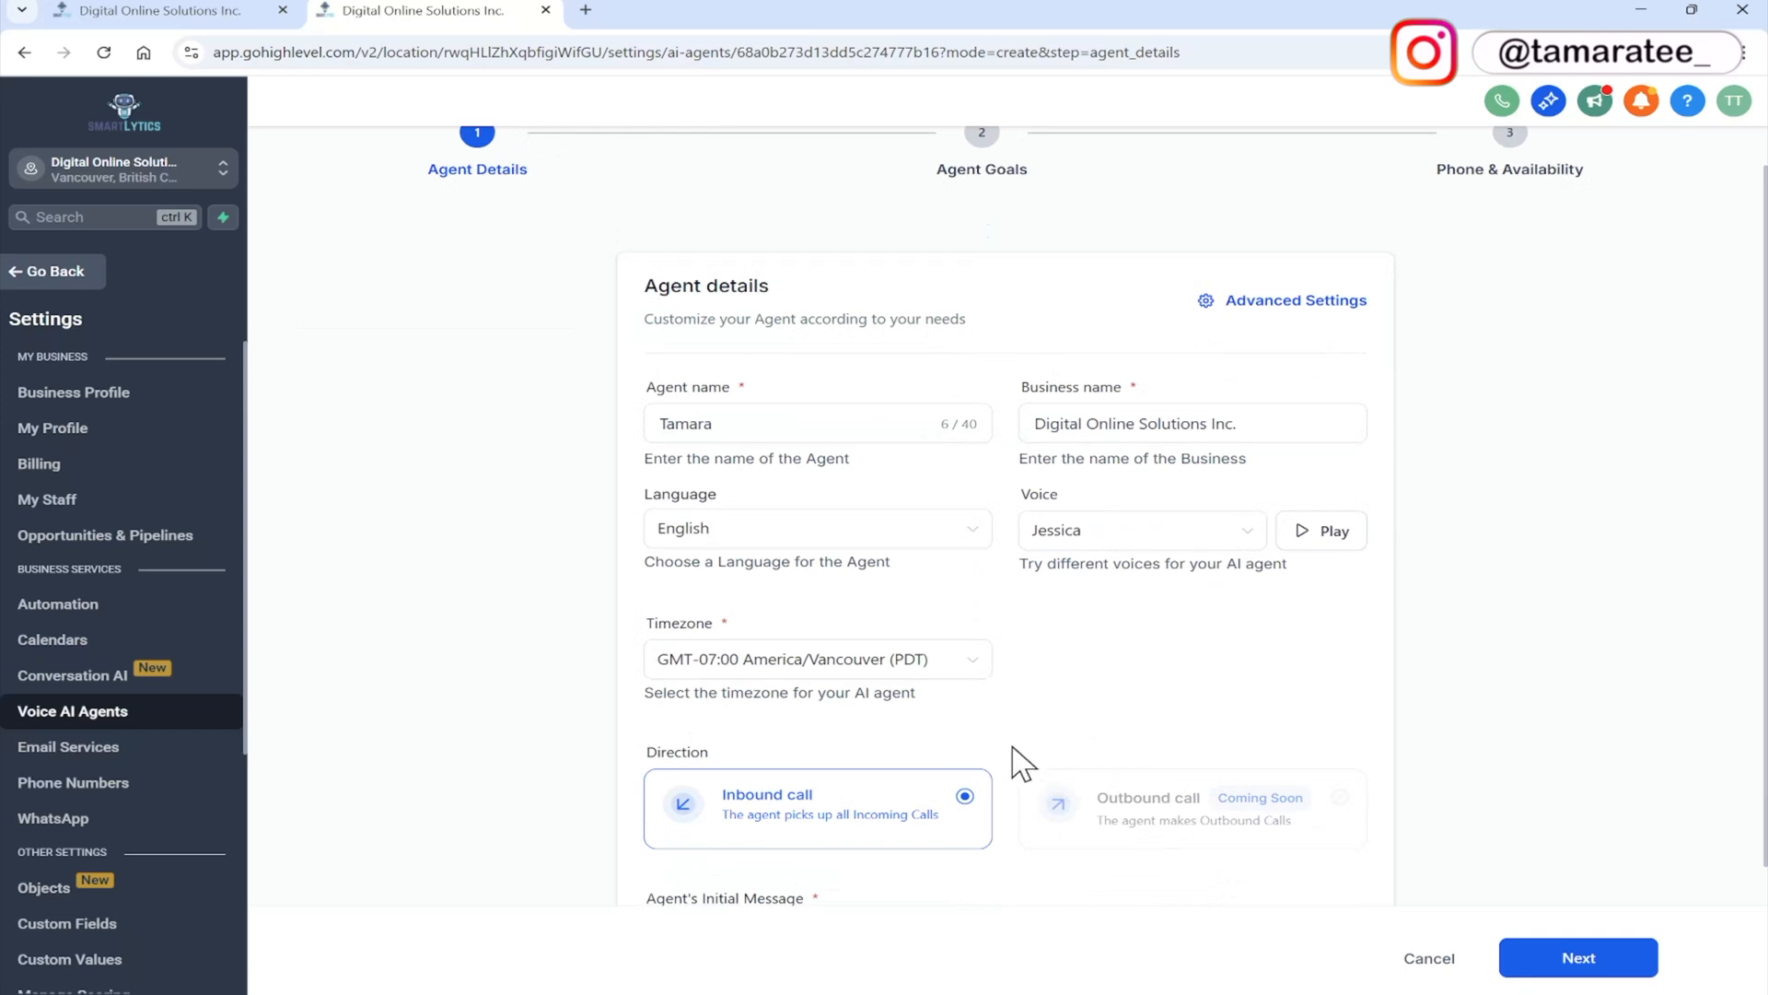
pyautogui.moveTo(1013, 812)
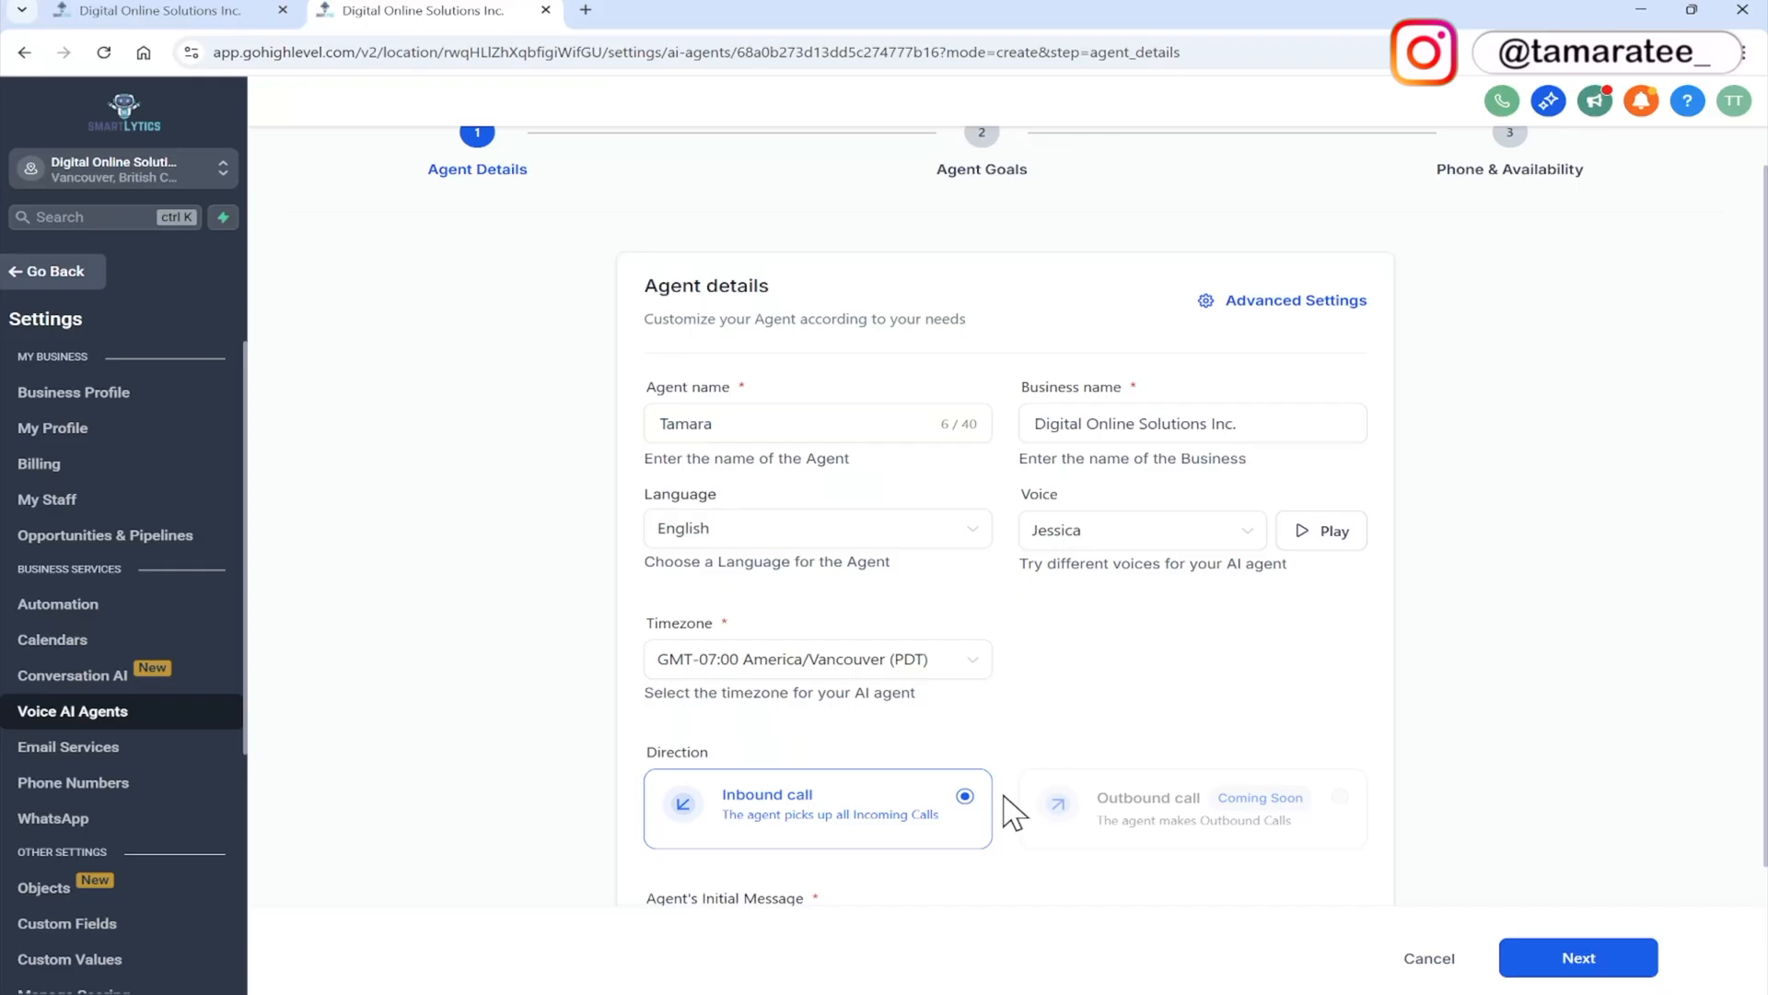
pyautogui.scroll(-3)
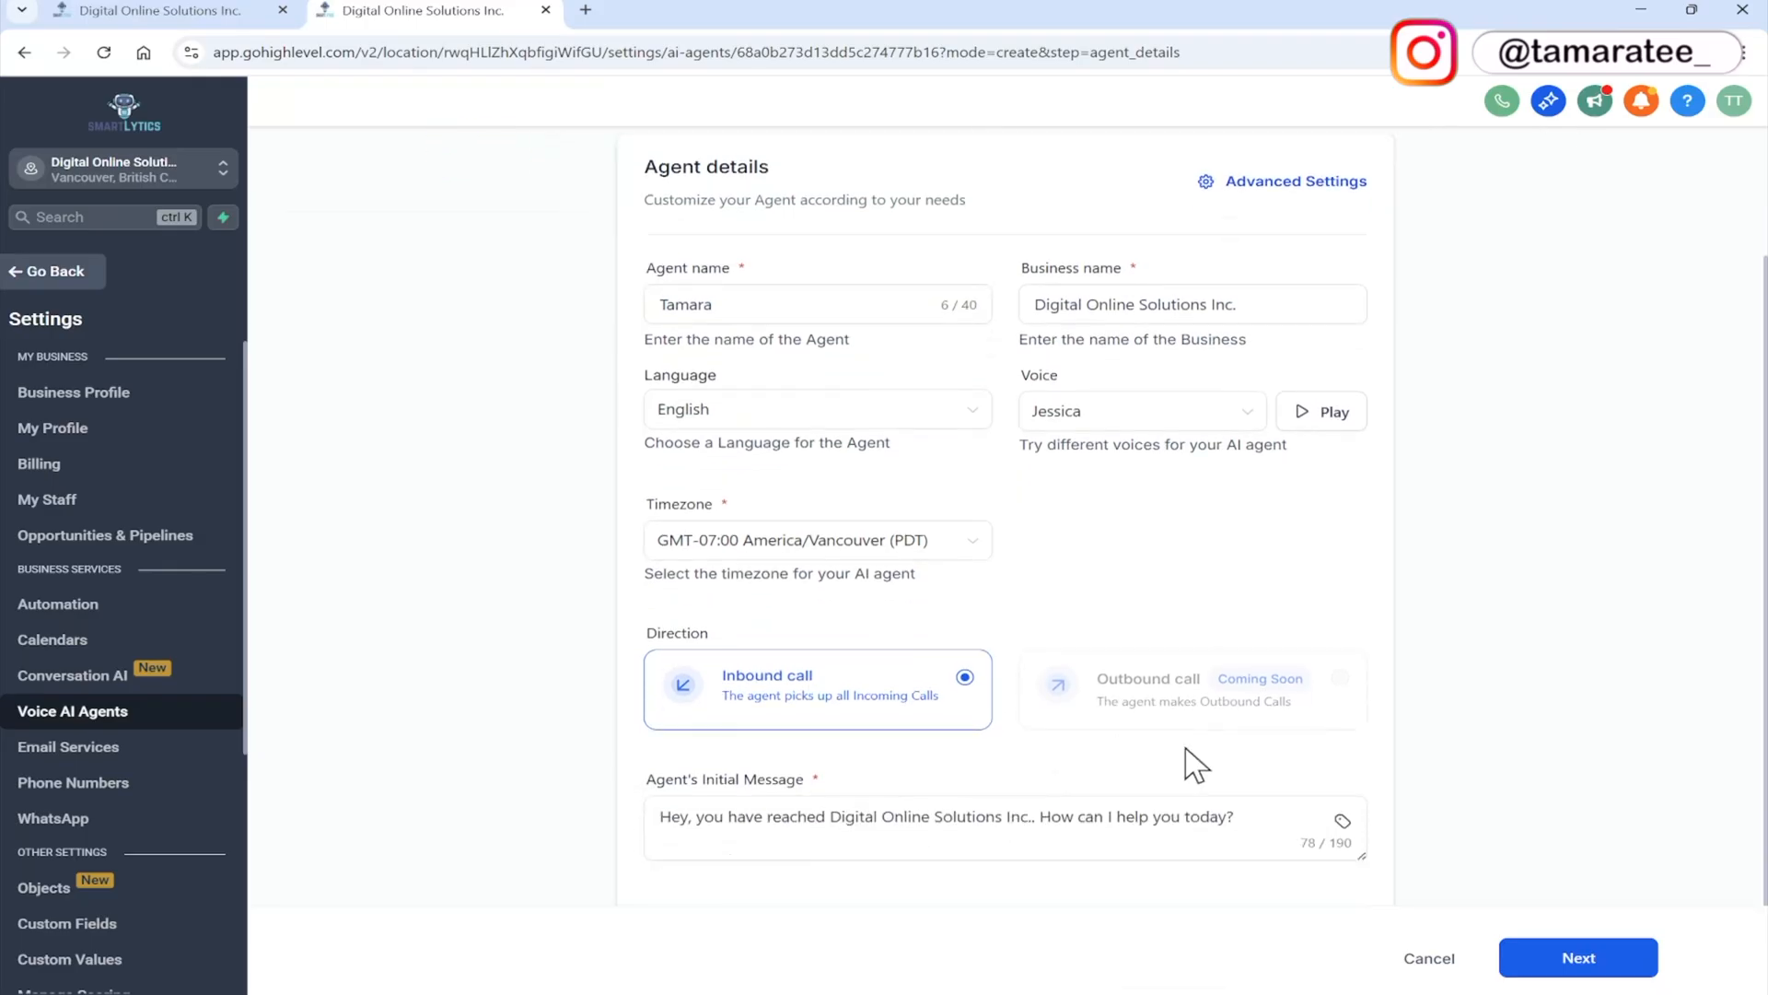
pyautogui.moveTo(1204, 767)
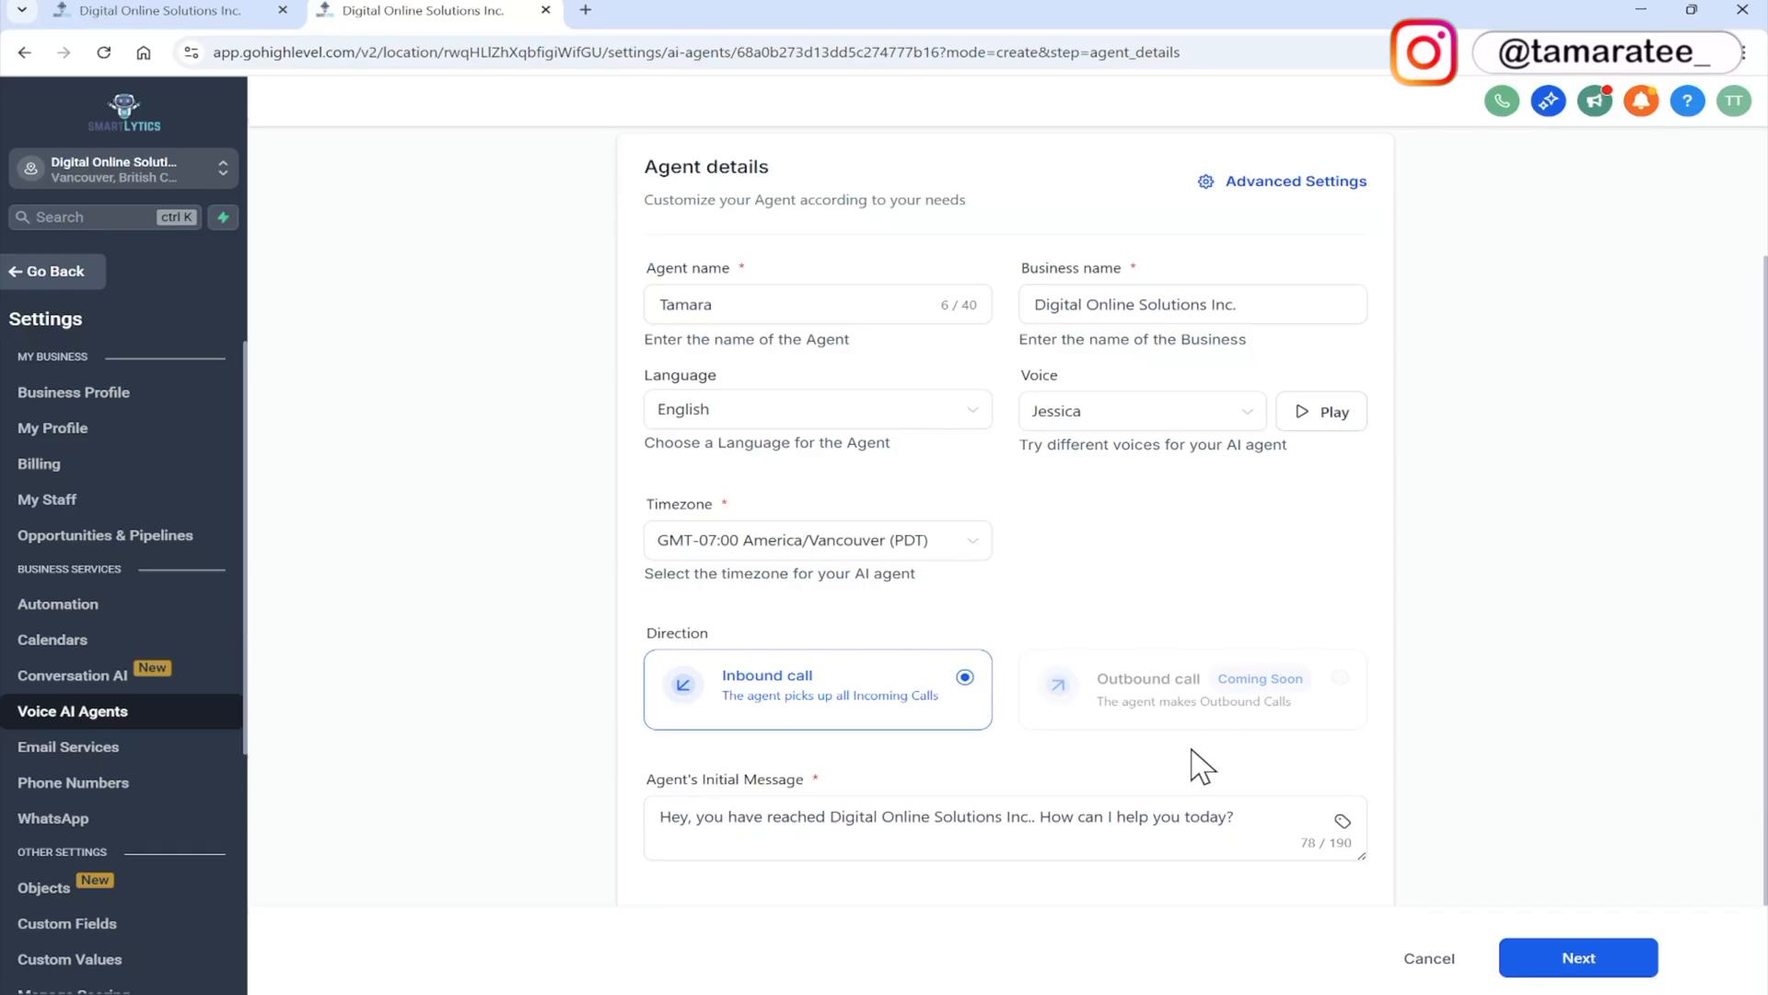
pyautogui.moveTo(1097, 759)
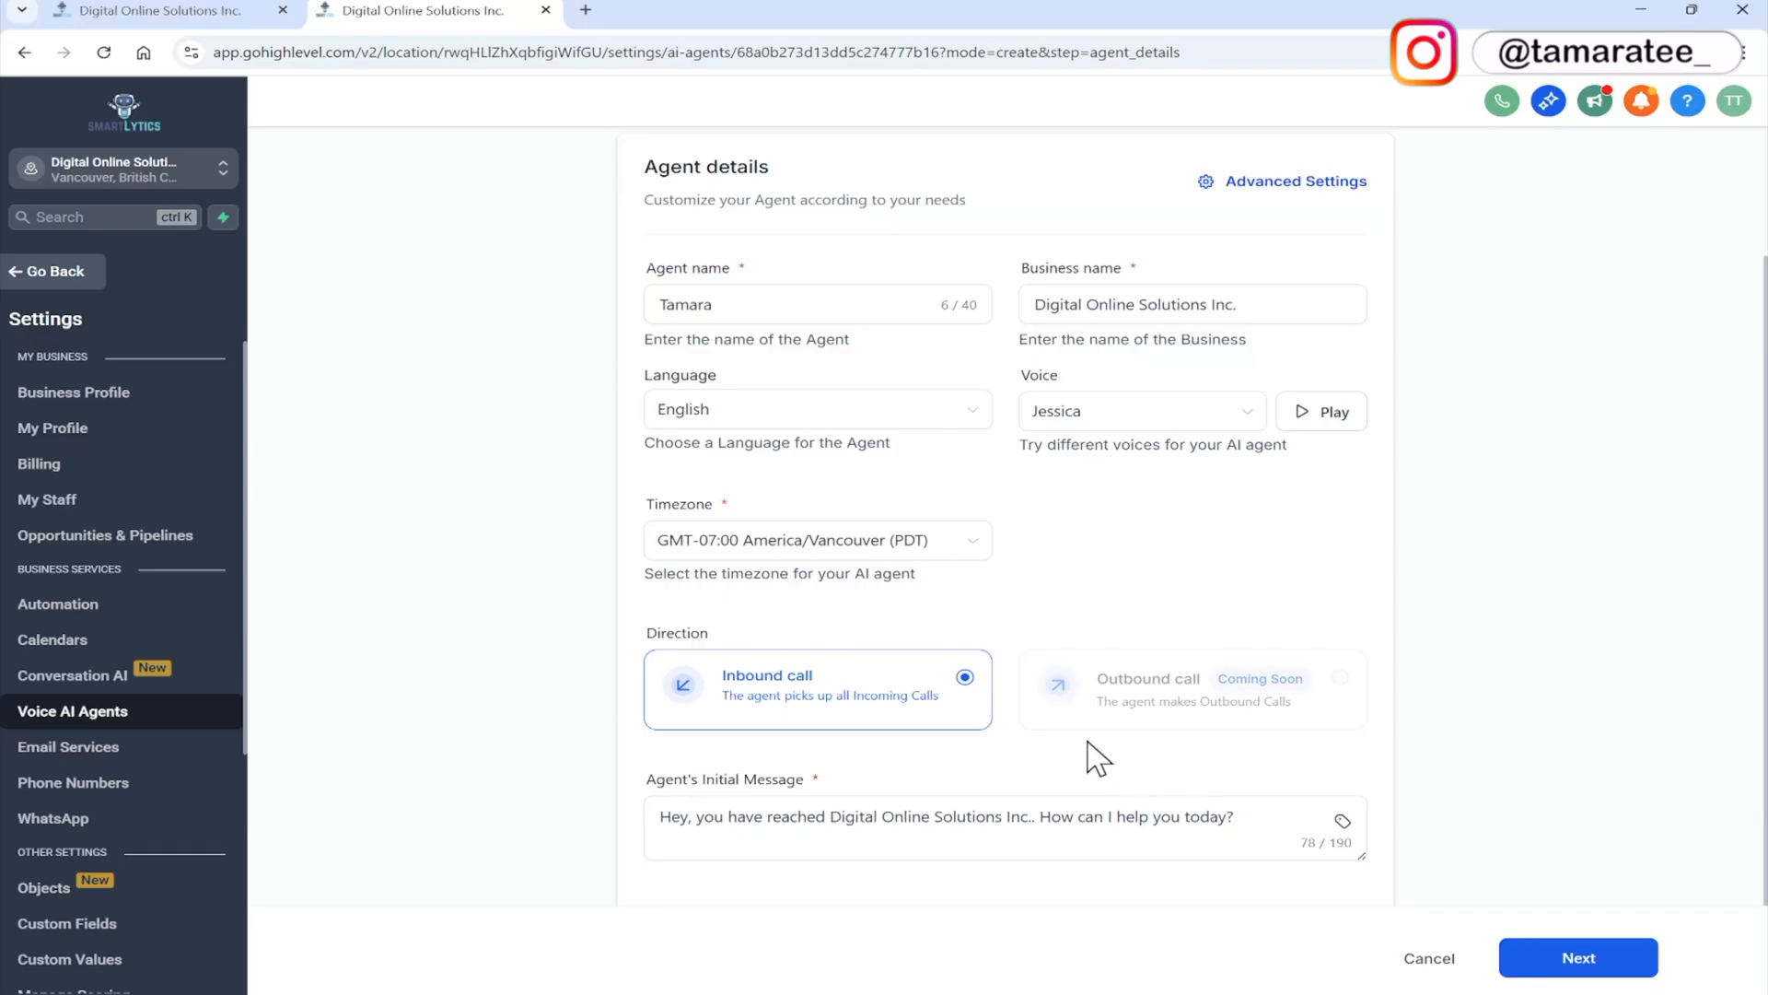
pyautogui.moveTo(1206, 755)
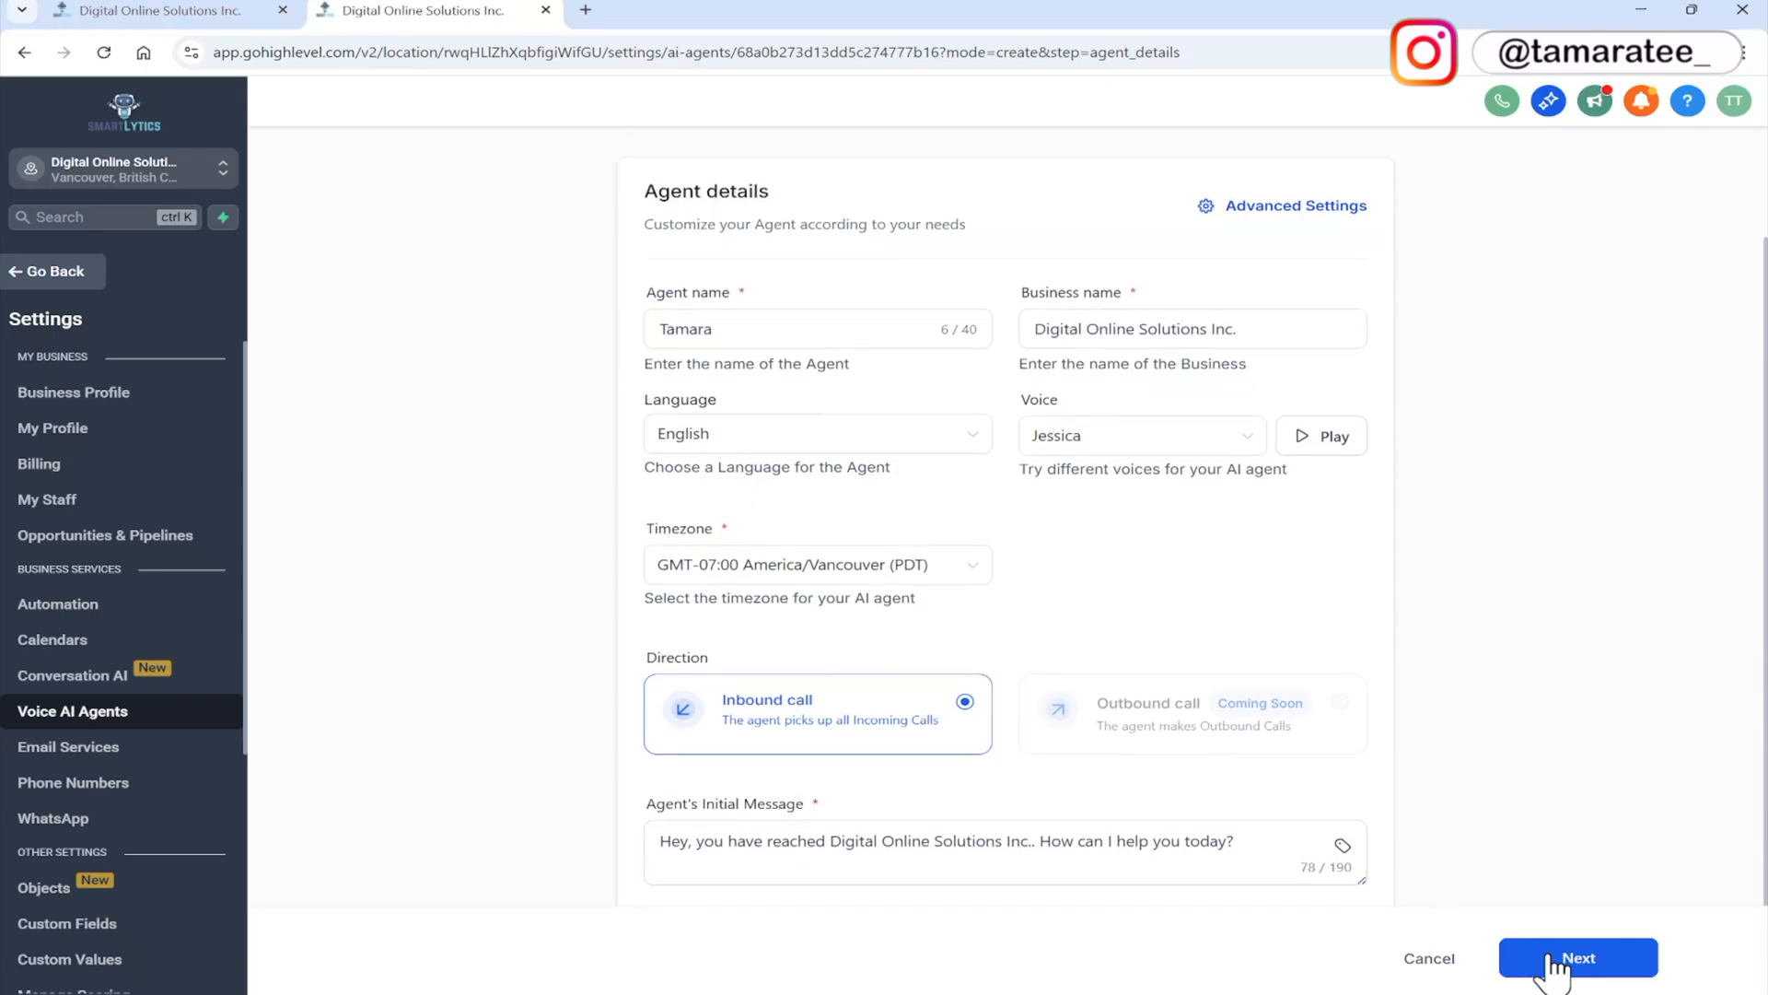
# Submit the agent details and advance to the Agent Goals step
pyautogui.click(1577, 958)
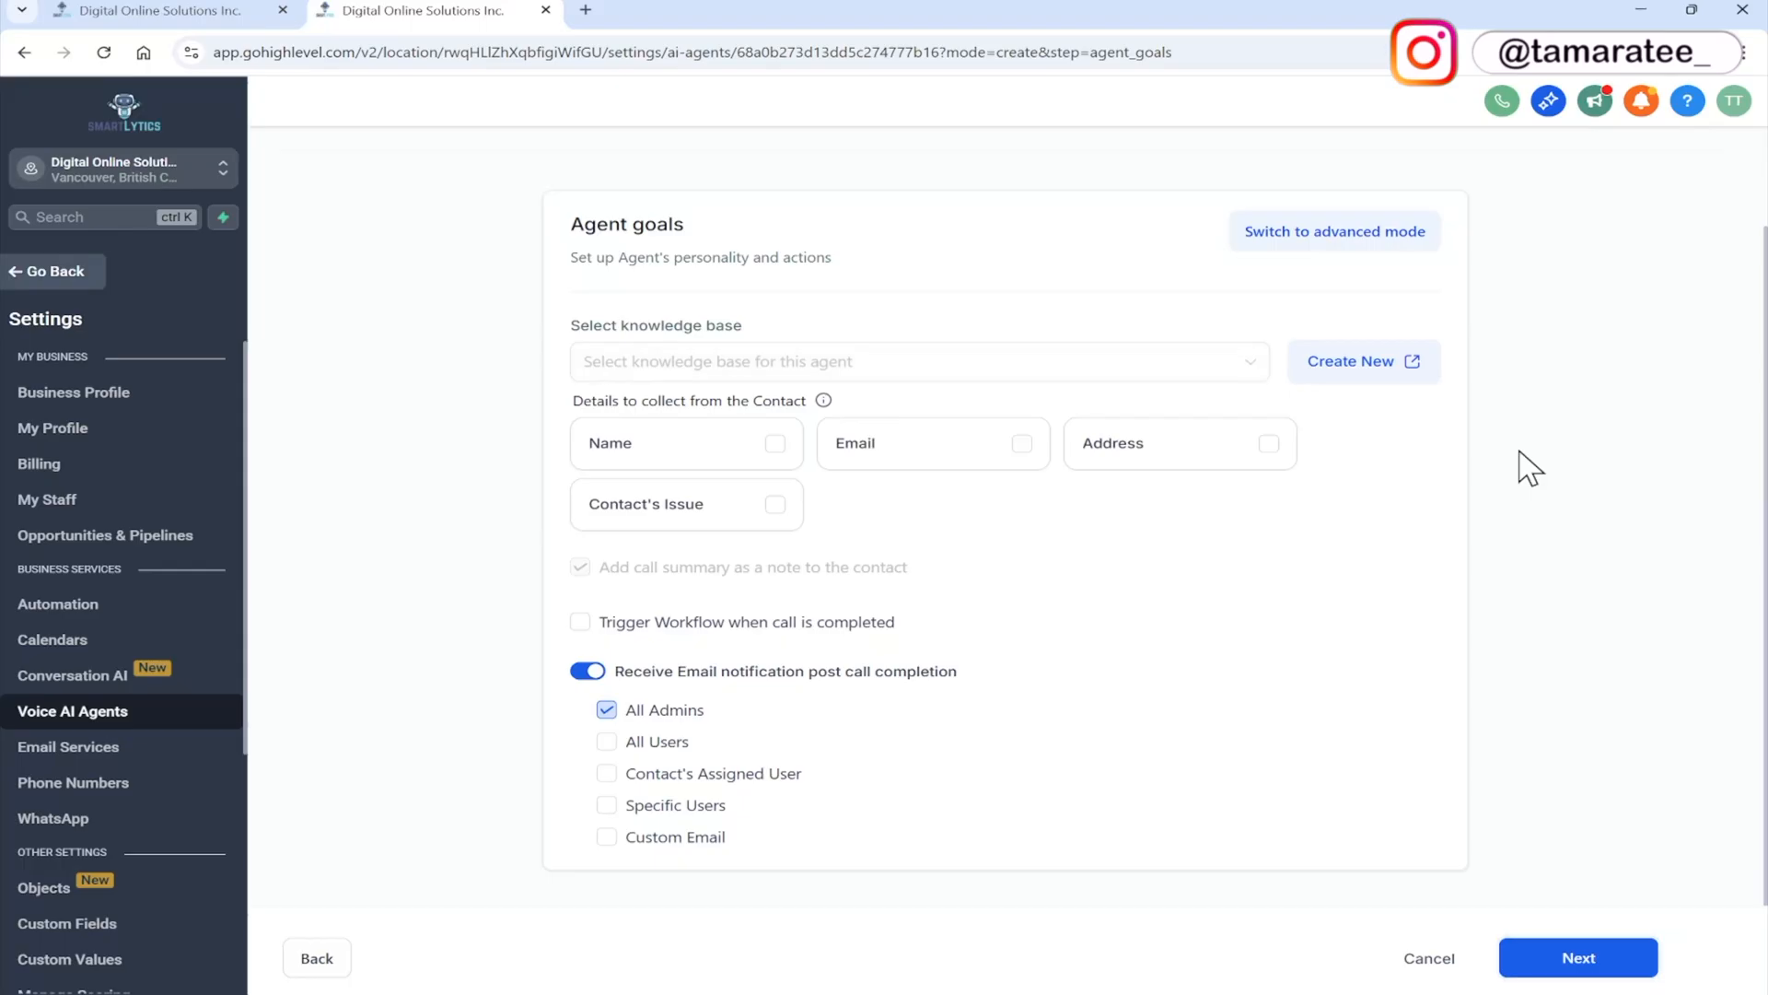
pyautogui.moveTo(1413, 330)
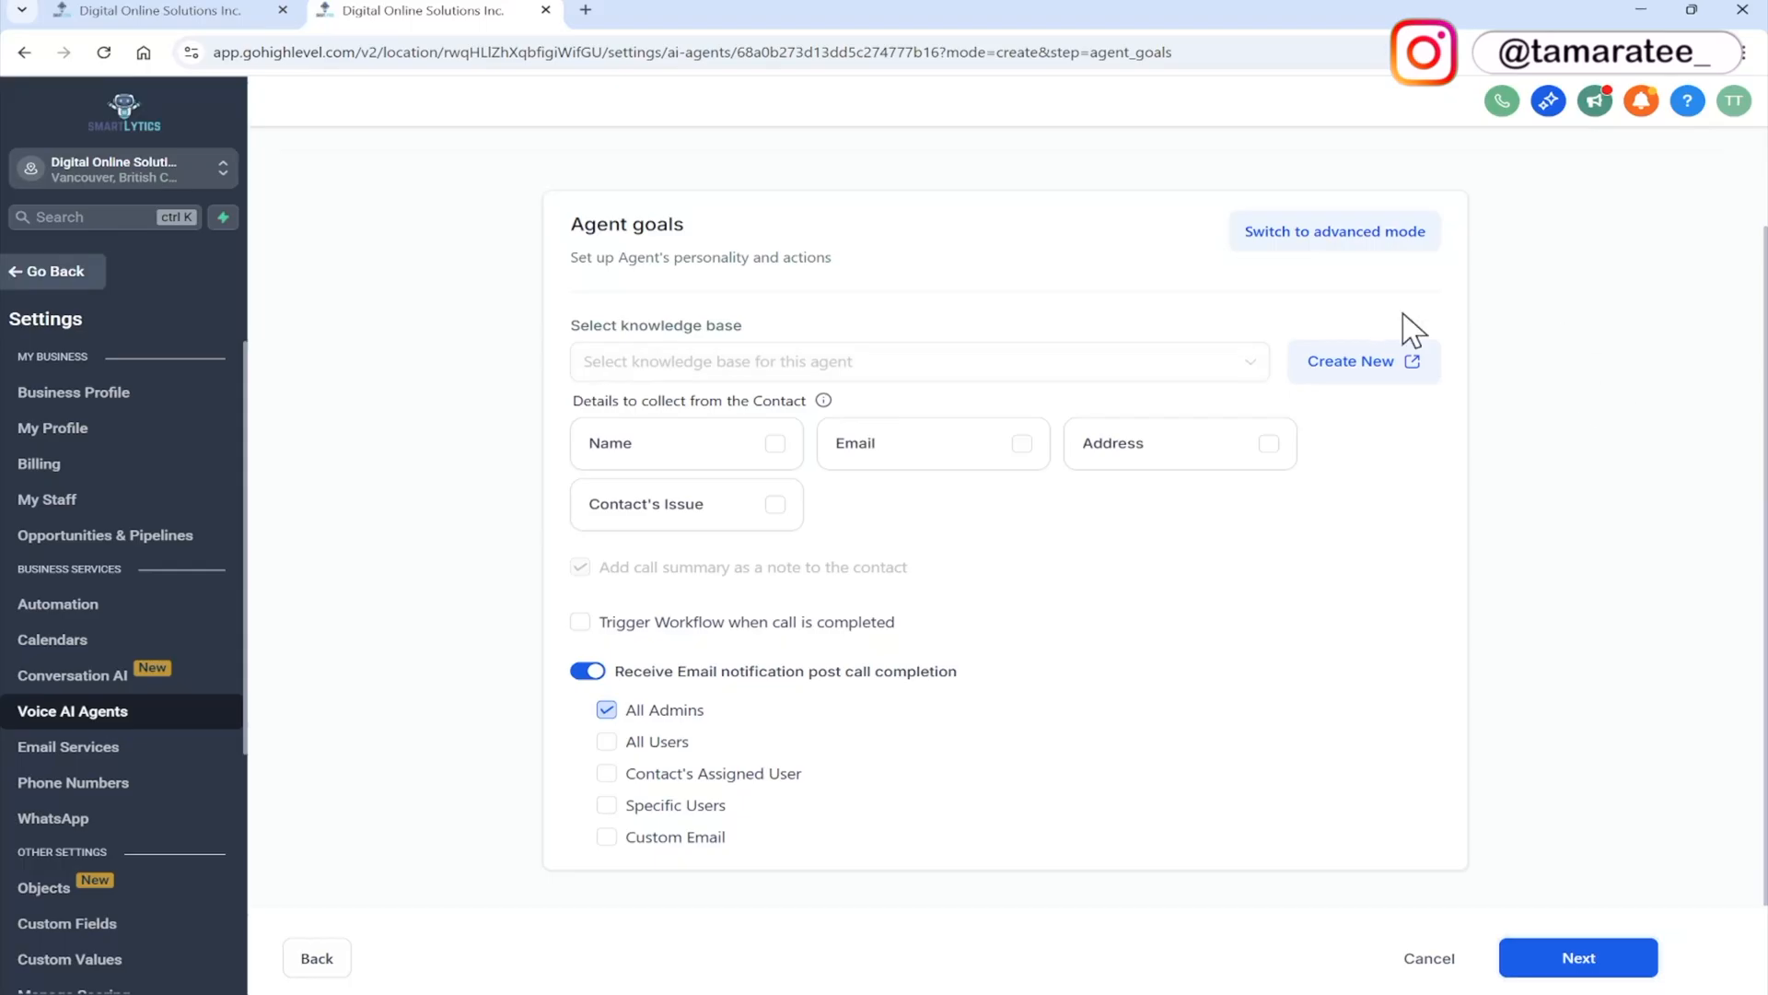
pyautogui.moveTo(1271, 314)
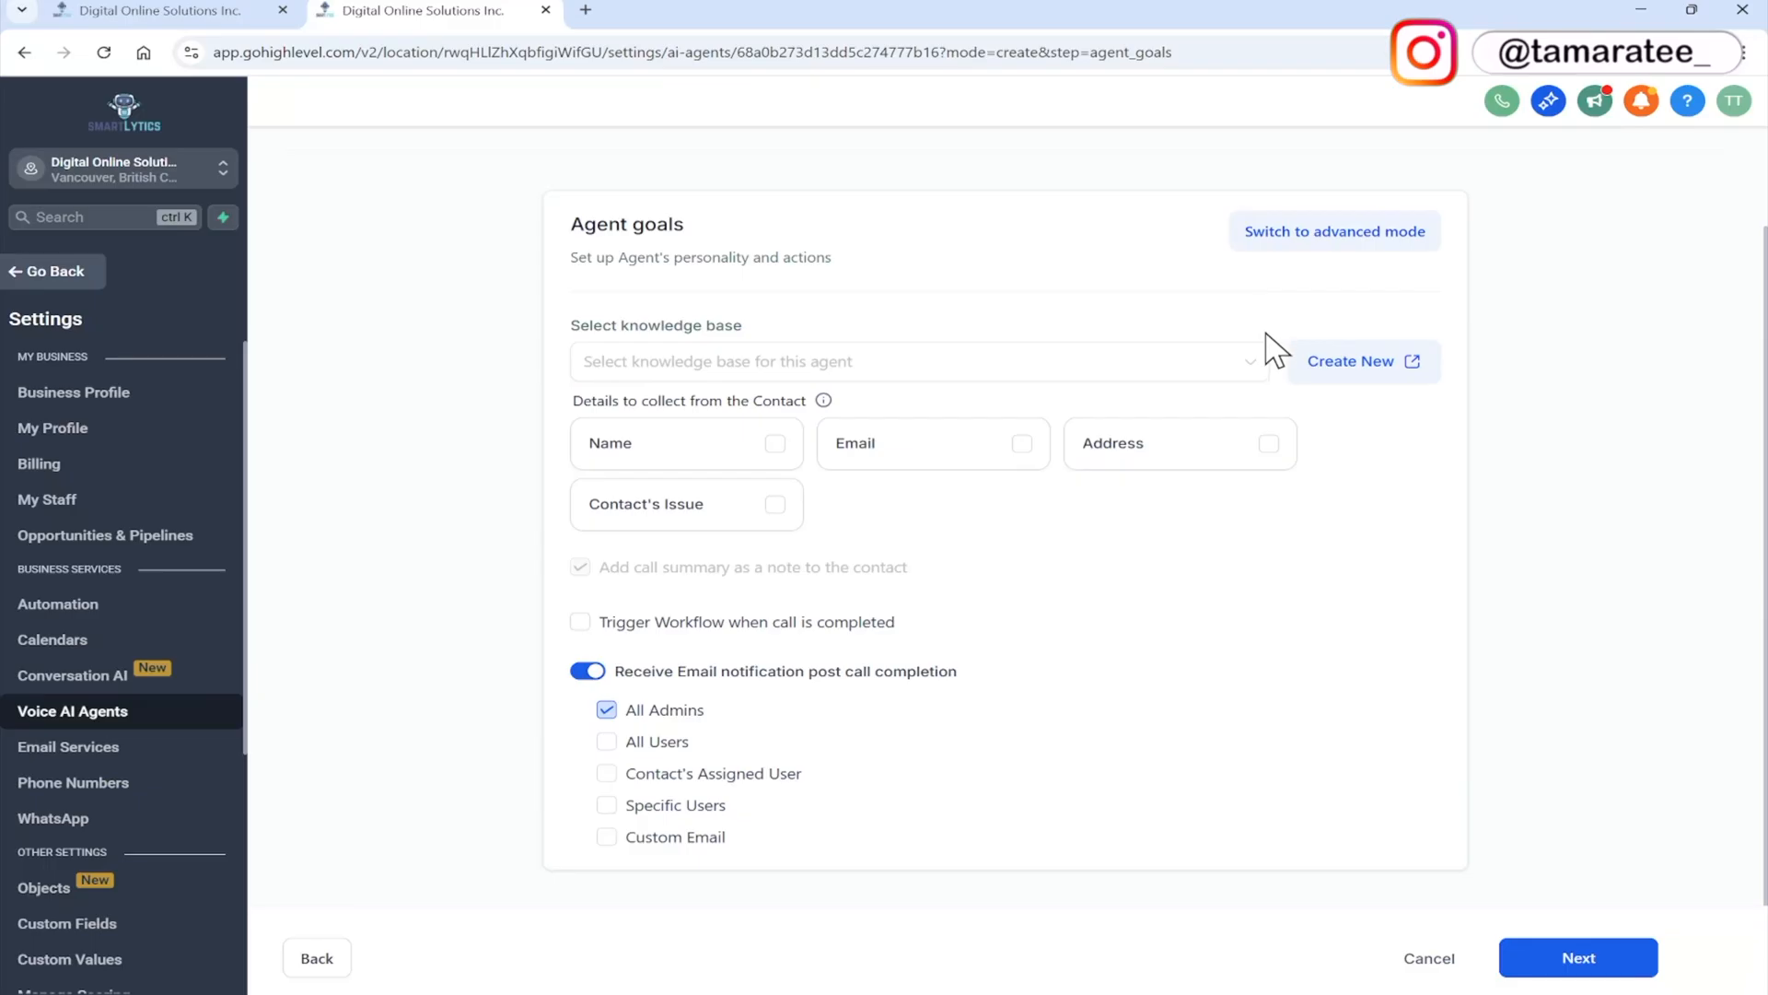
# Choose SmartLytics from the knowledge base dropdown
pyautogui.click(914, 361)
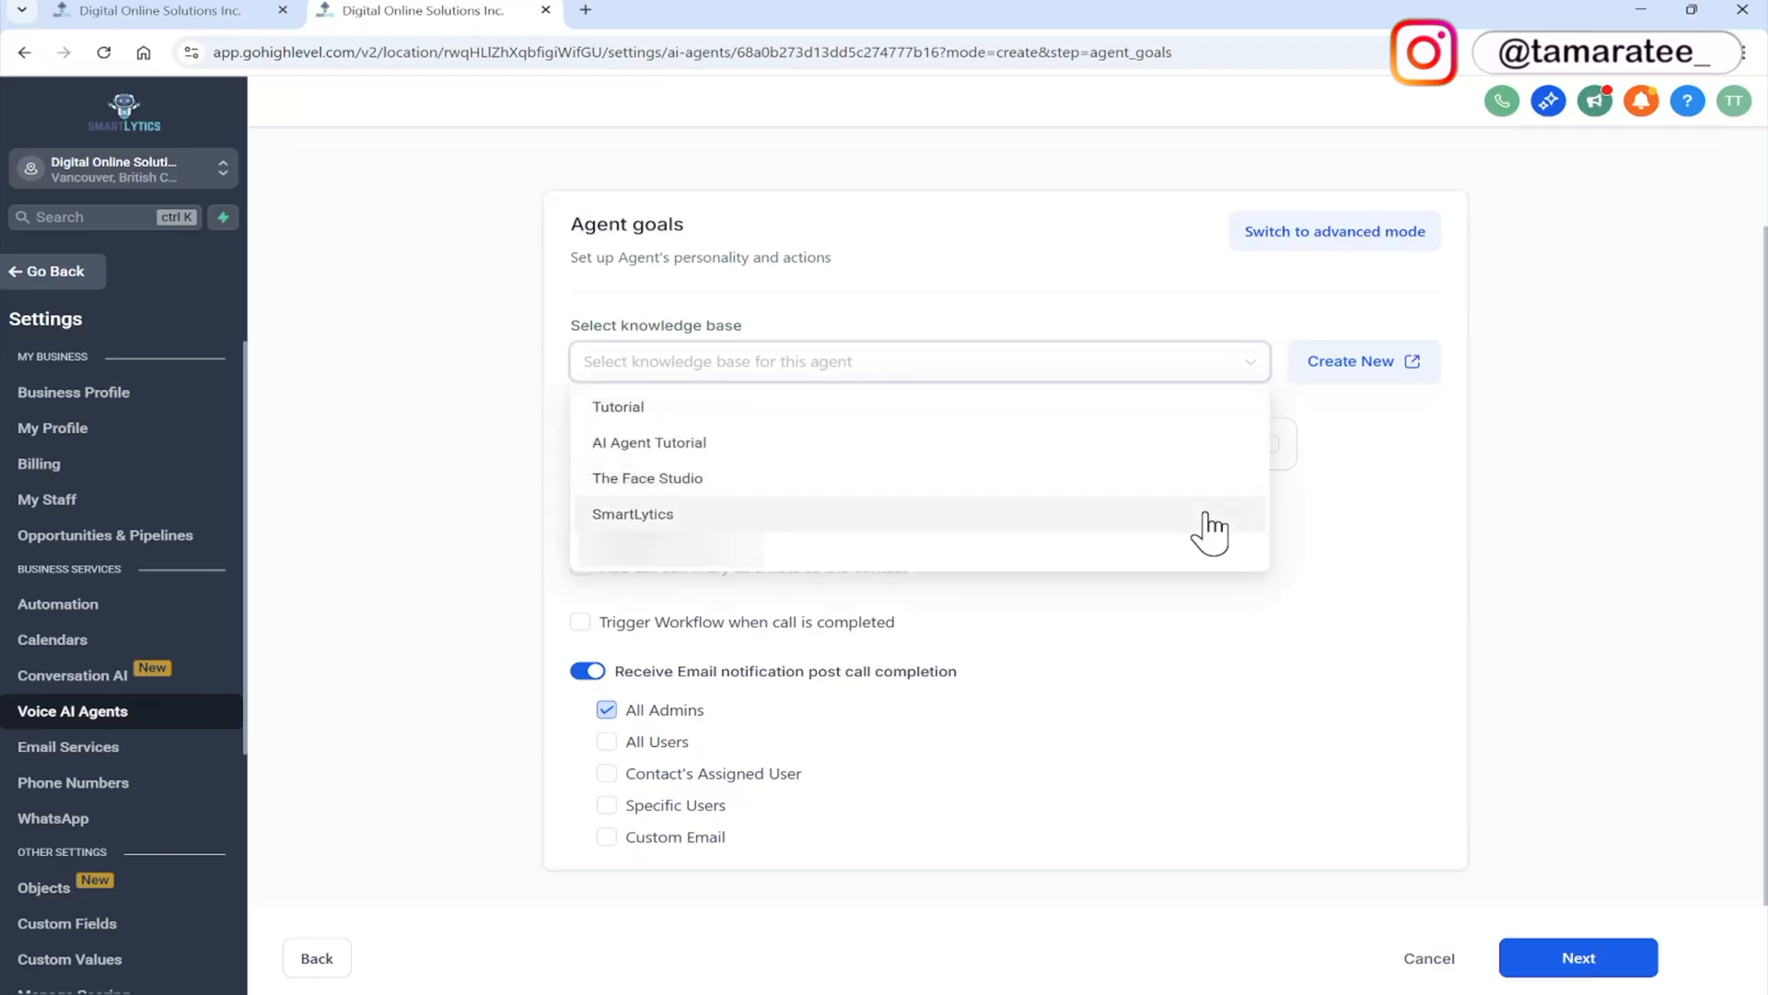
pyautogui.click(633, 513)
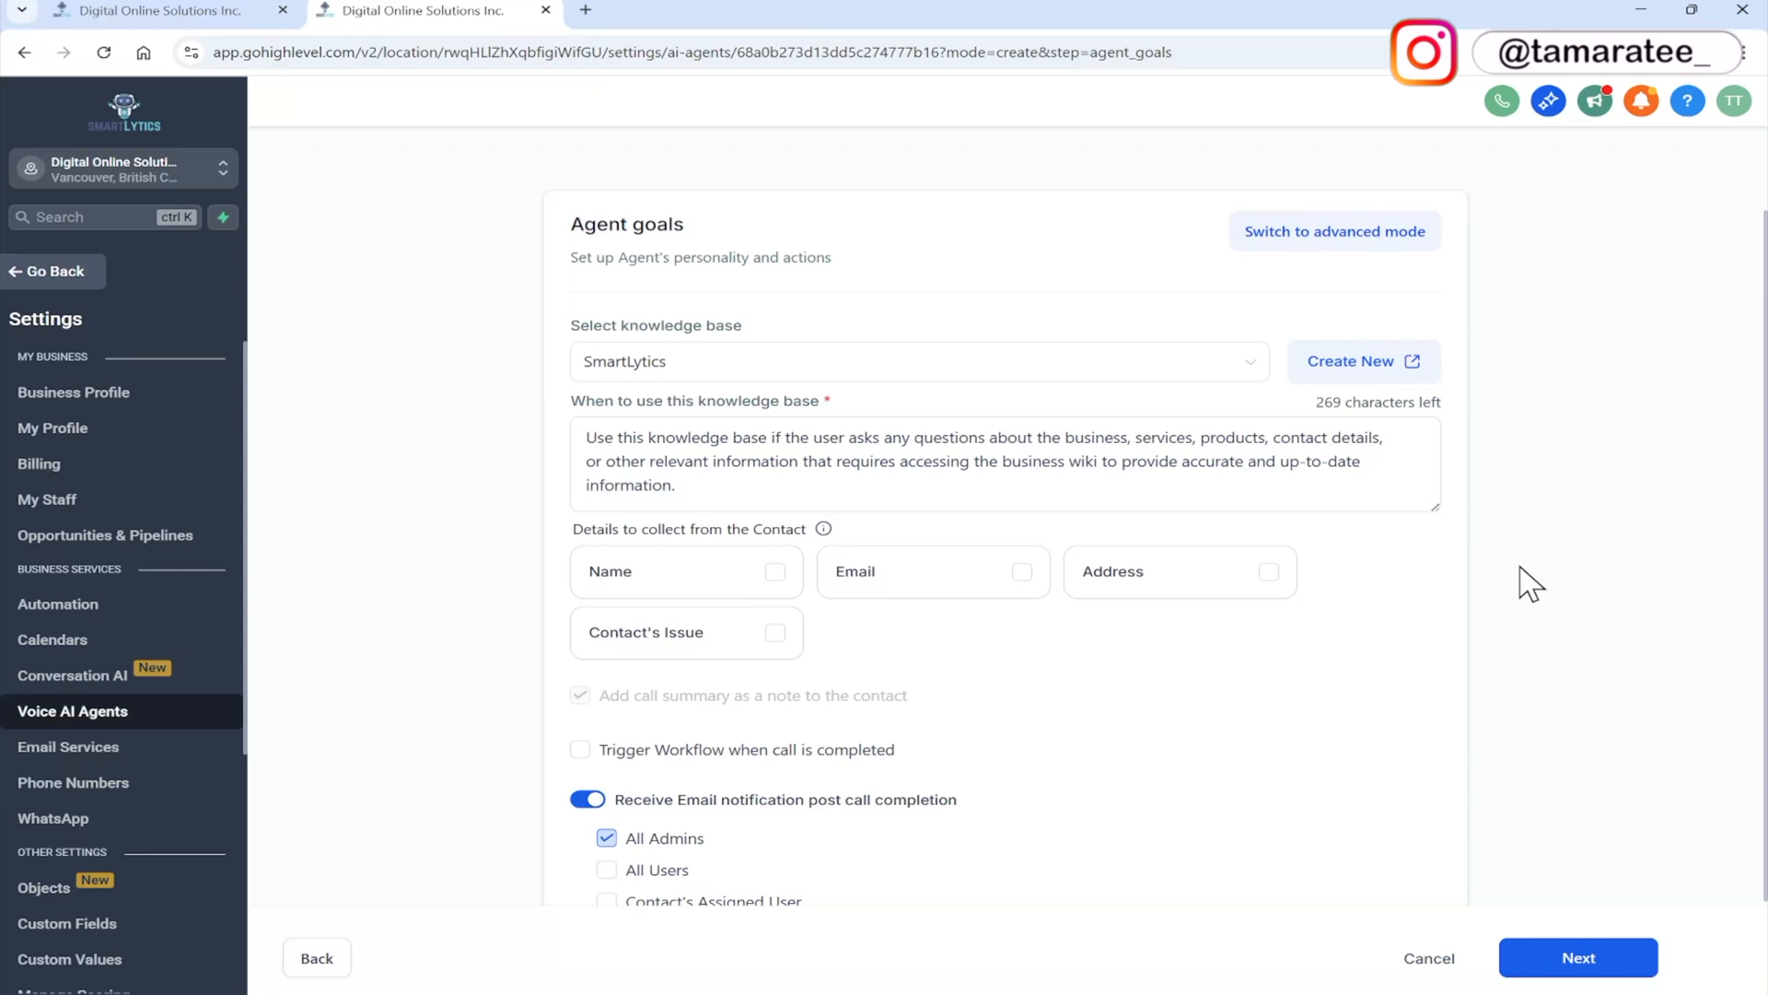
pyautogui.moveTo(1445, 509)
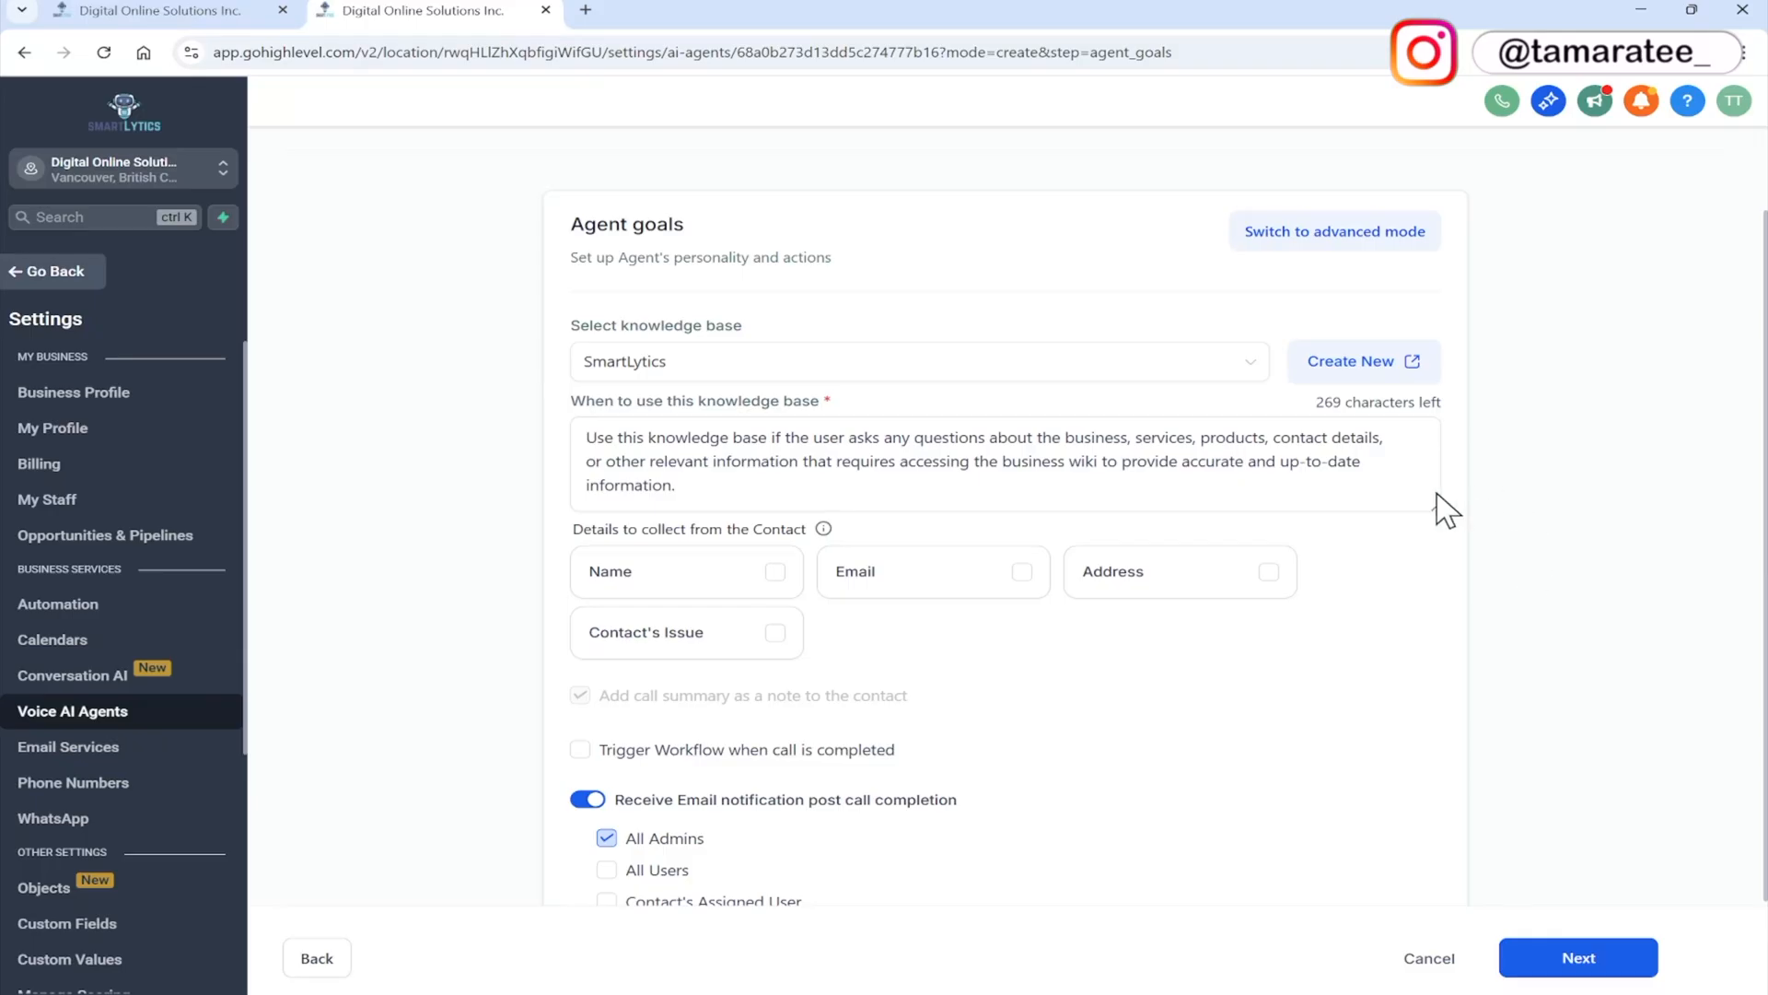
pyautogui.moveTo(1458, 517)
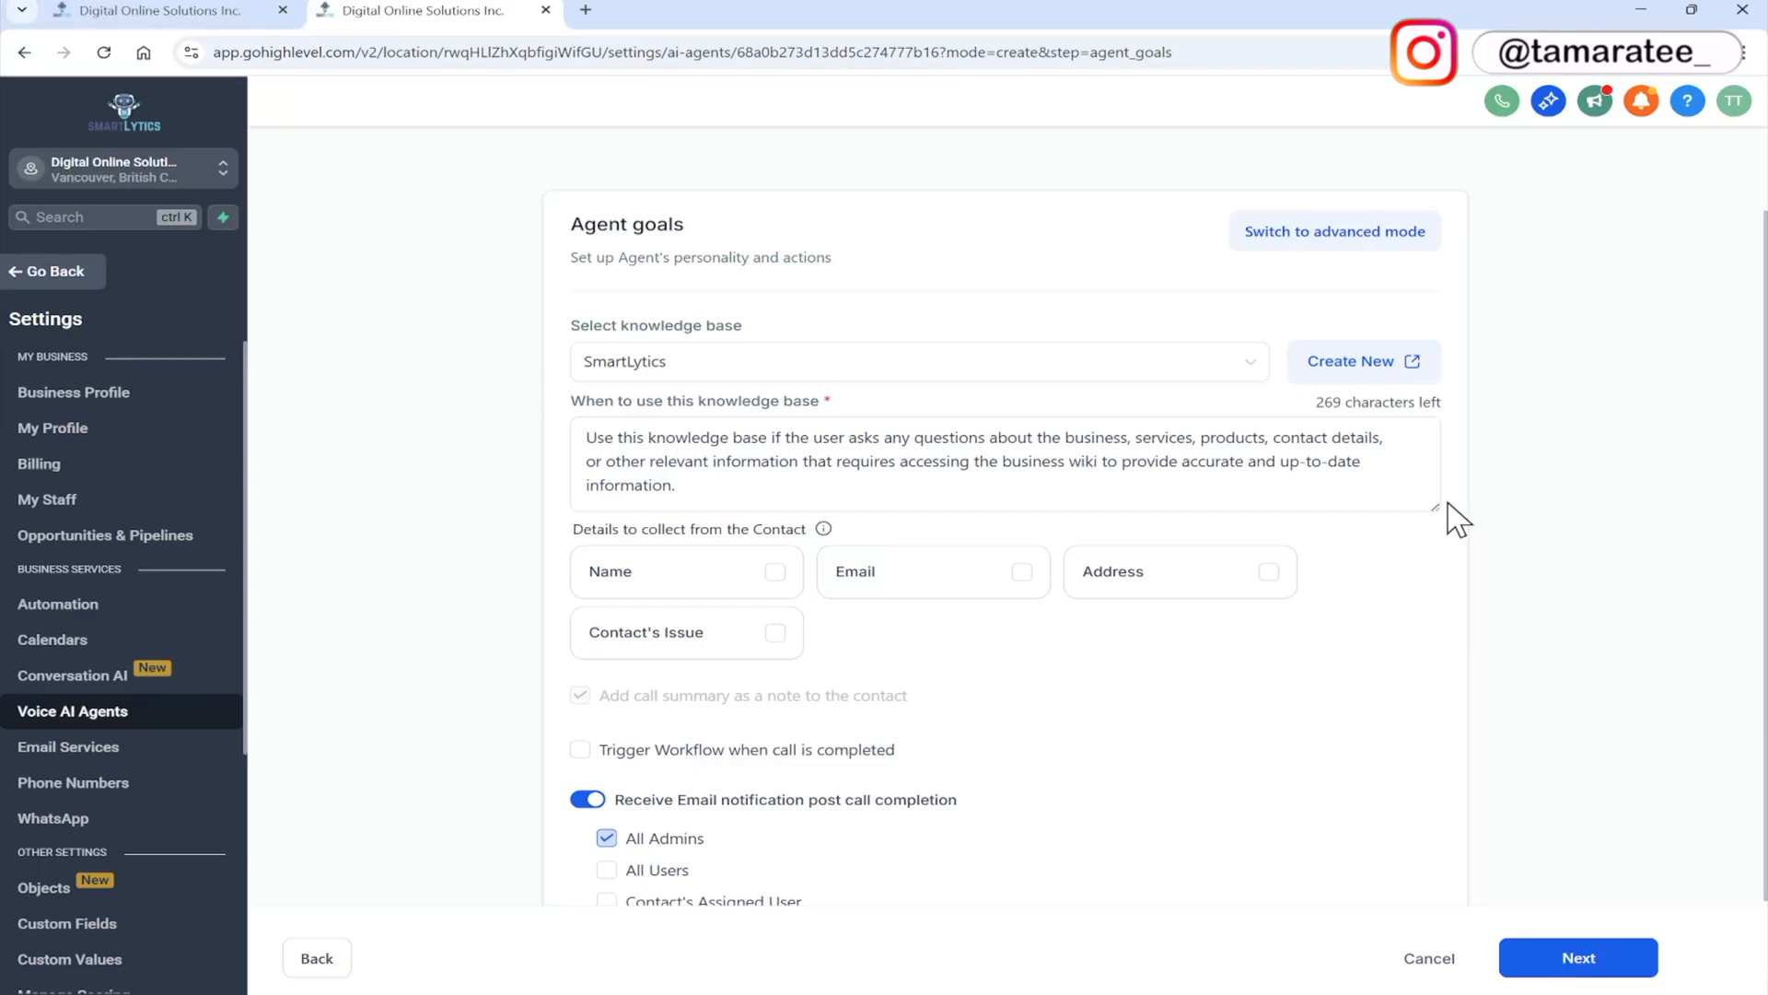
pyautogui.moveTo(899, 629)
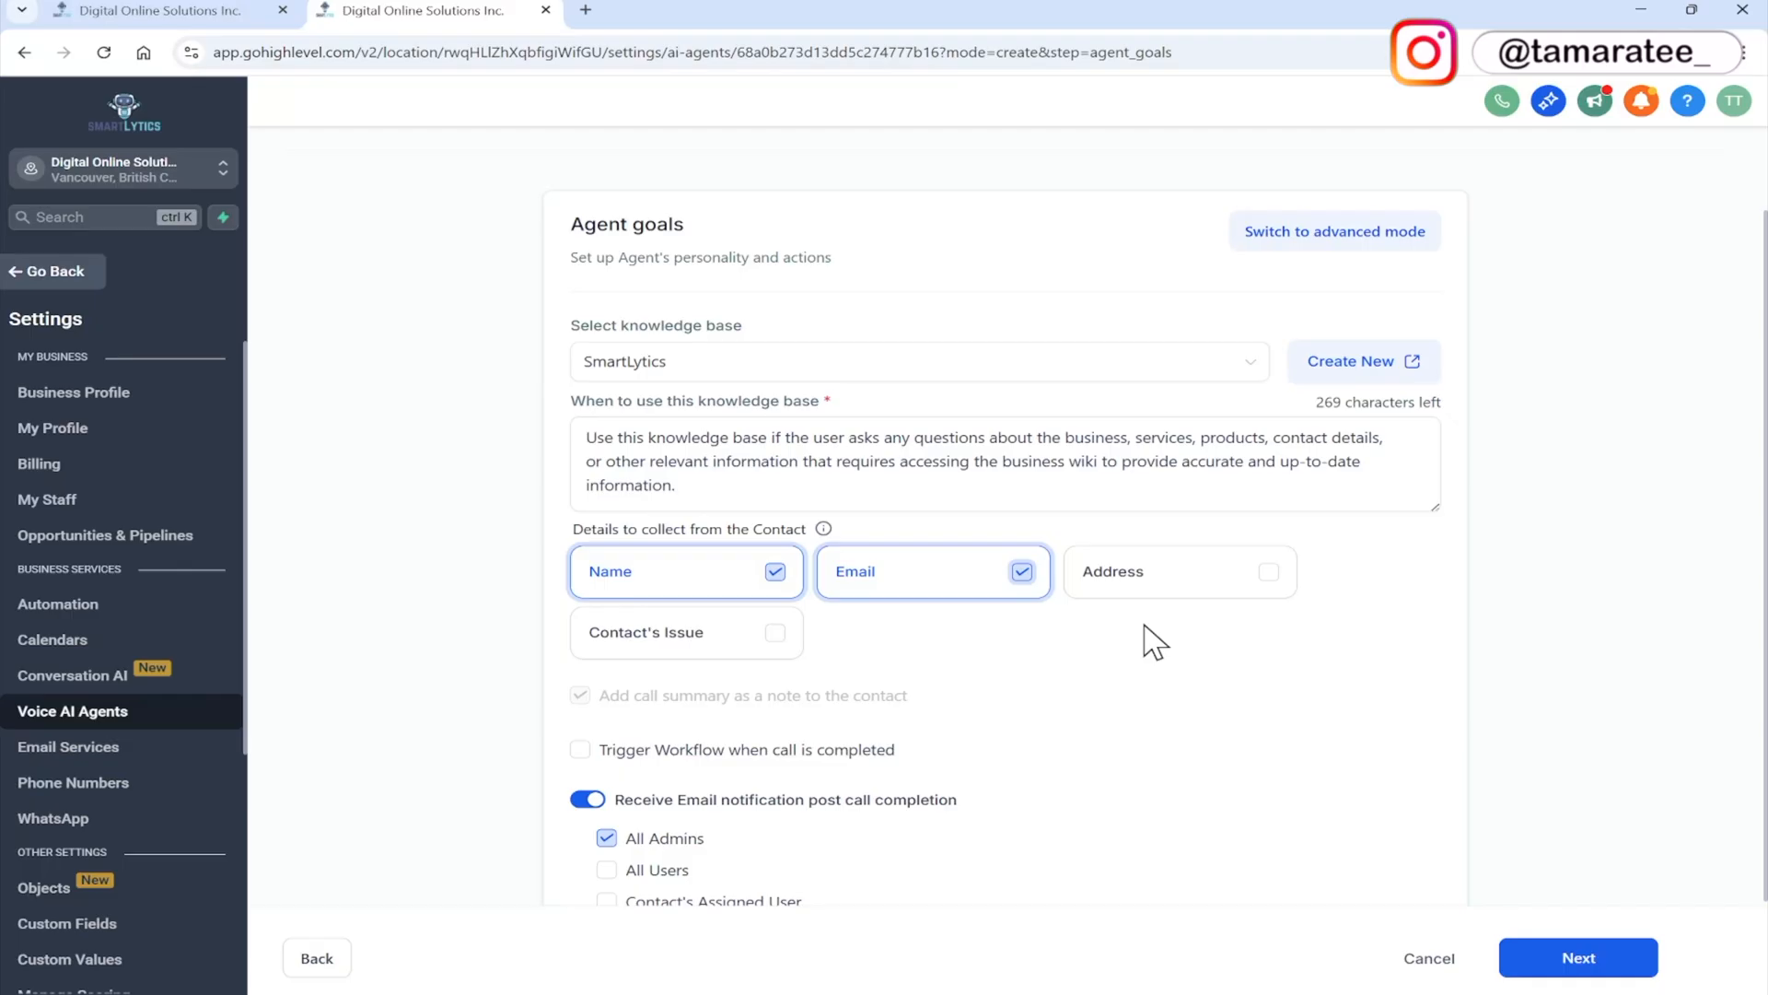
pyautogui.moveTo(898, 644)
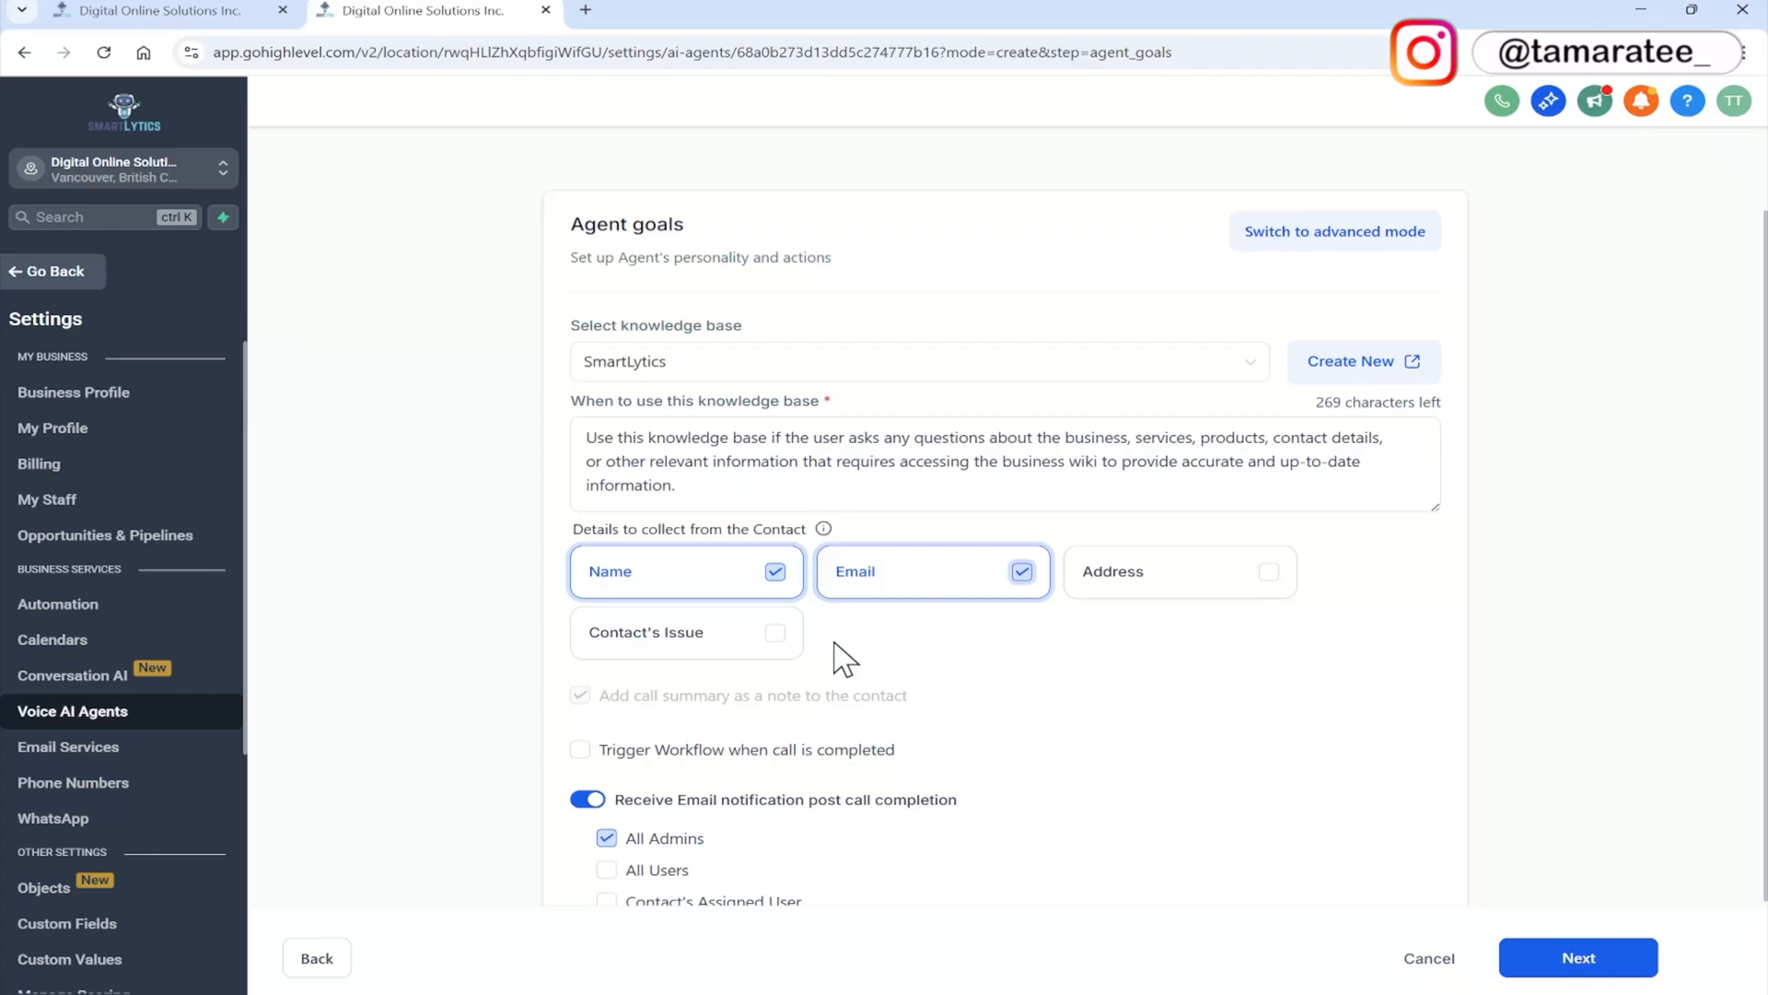
pyautogui.moveTo(1240, 631)
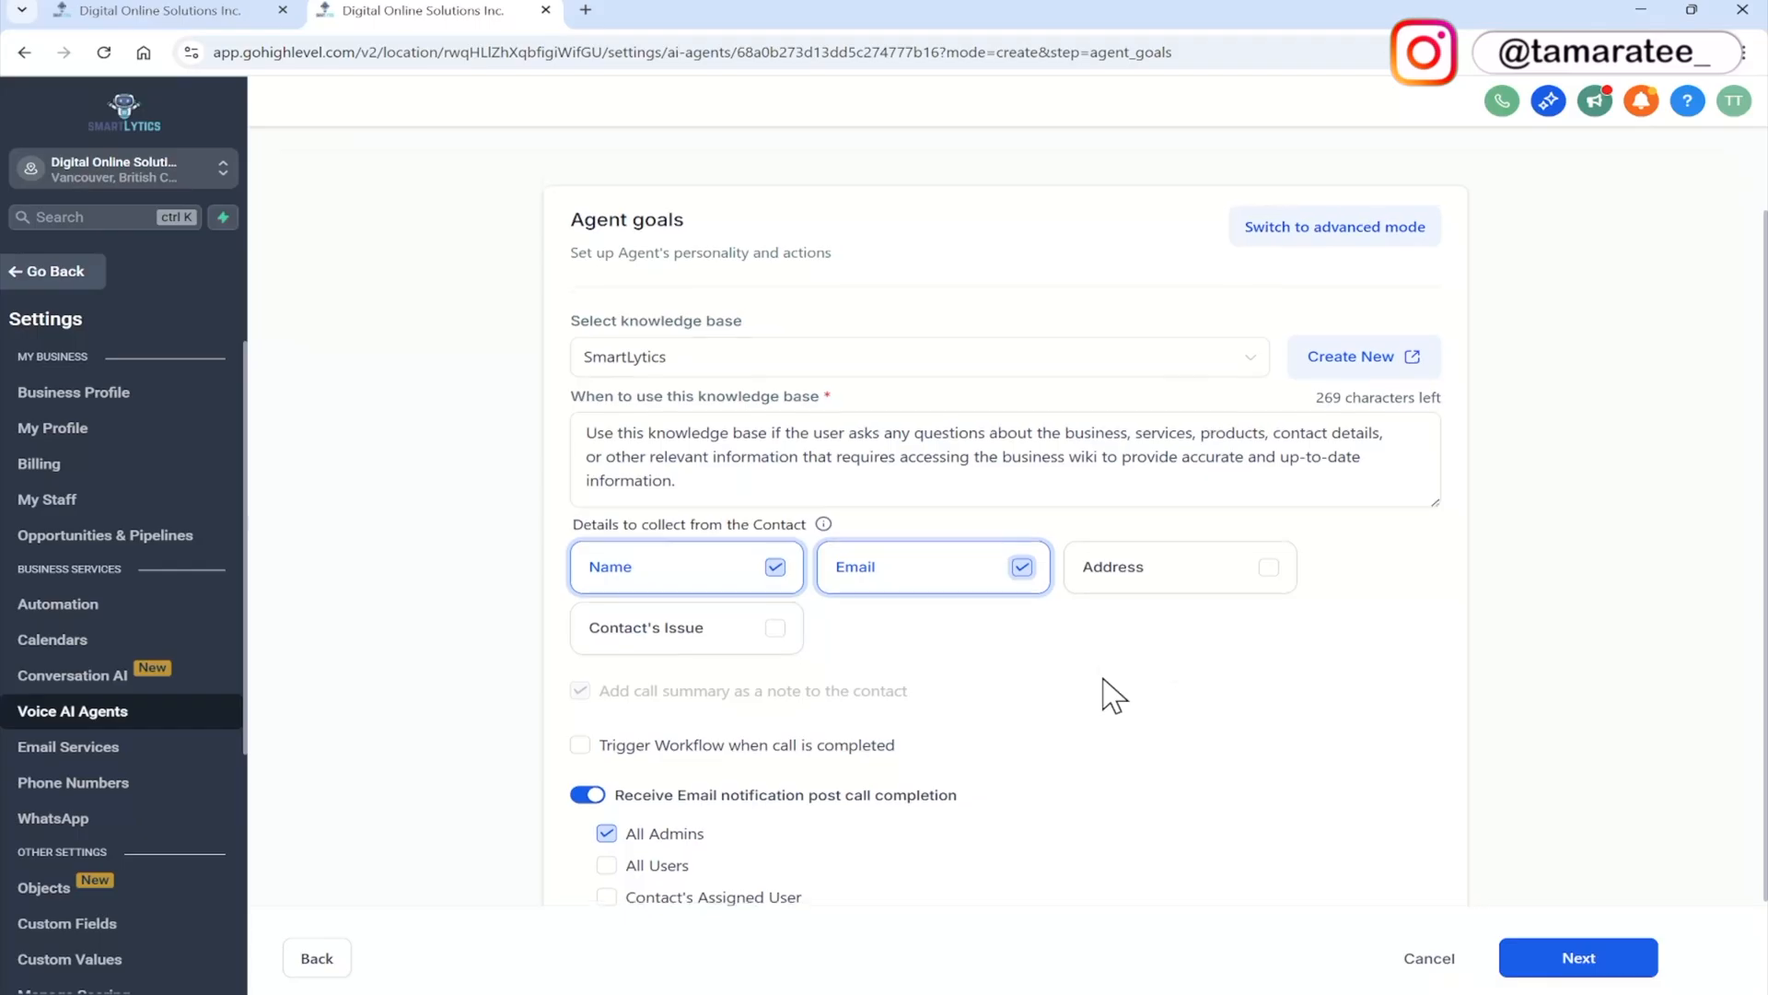
# Toggle Trigger Workflow on call completion on, then back off
pyautogui.scroll(-3)
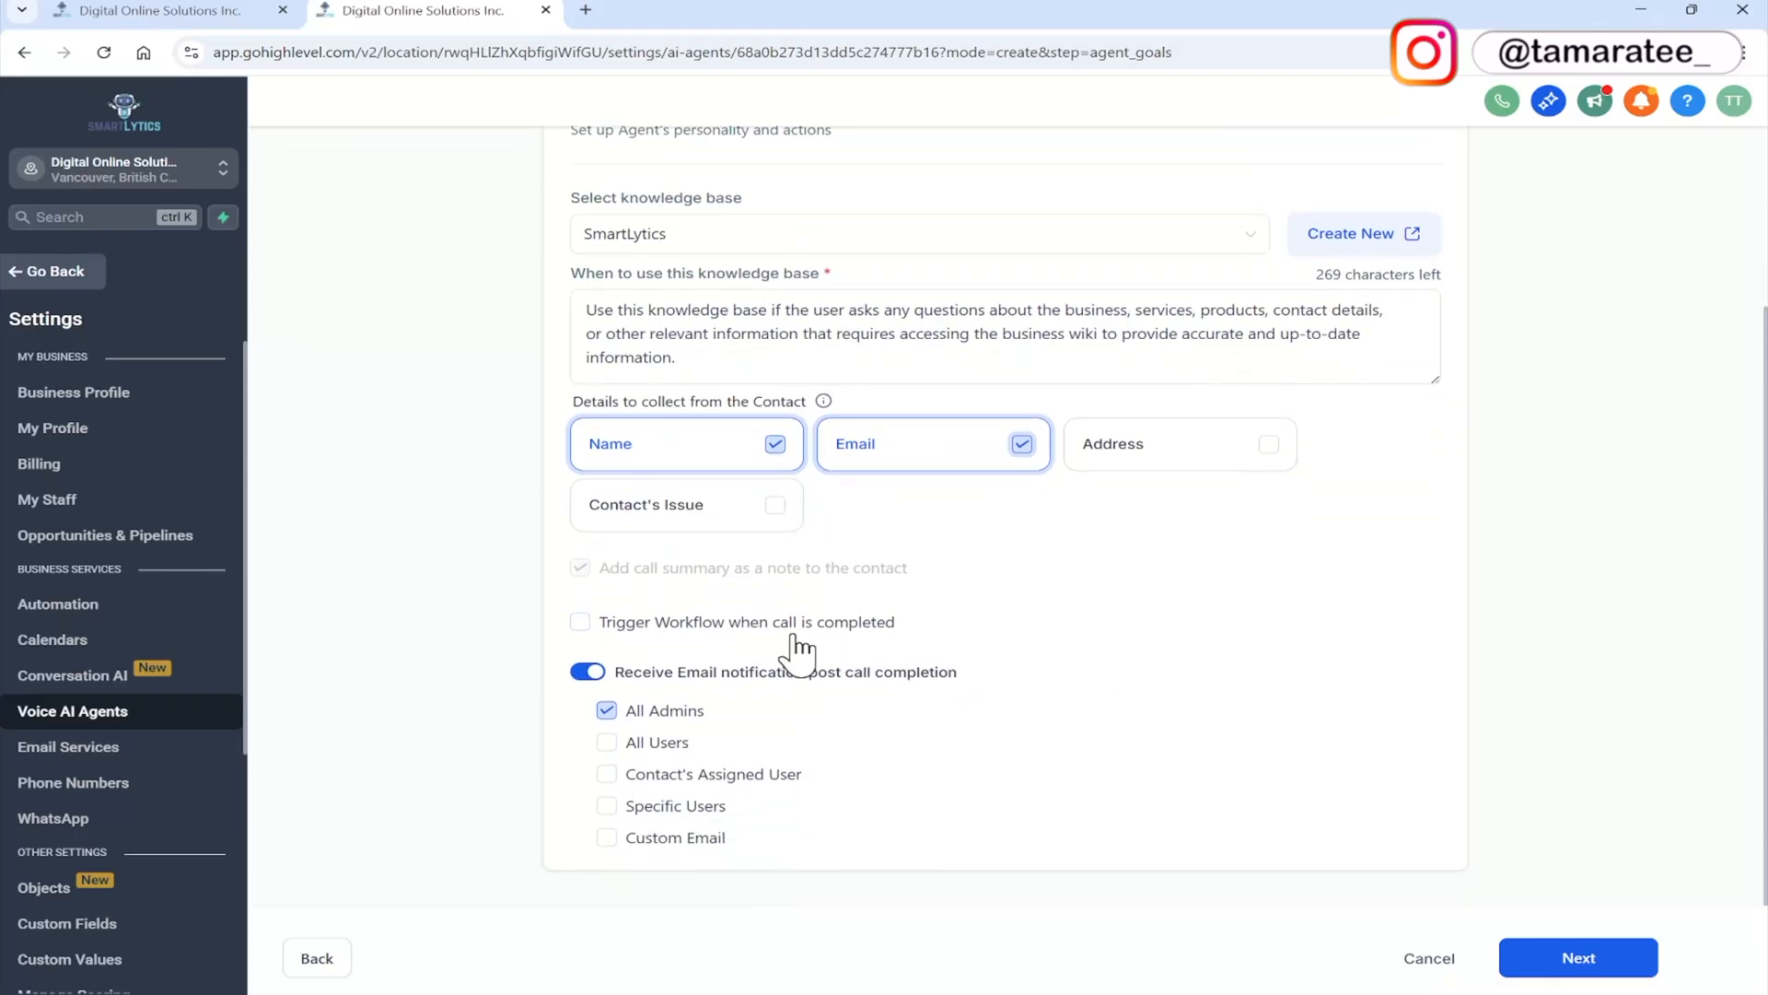
pyautogui.click(581, 621)
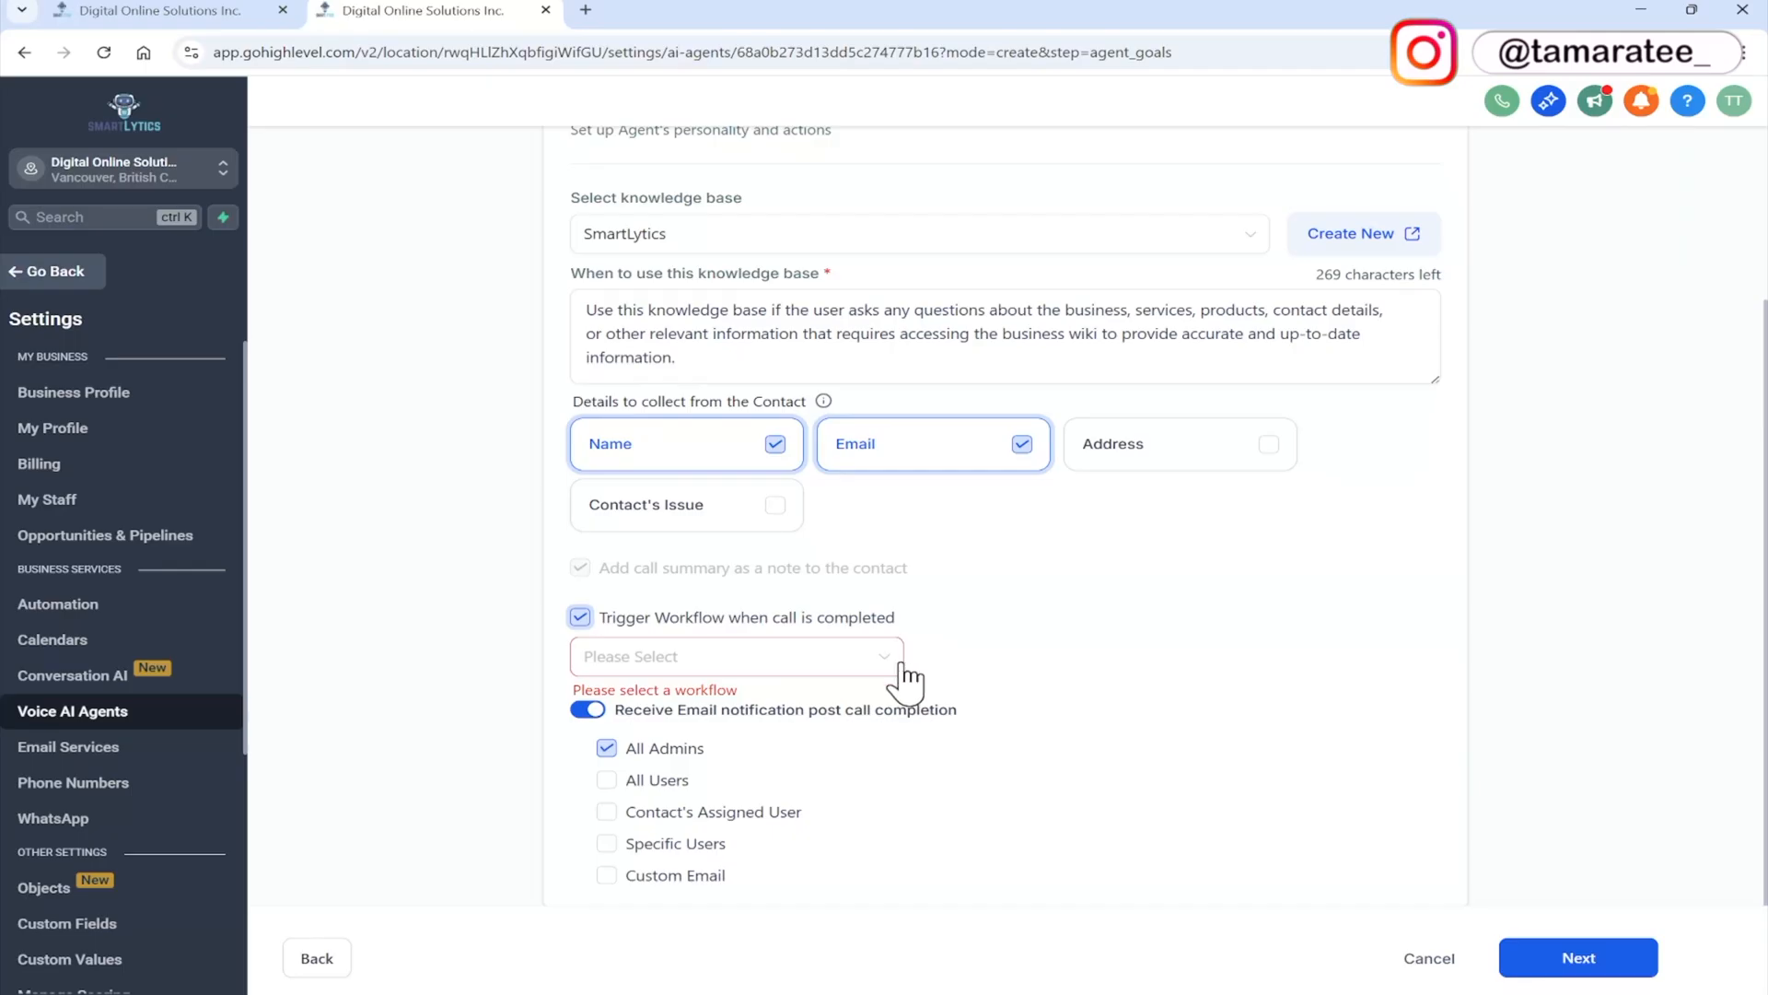
pyautogui.click(581, 617)
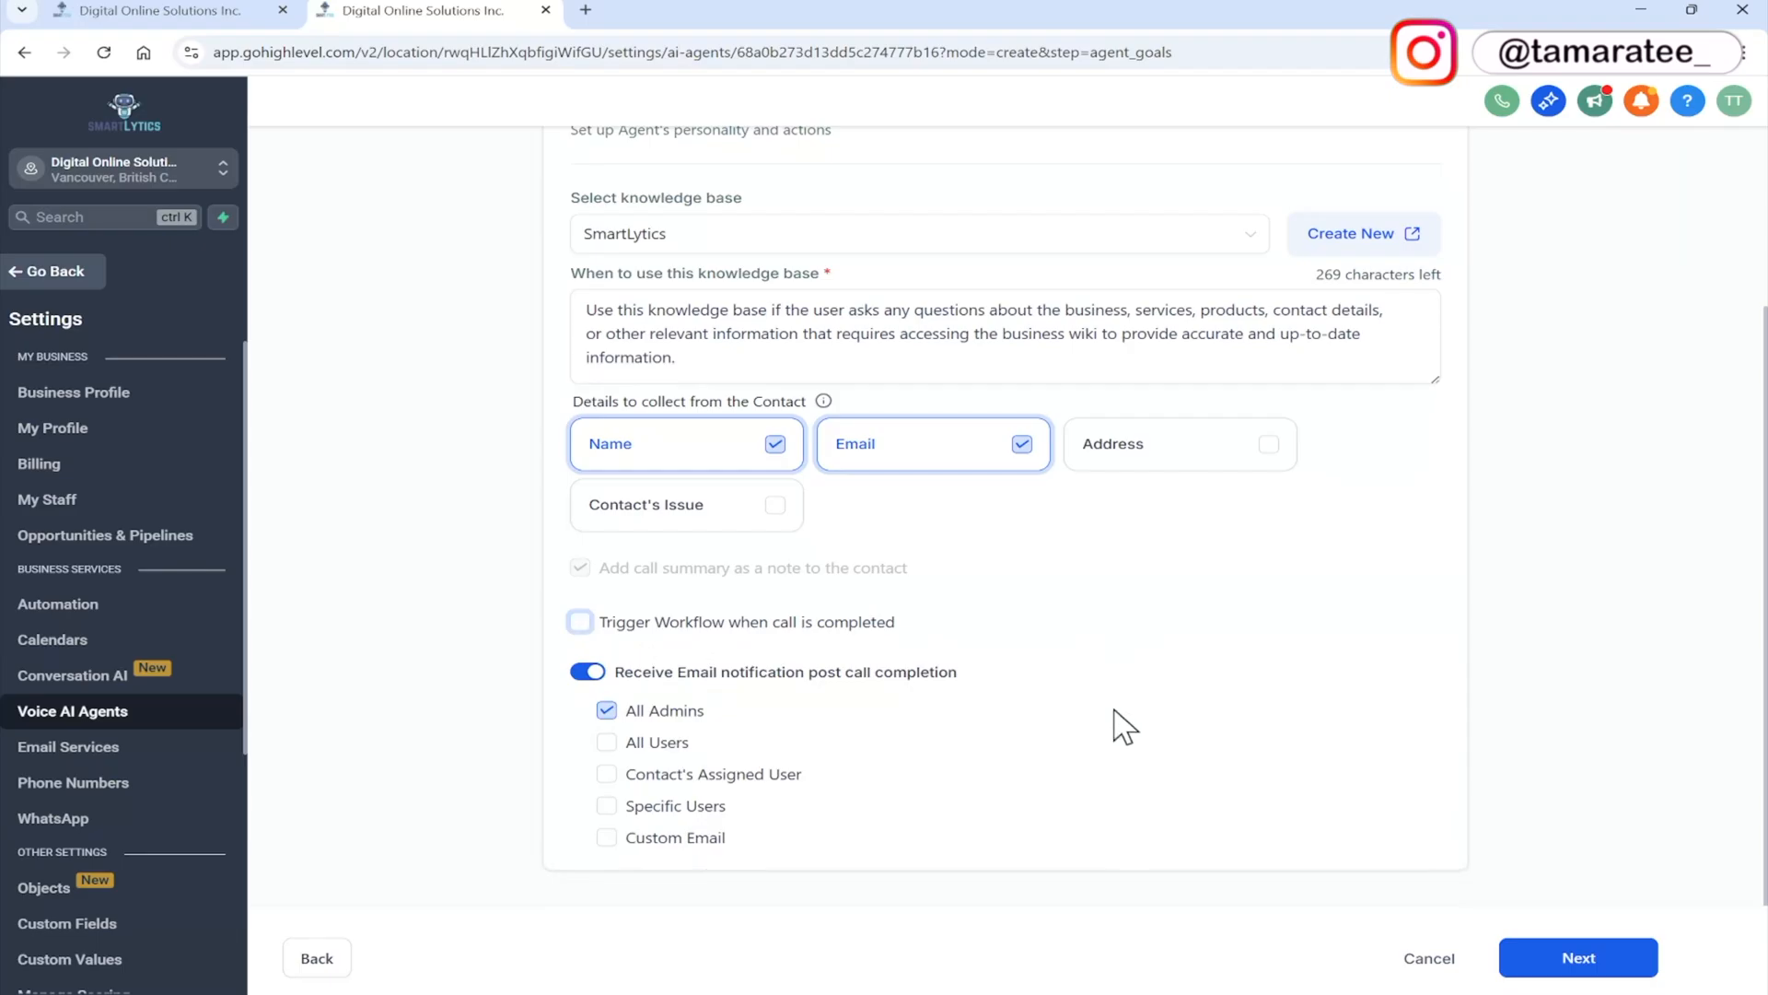
pyautogui.moveTo(880, 798)
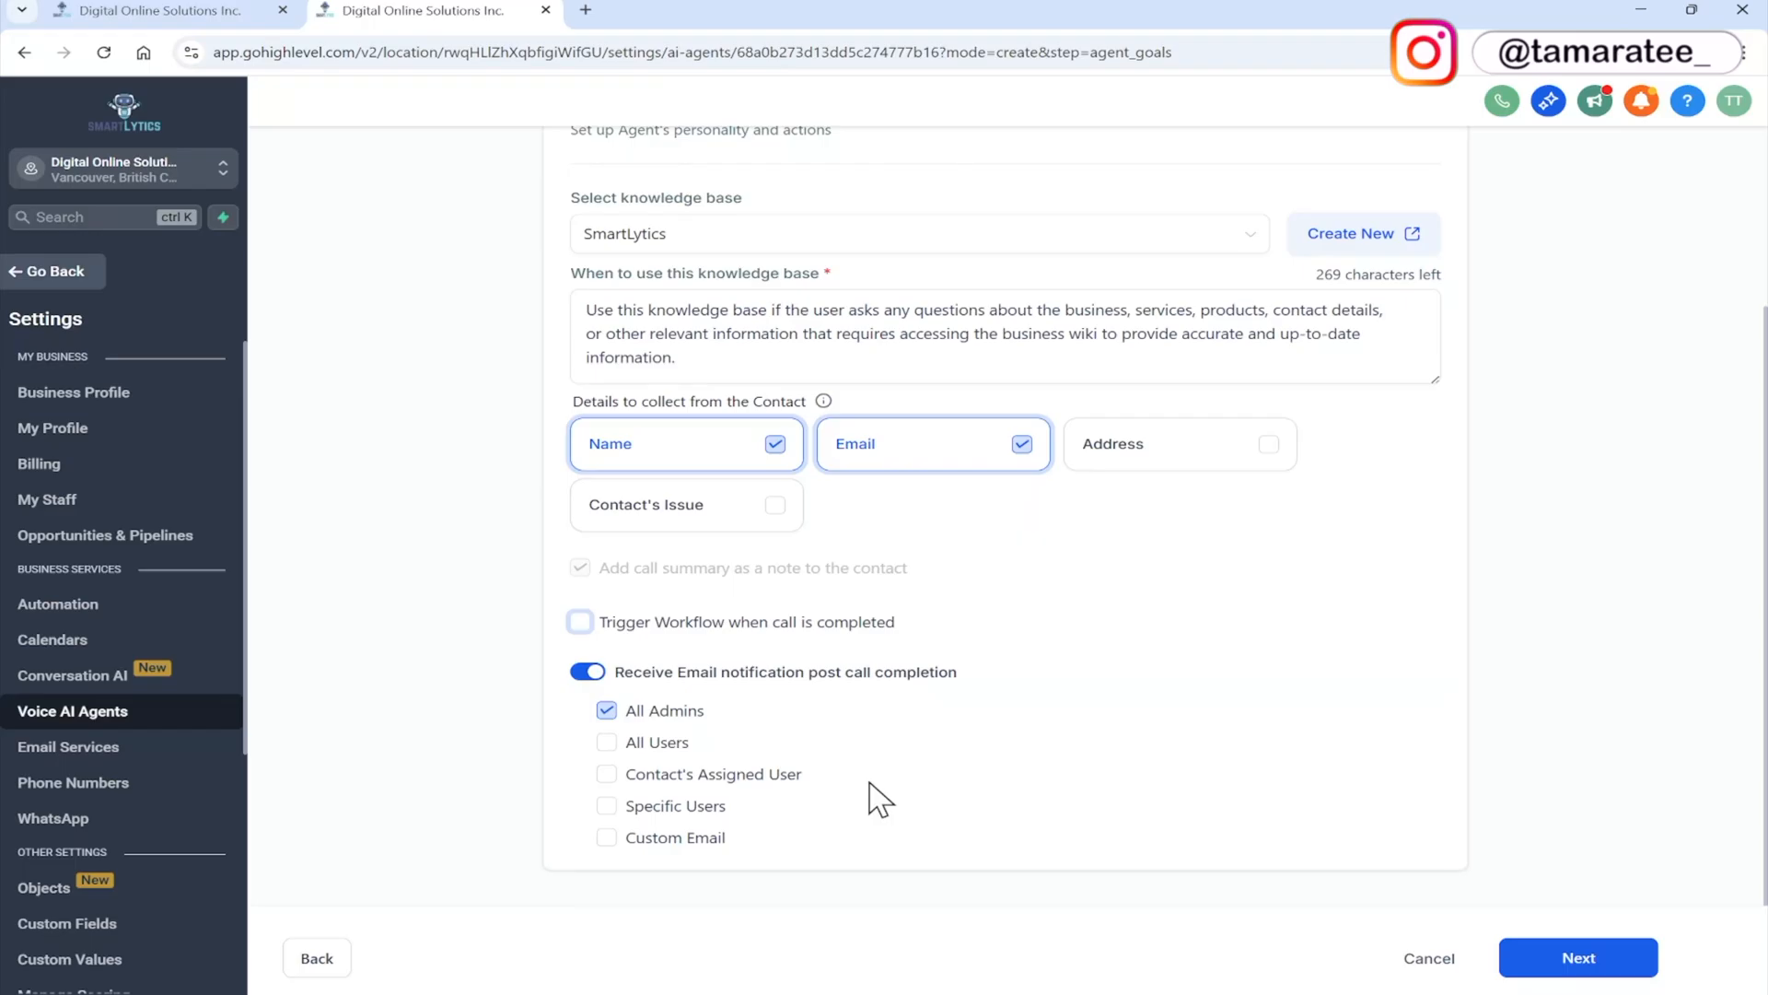
pyautogui.moveTo(750, 747)
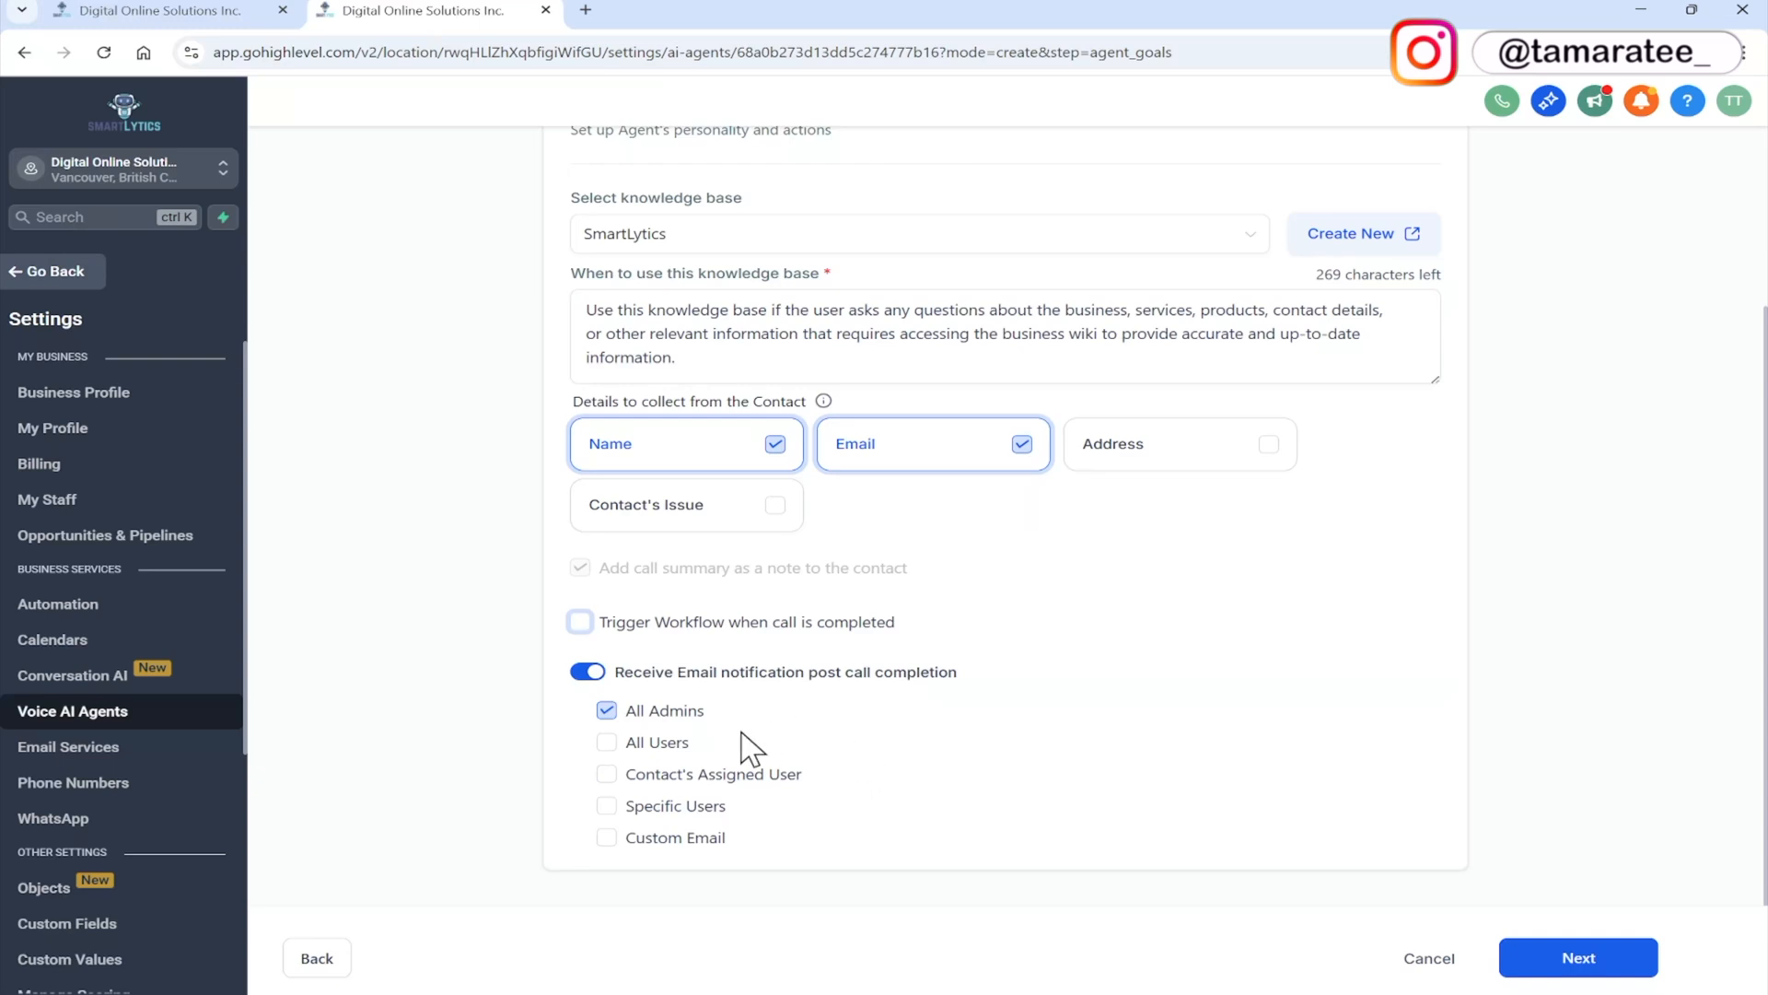
pyautogui.moveTo(773, 818)
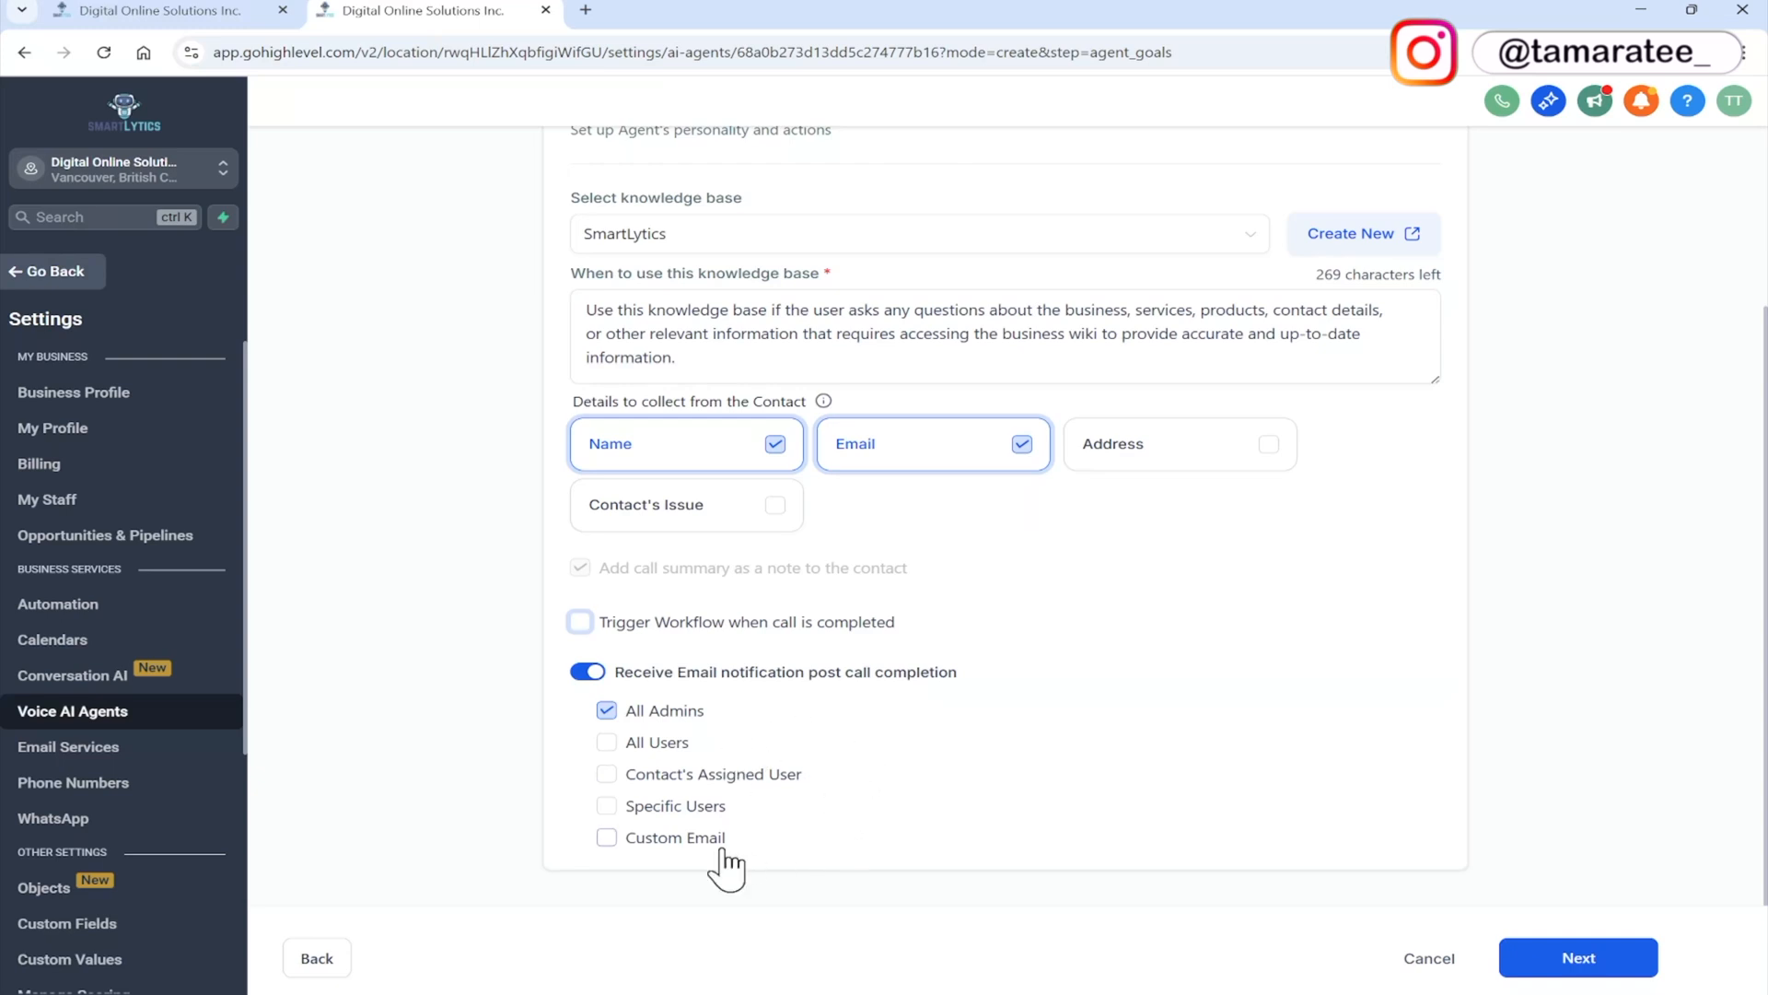
# Toggle the custom email notification off, leaving post-call emails to All Admins only
pyautogui.click(607, 837)
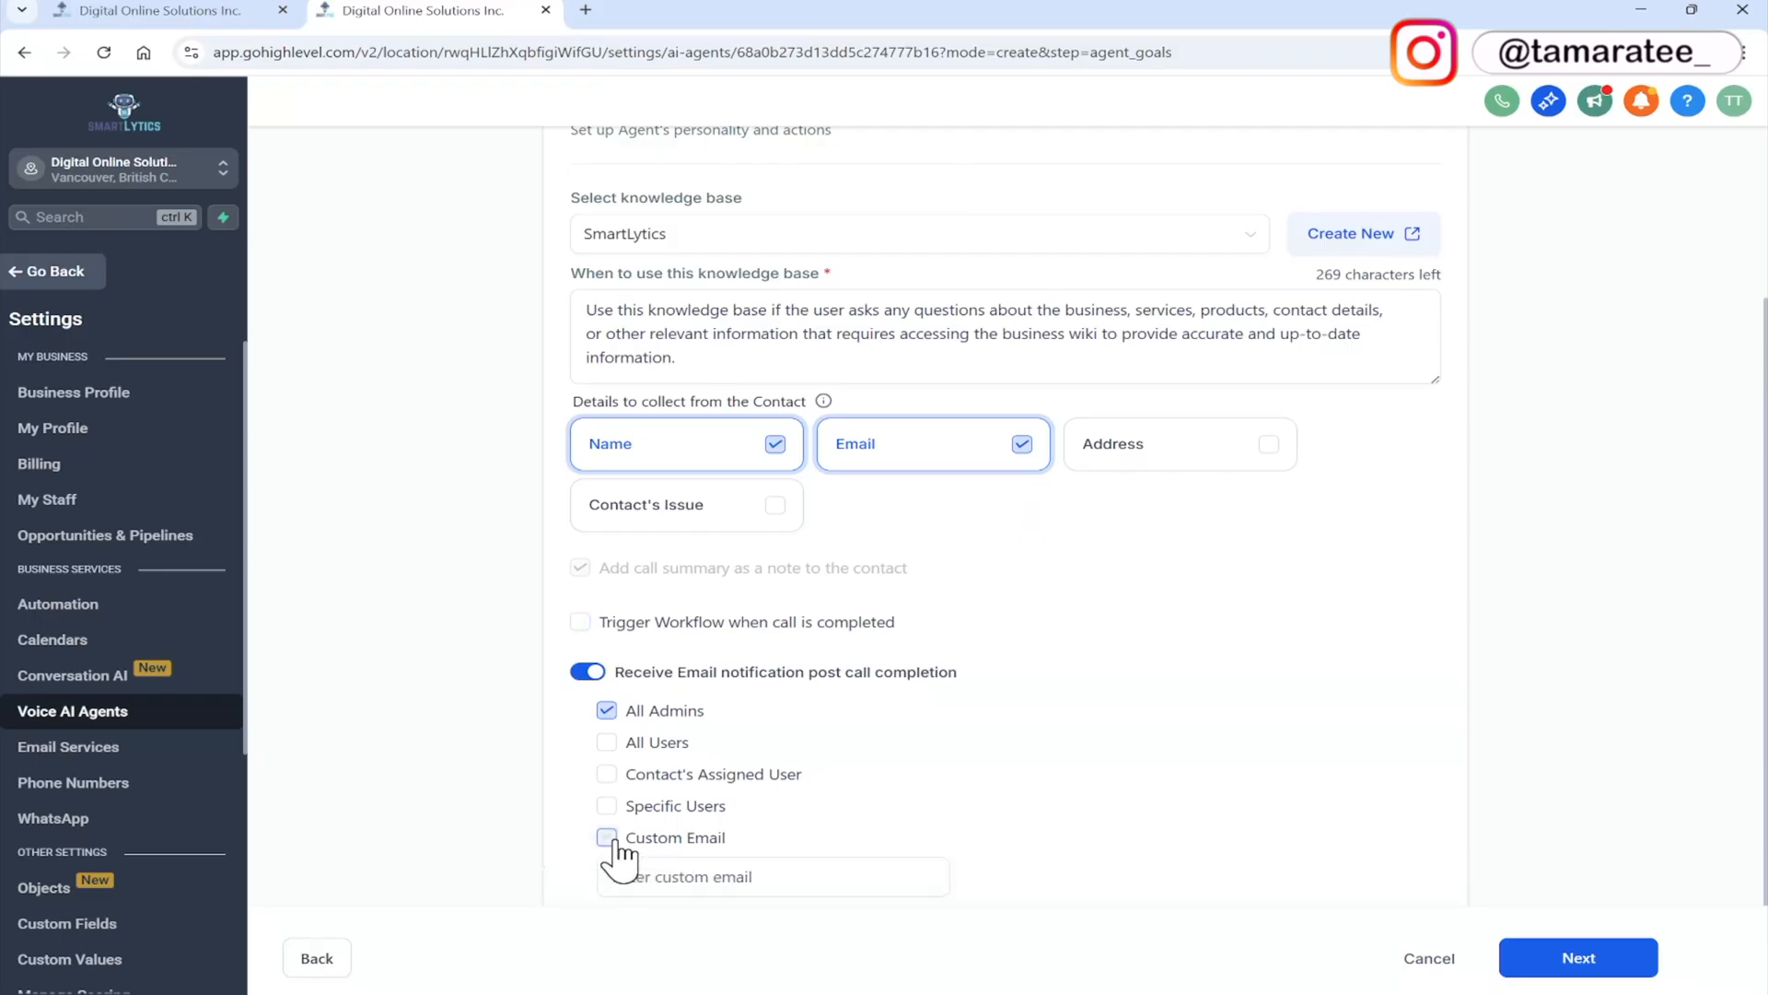
pyautogui.click(607, 837)
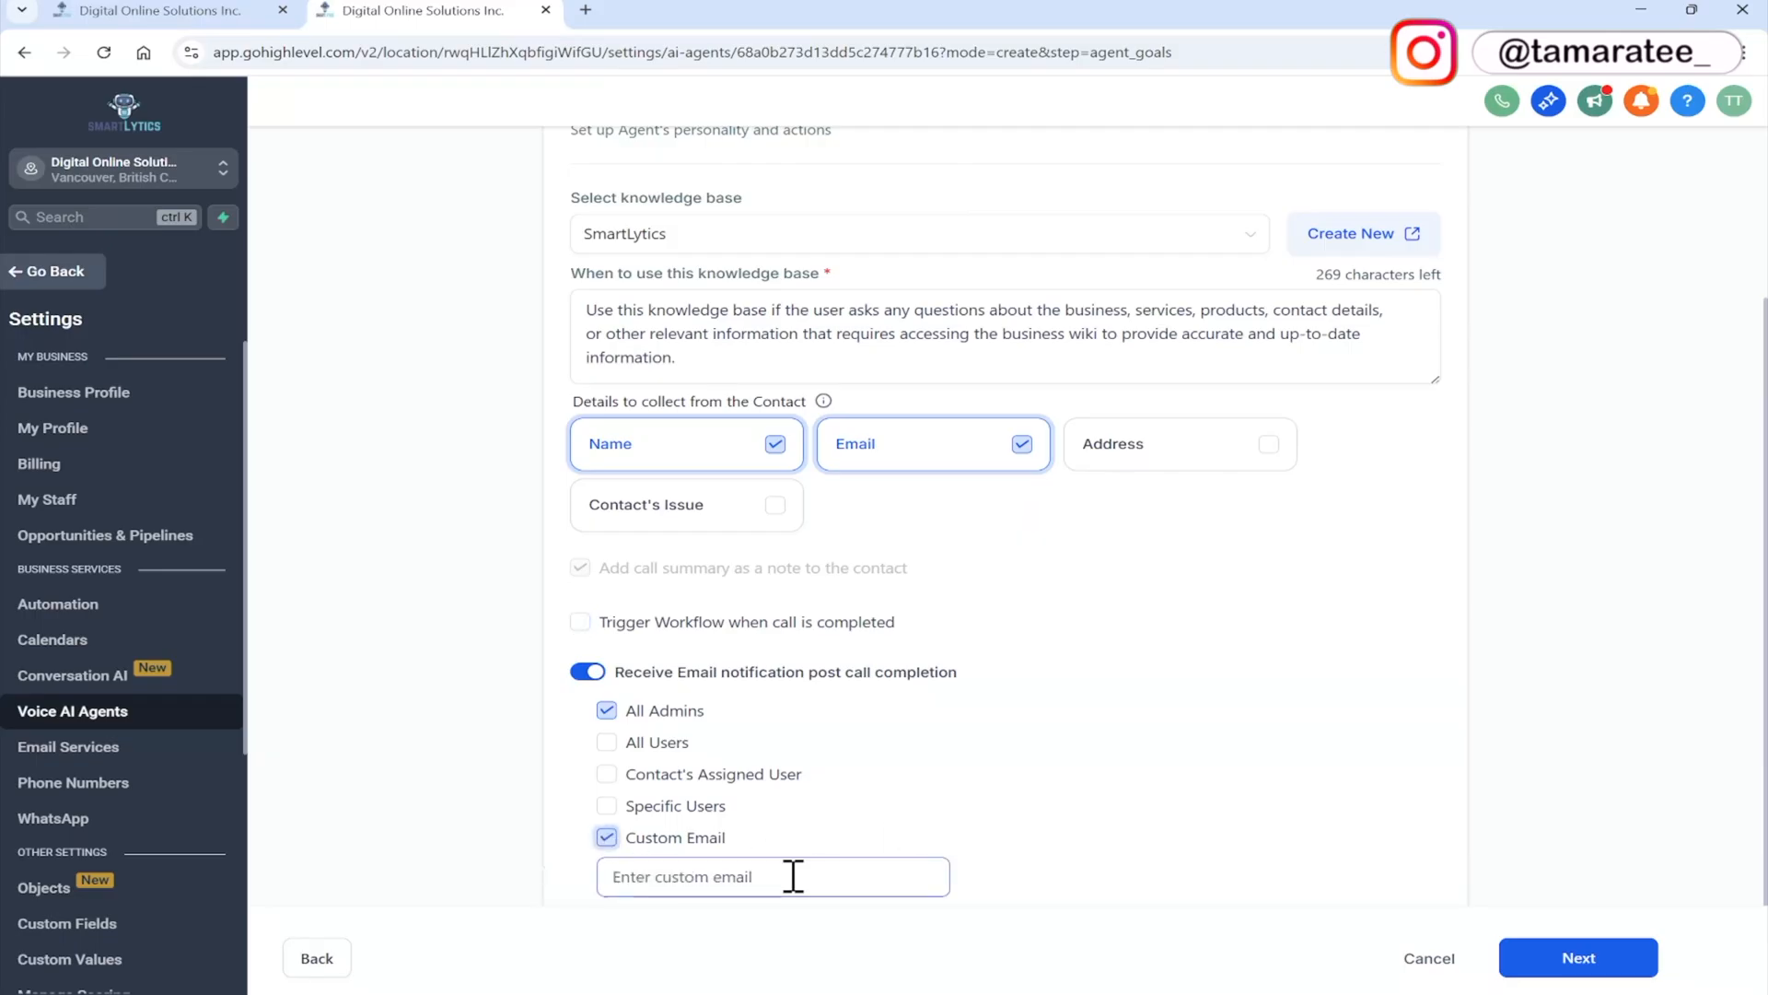
pyautogui.moveTo(953, 806)
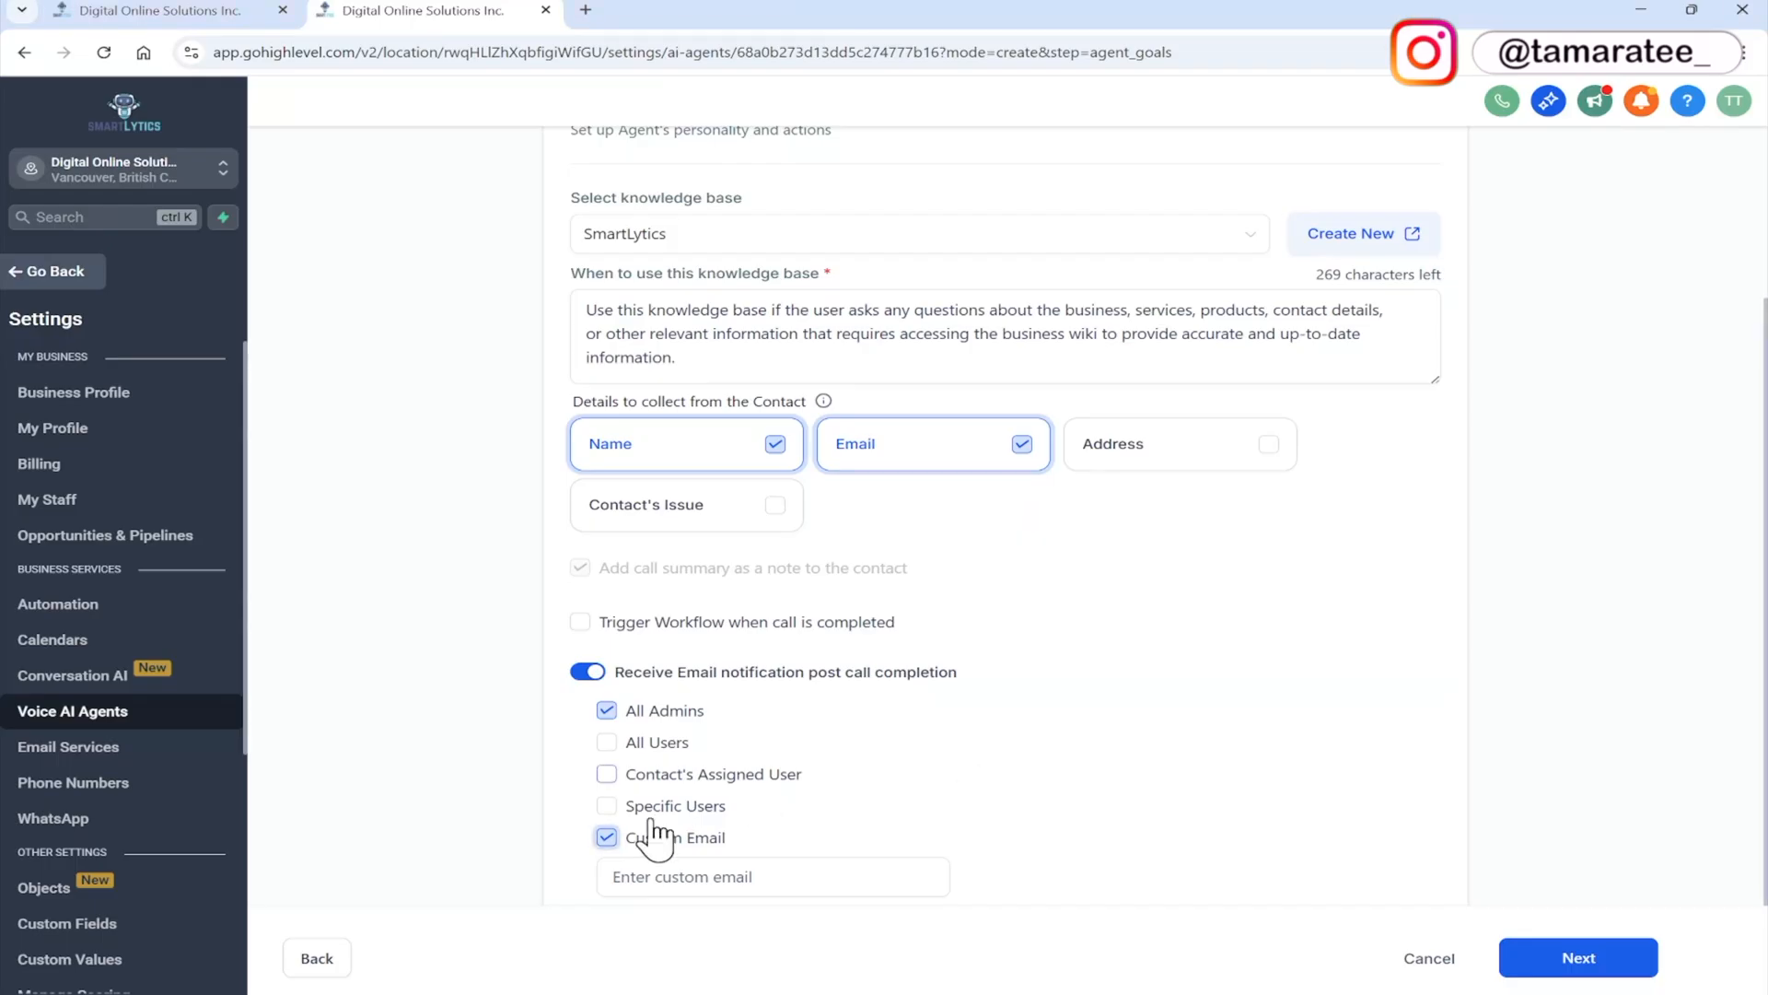
pyautogui.click(607, 837)
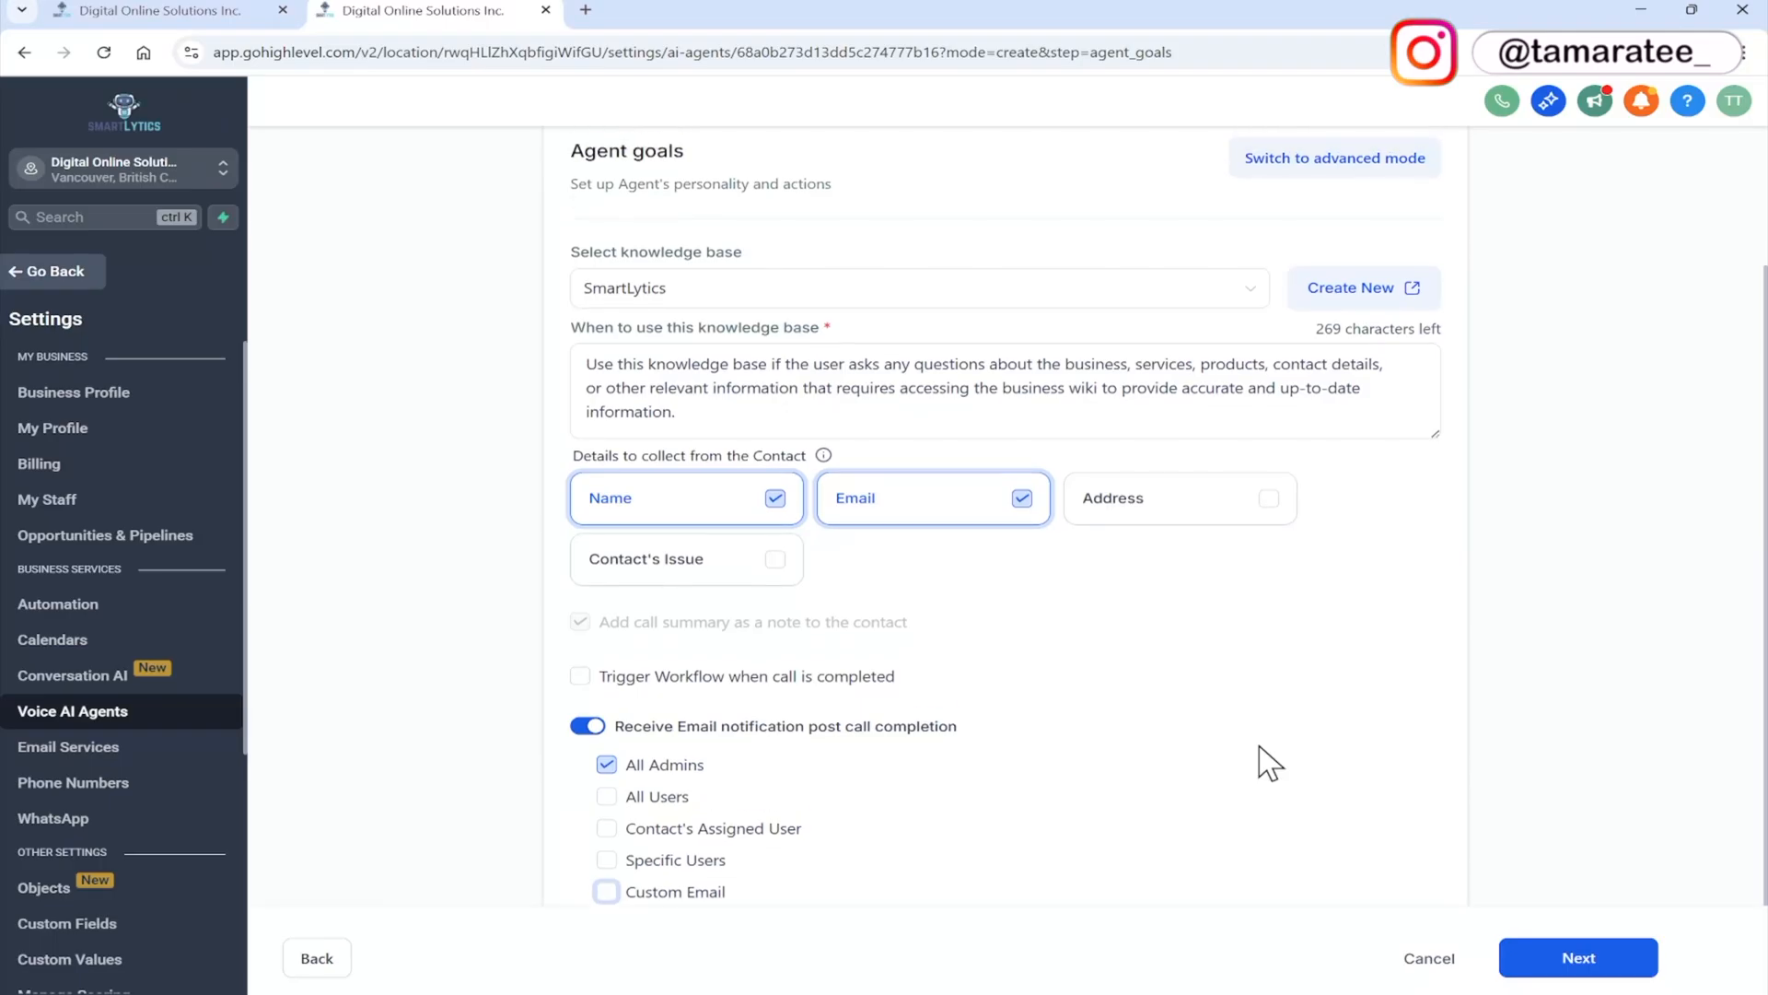
pyautogui.moveTo(1430, 212)
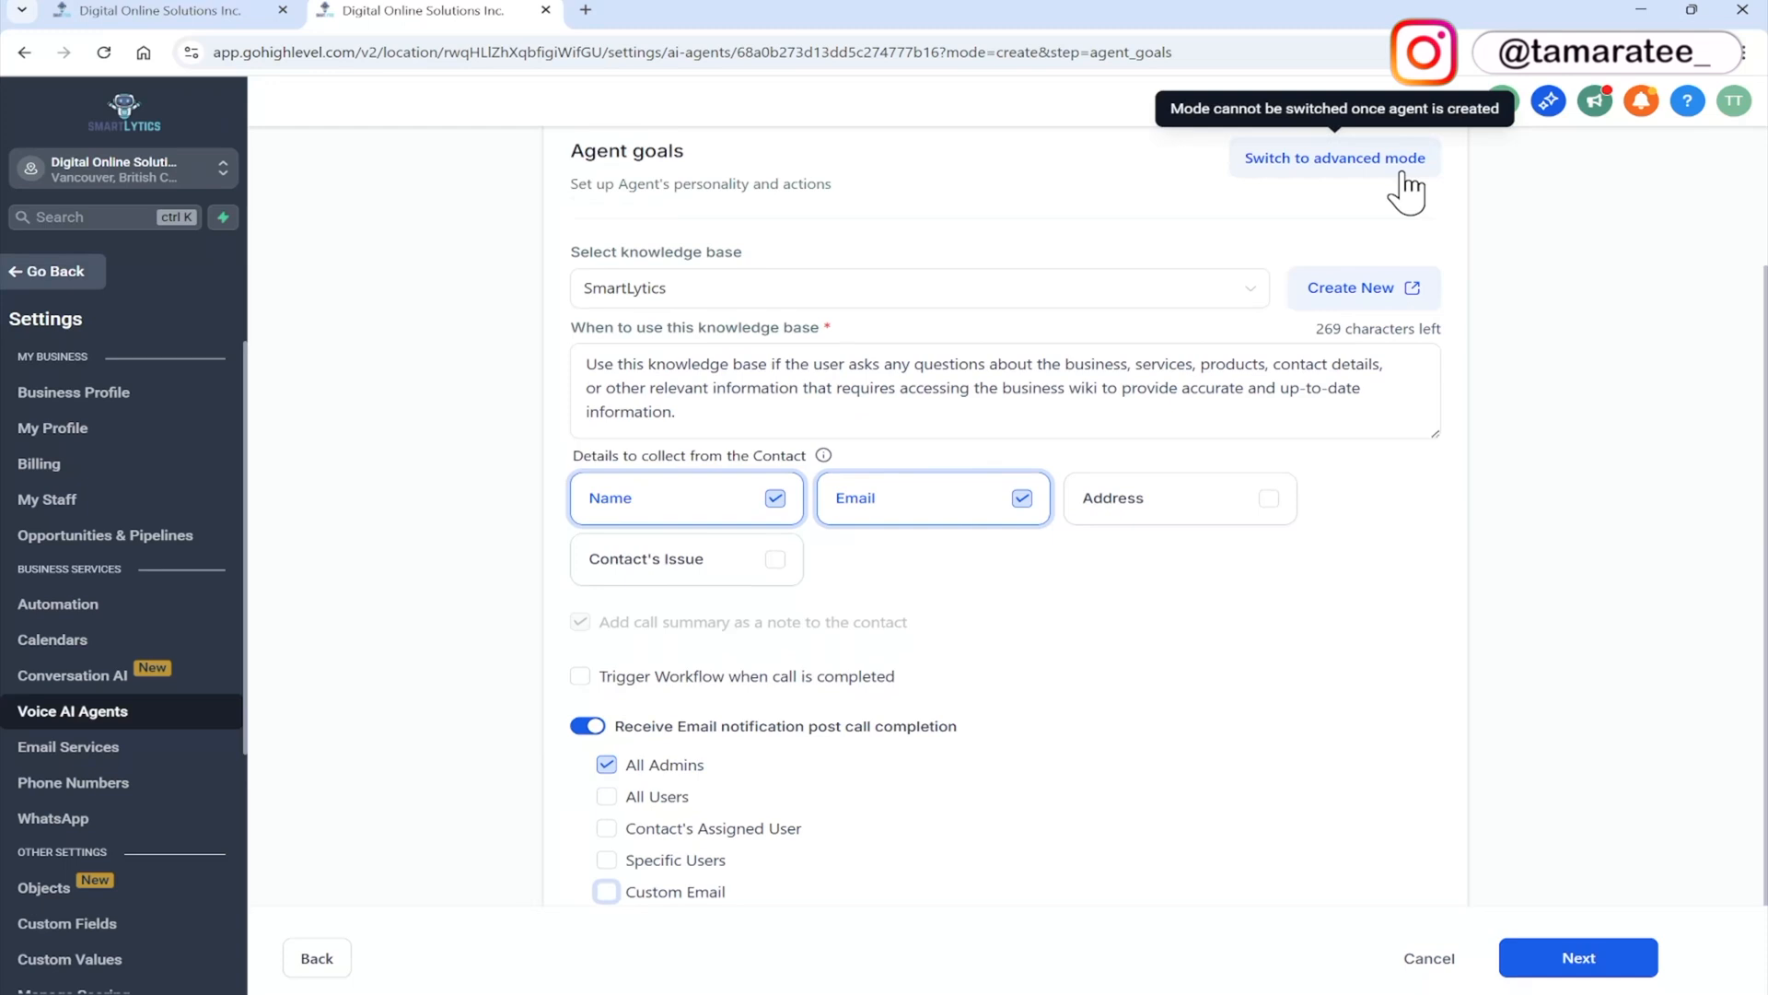
# Advance to Phone & Availability and open the phone number dropdown, assigning nothing
pyautogui.click(1577, 956)
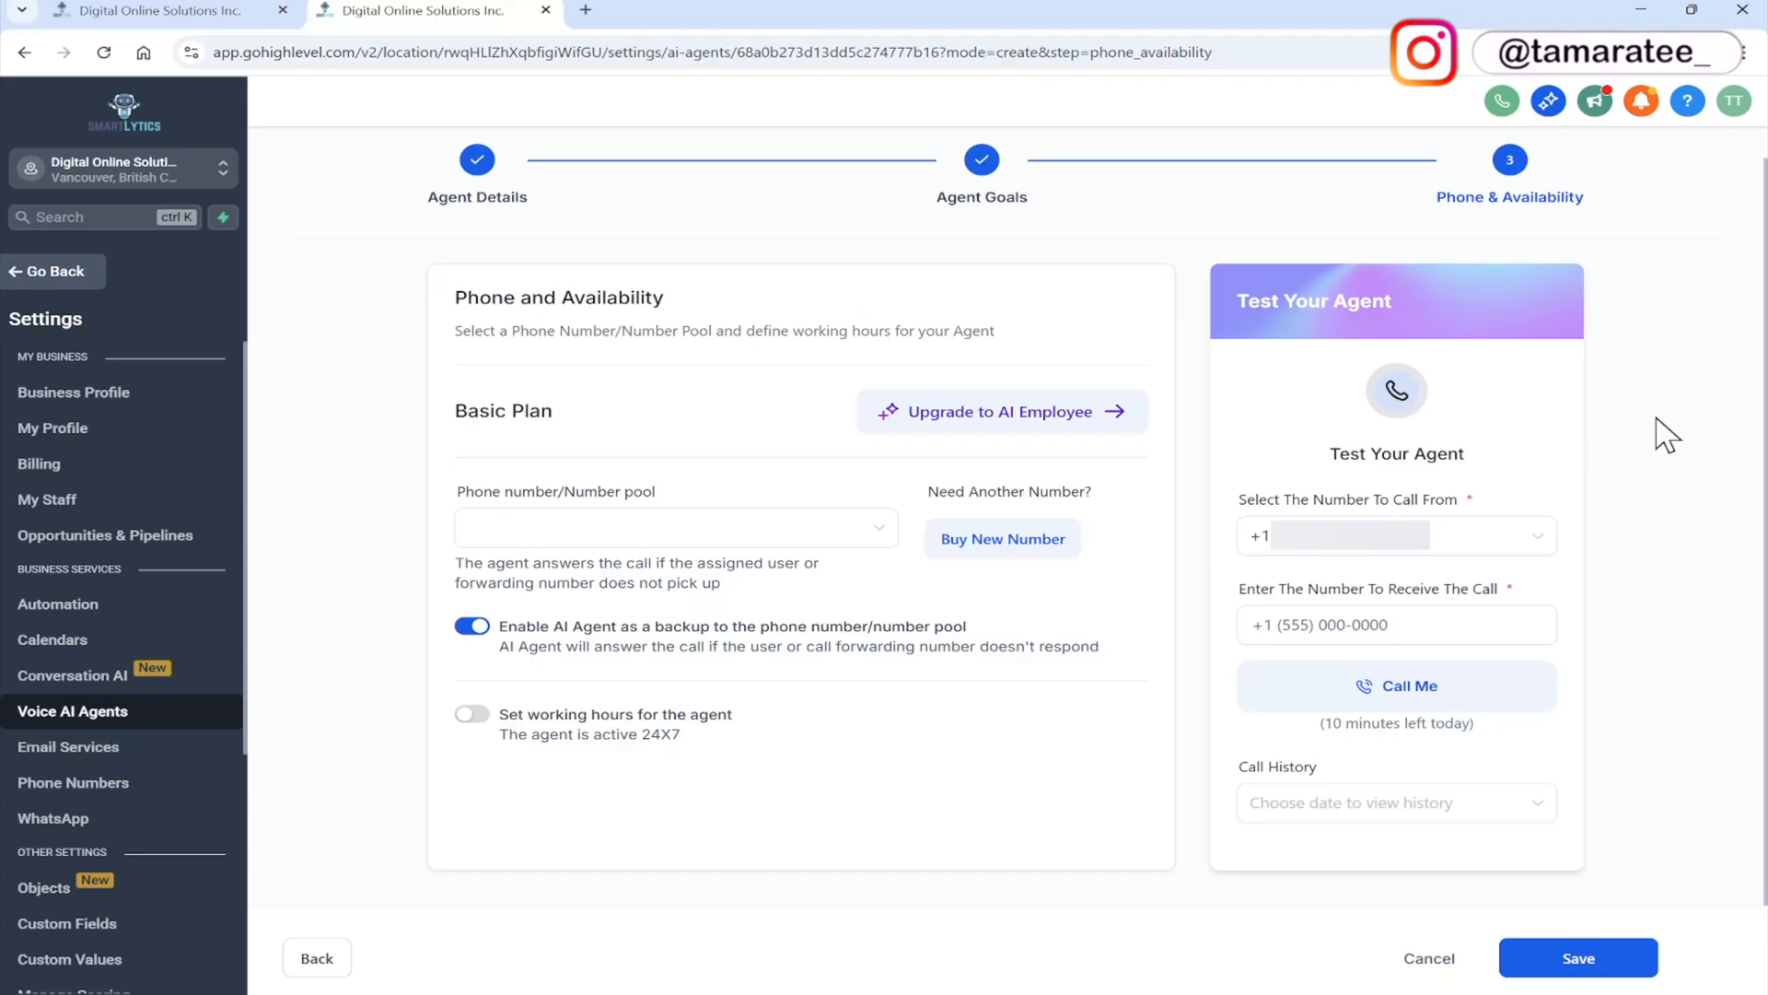
pyautogui.moveTo(931, 598)
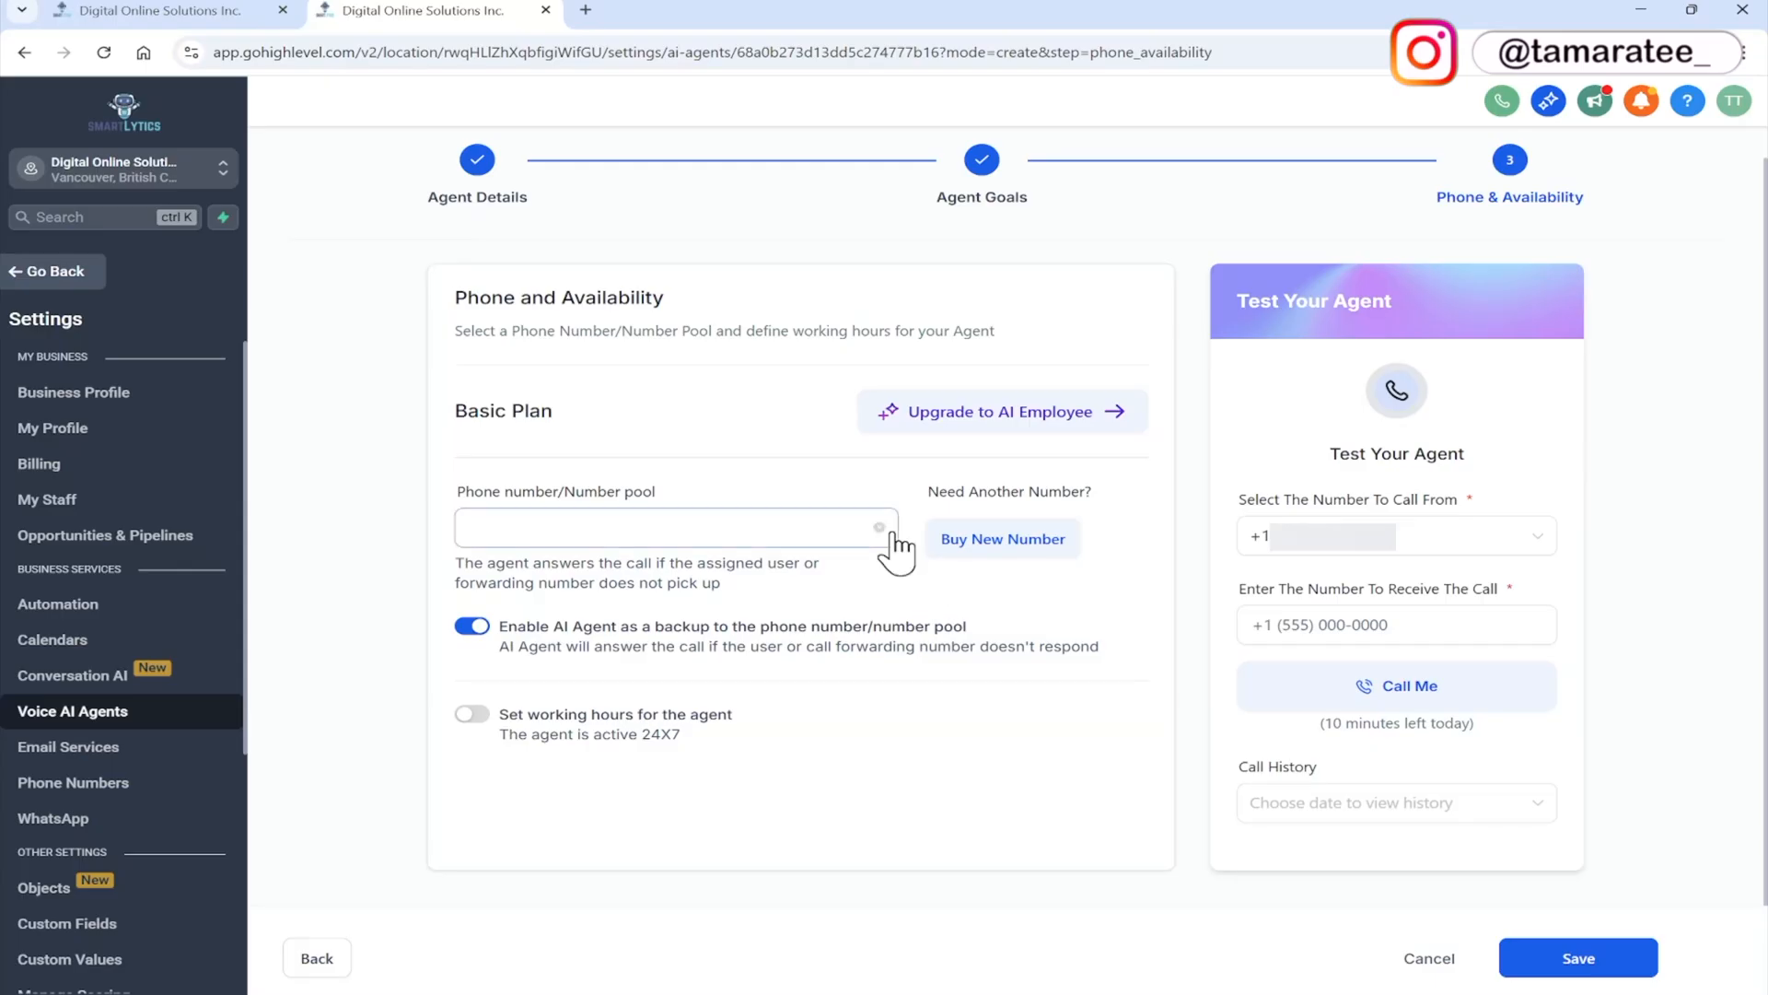
pyautogui.click(671, 528)
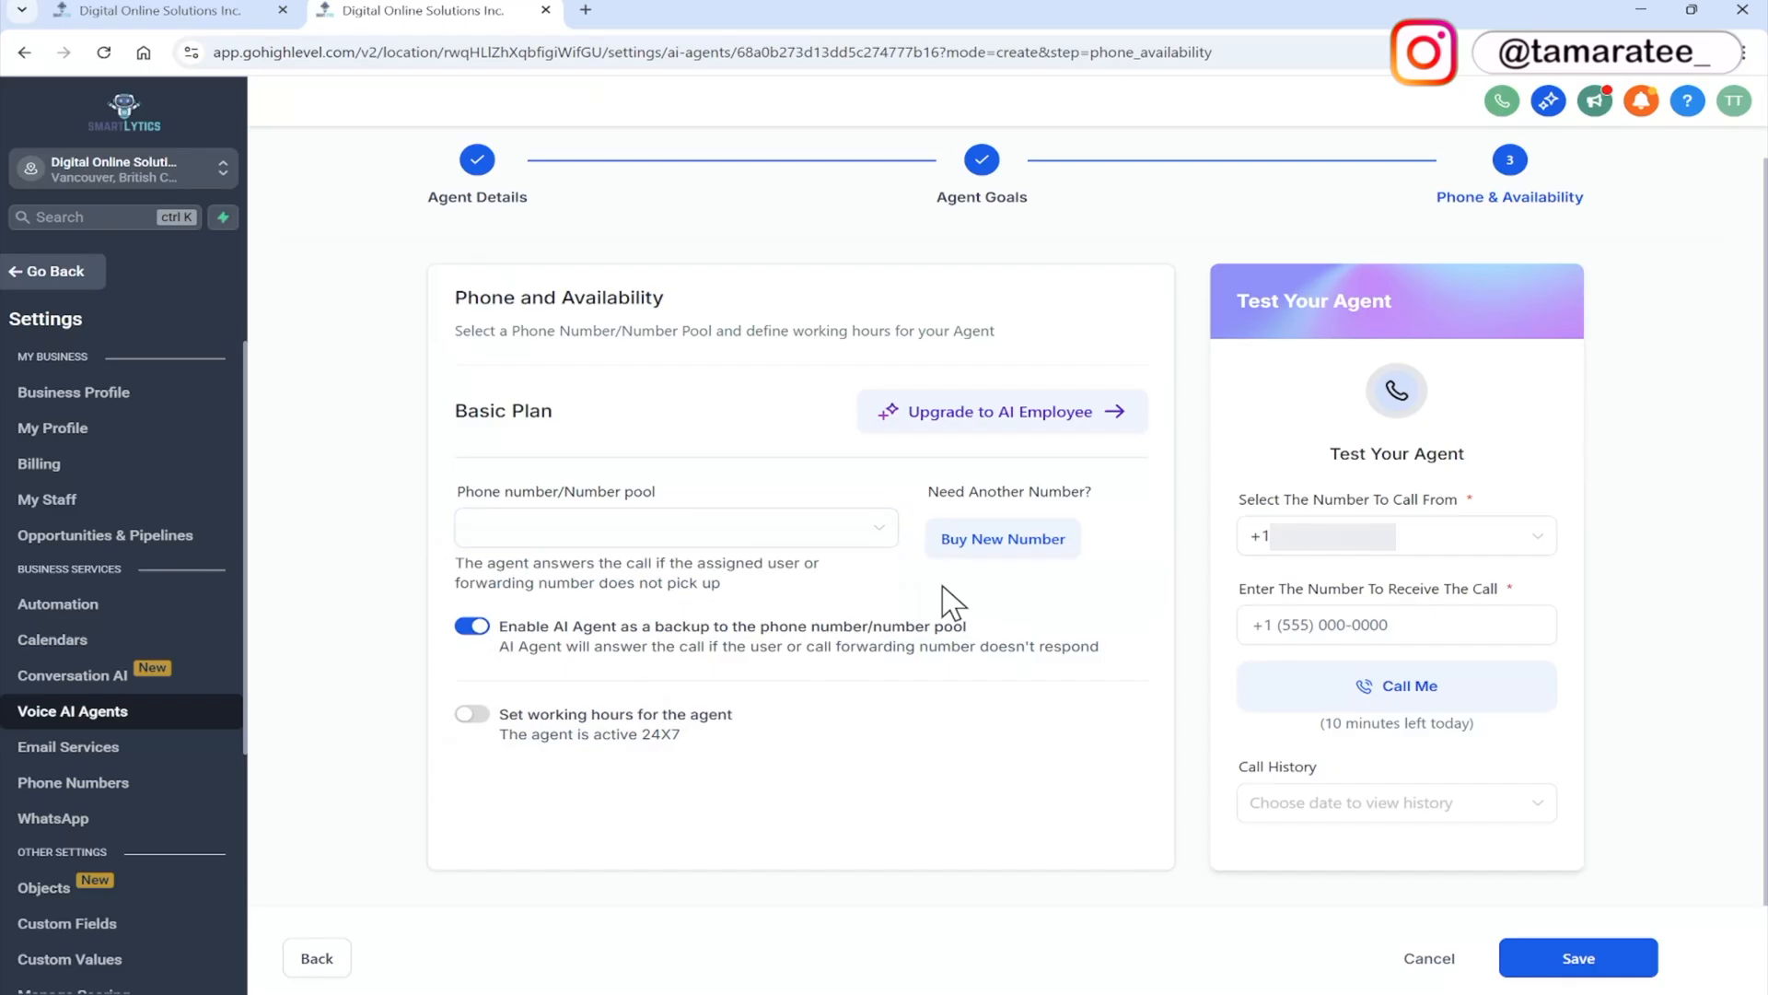
pyautogui.moveTo(1028, 588)
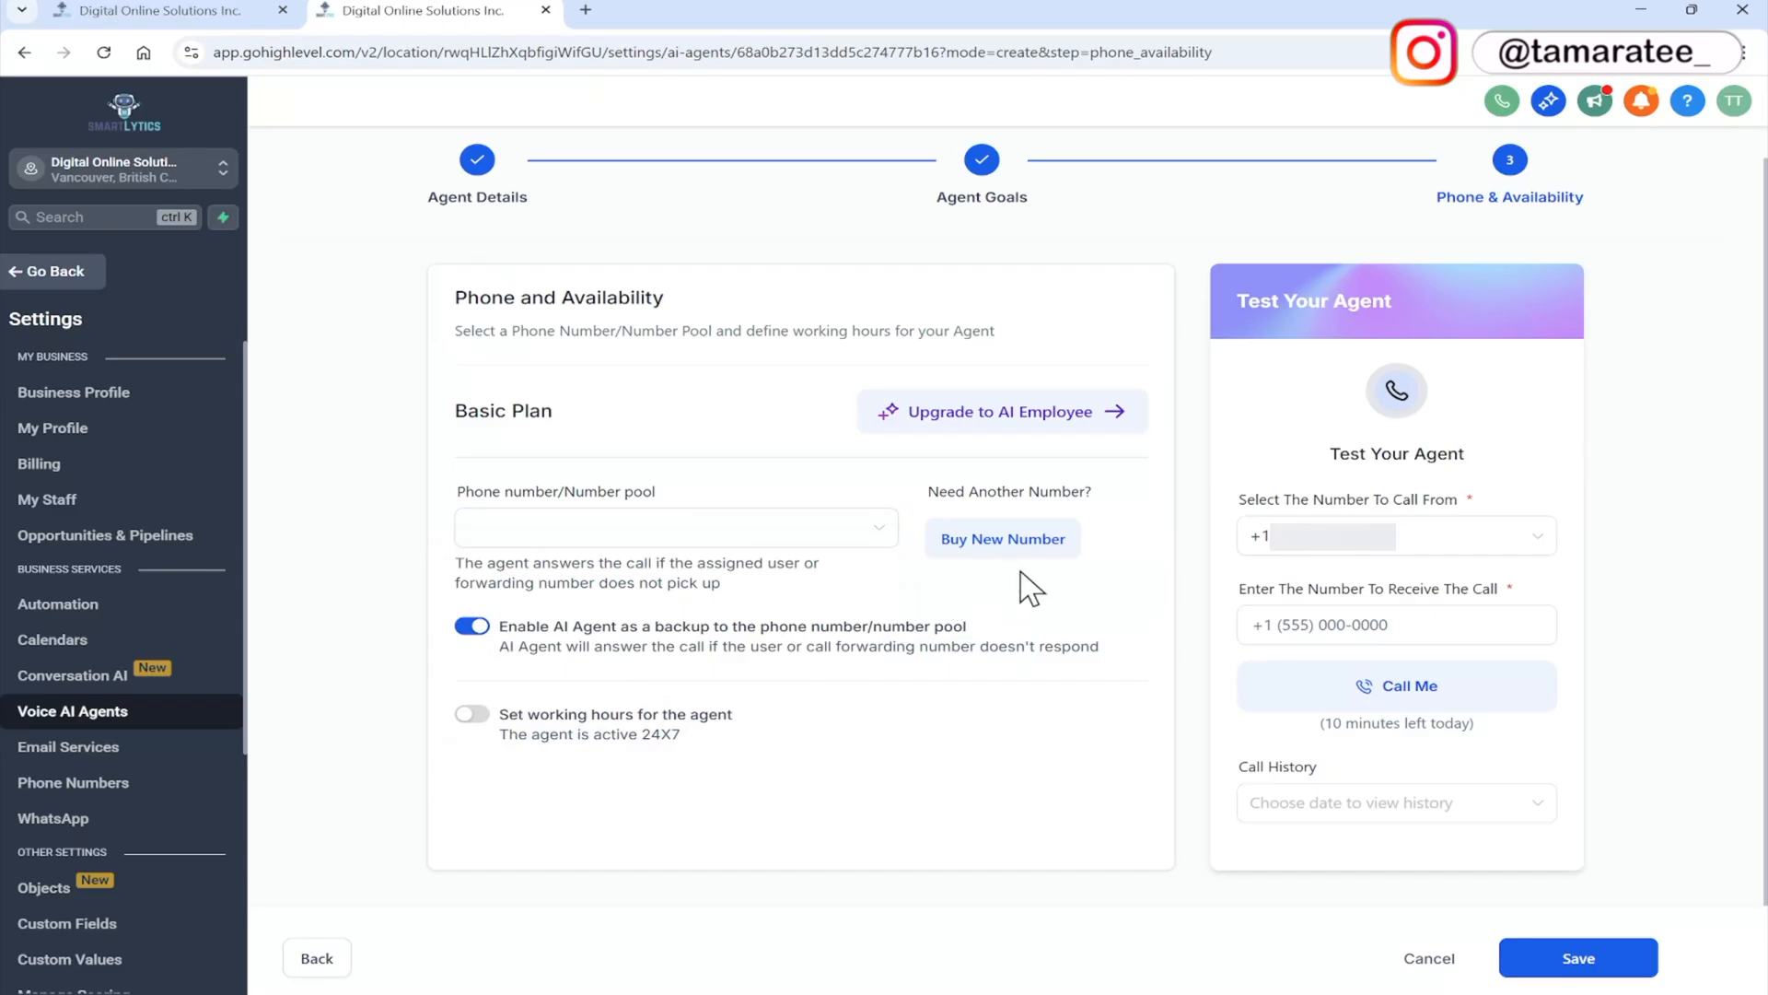
pyautogui.moveTo(900, 566)
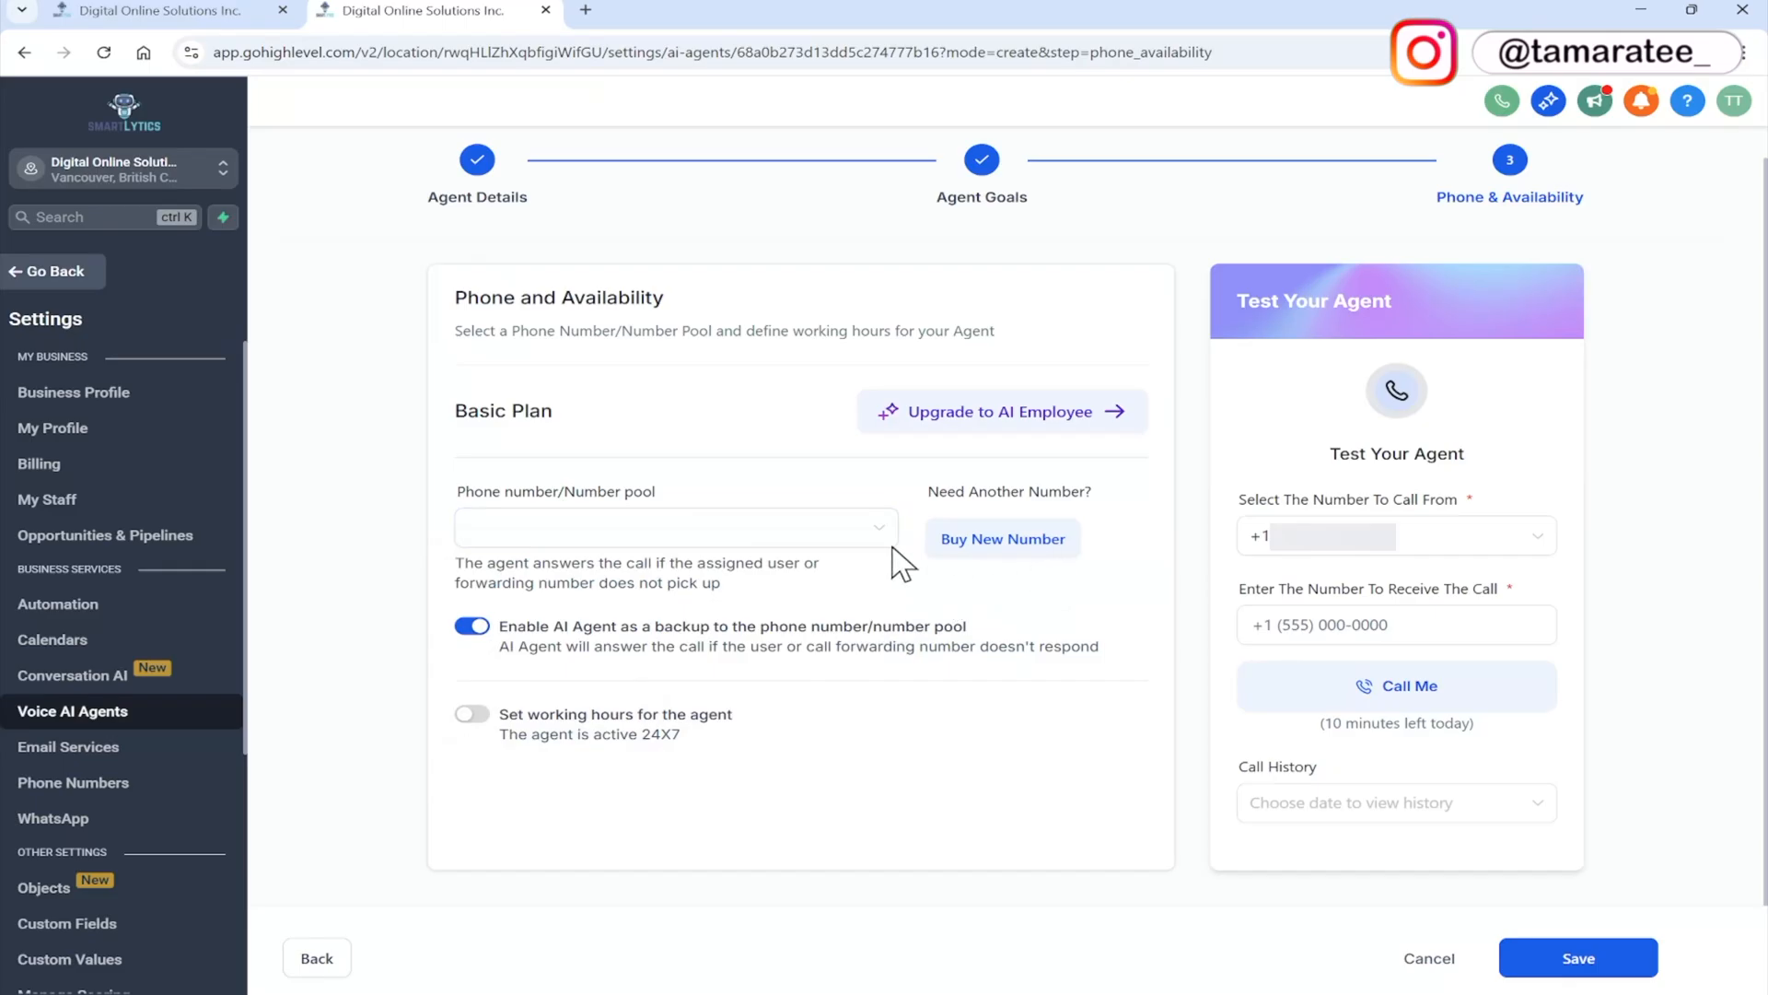
pyautogui.click(674, 527)
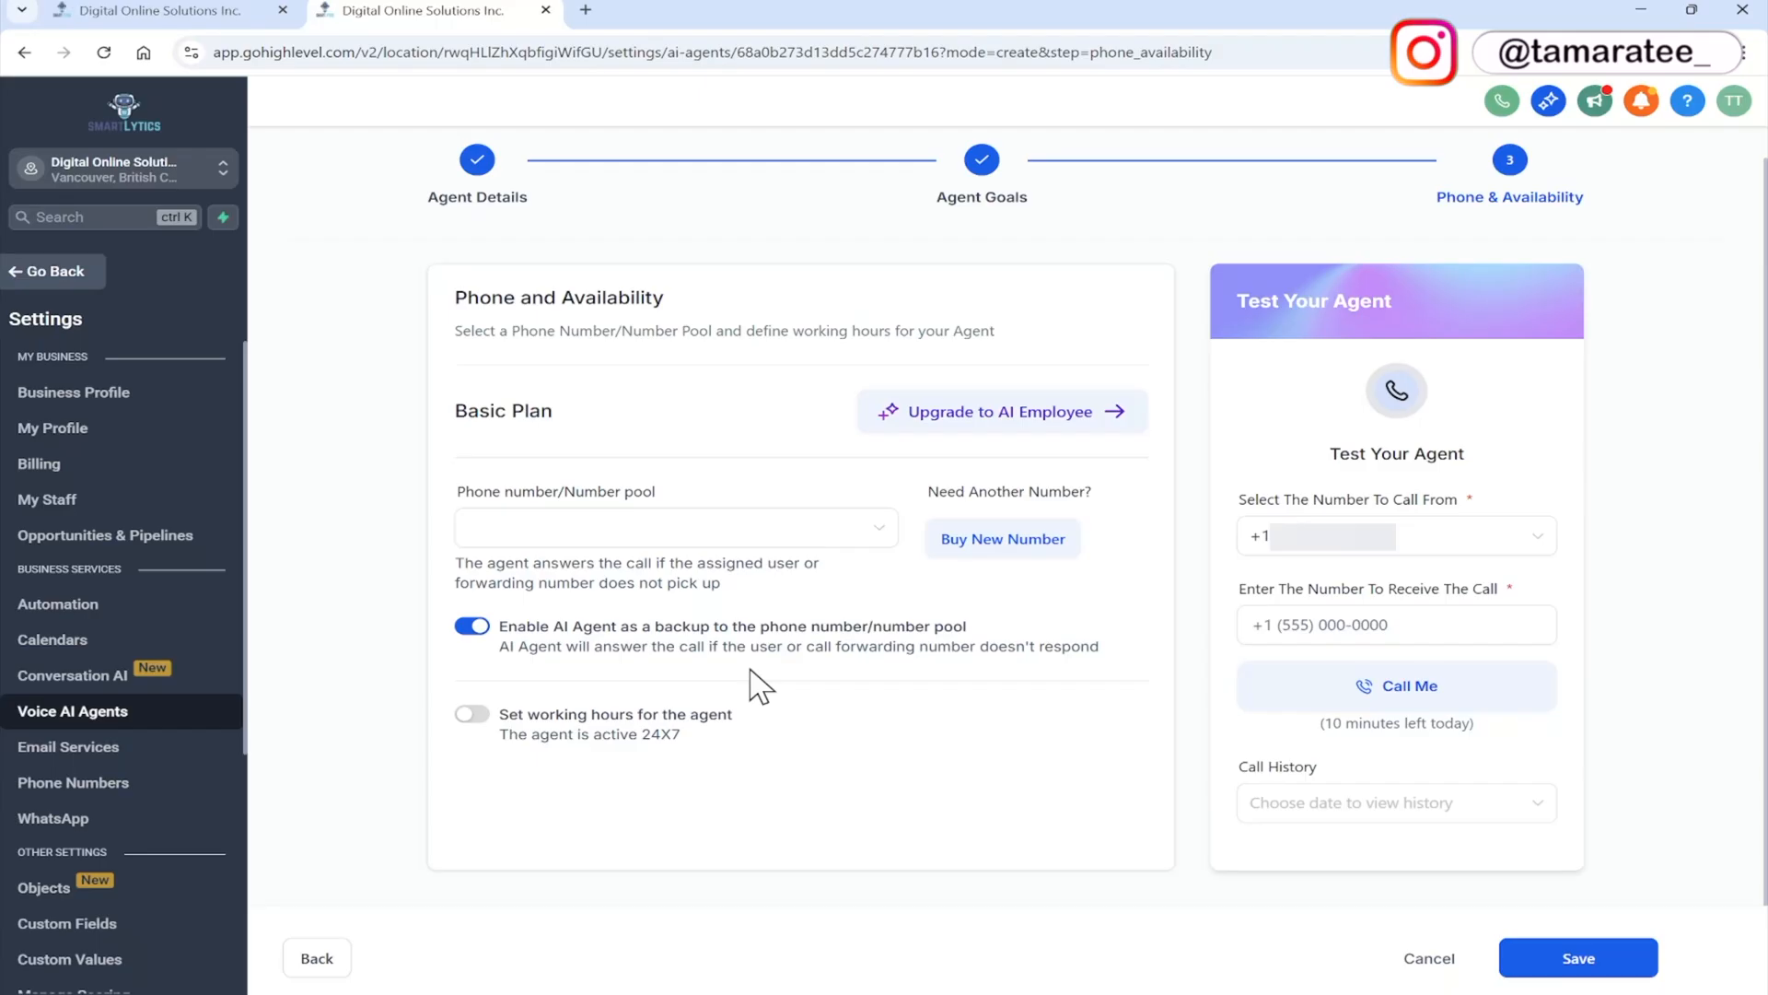
pyautogui.moveTo(632, 684)
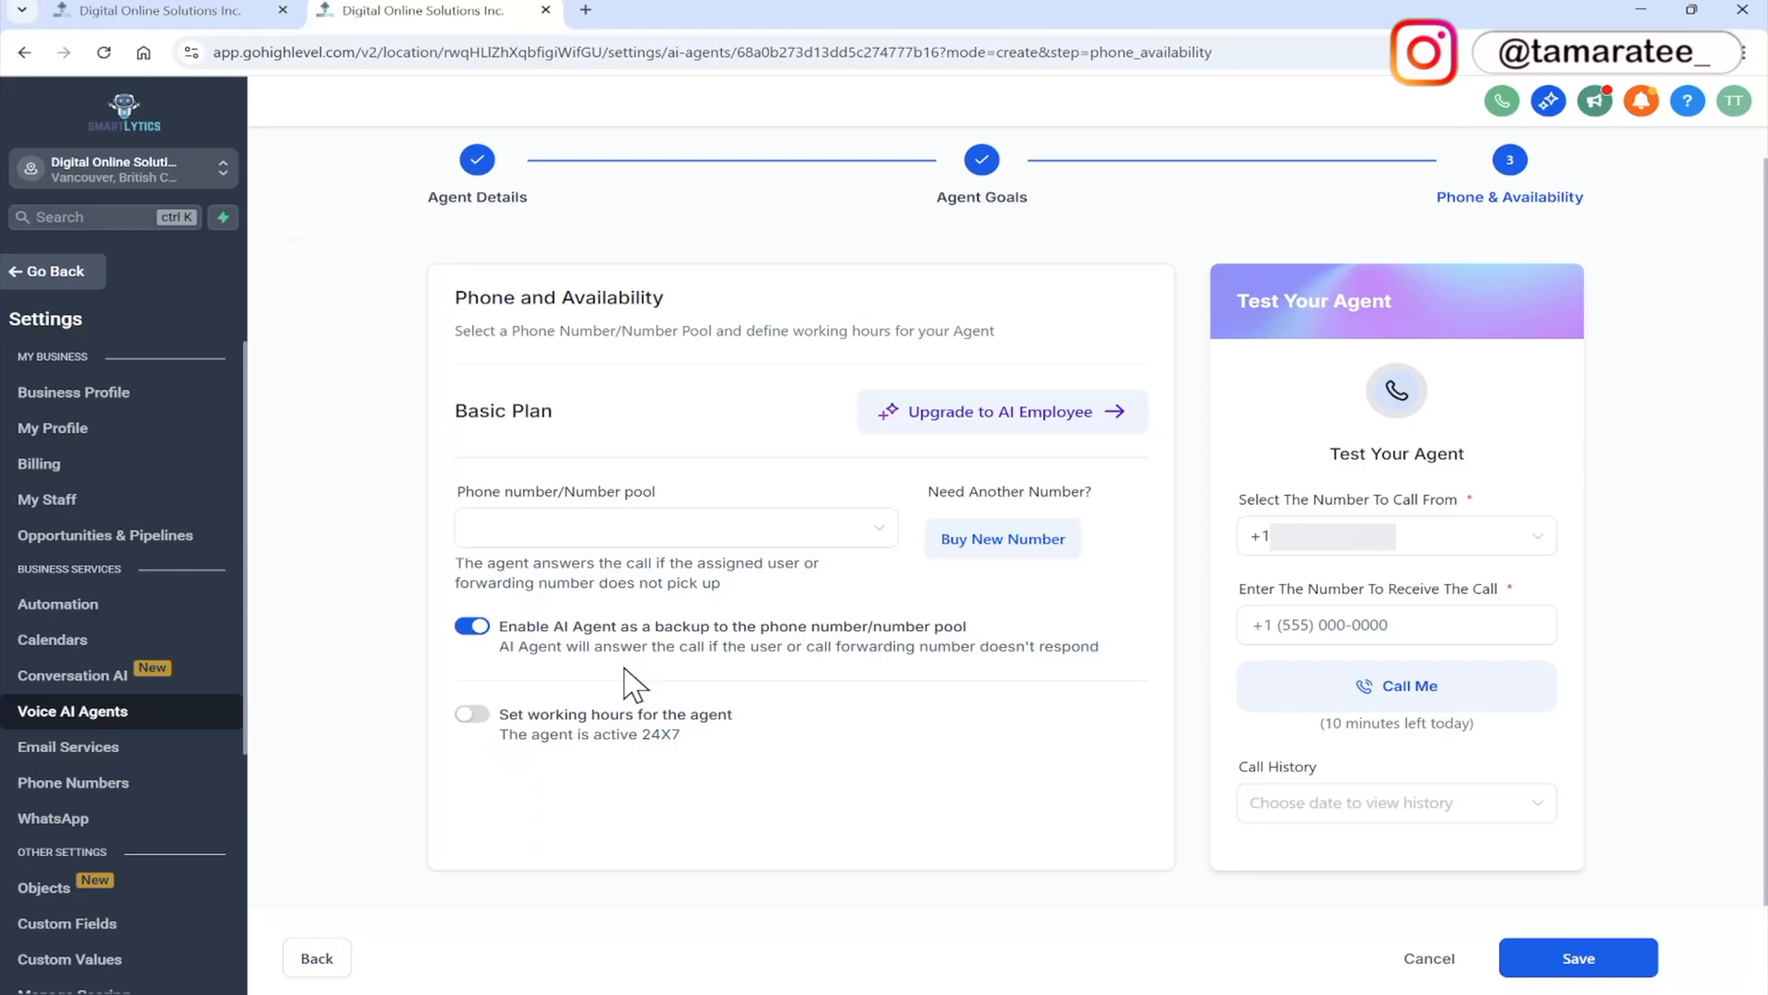
# Turn off AI-as-backup, then try working hours with Mon and revert to 24/7
pyautogui.click(471, 626)
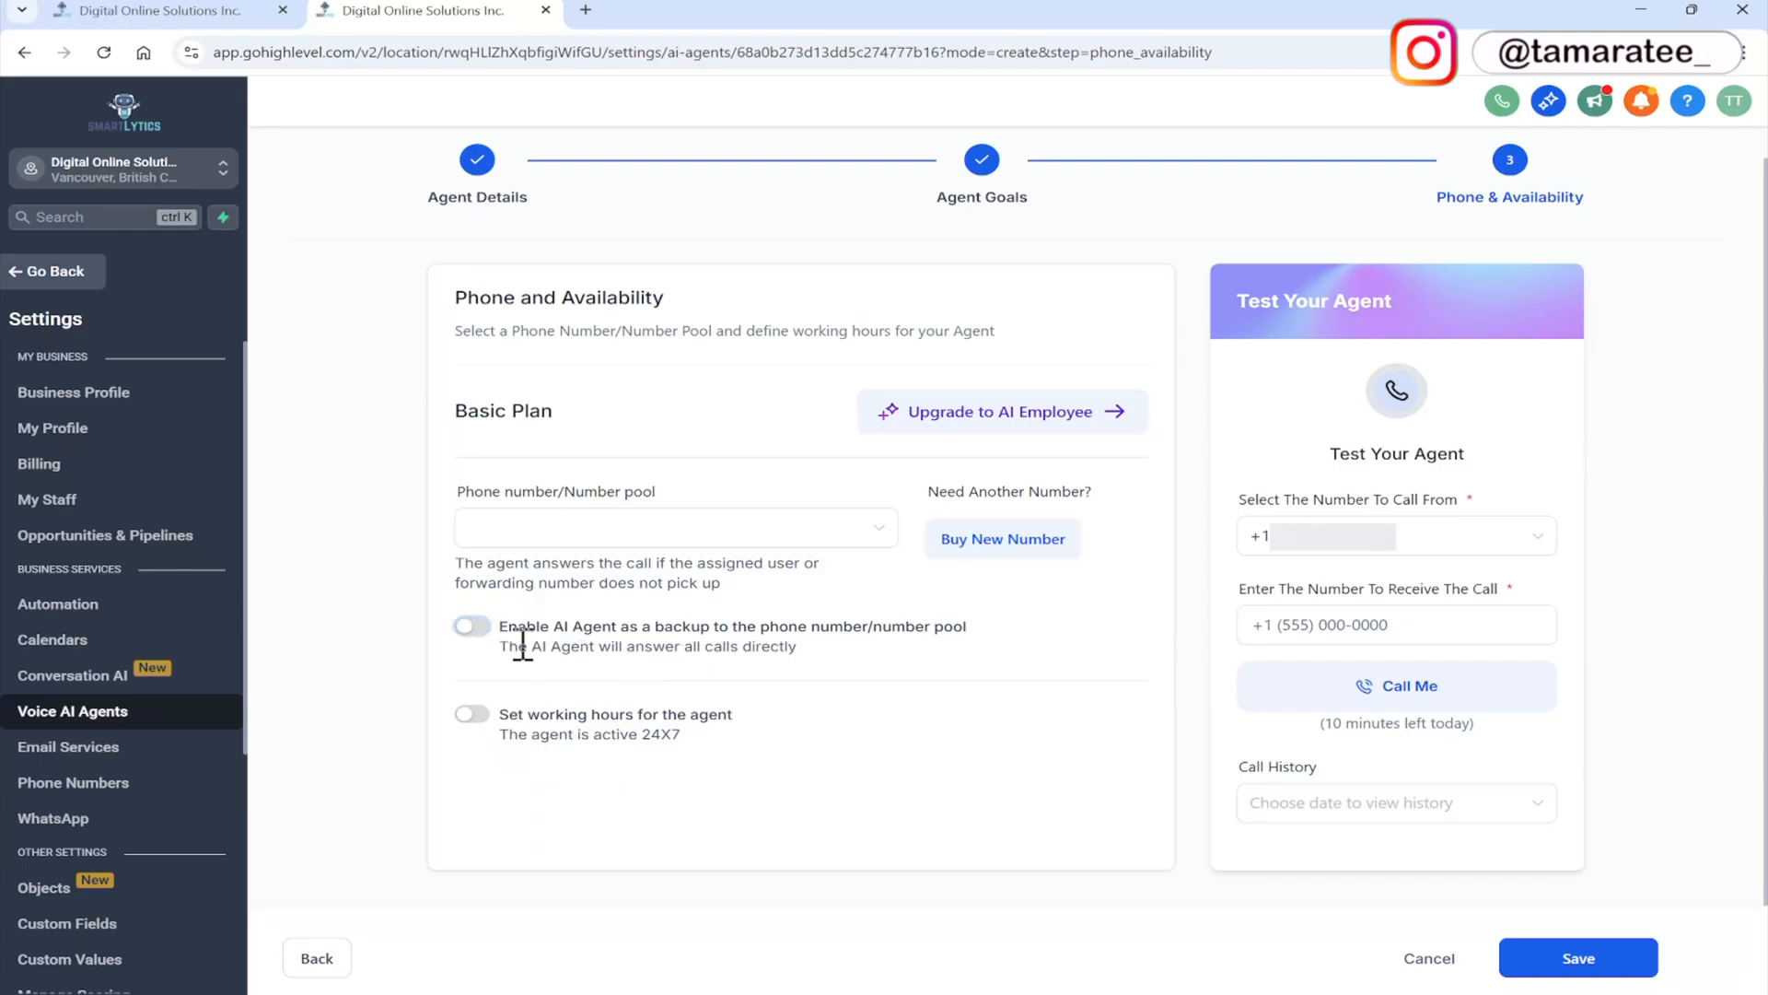
pyautogui.moveTo(834, 677)
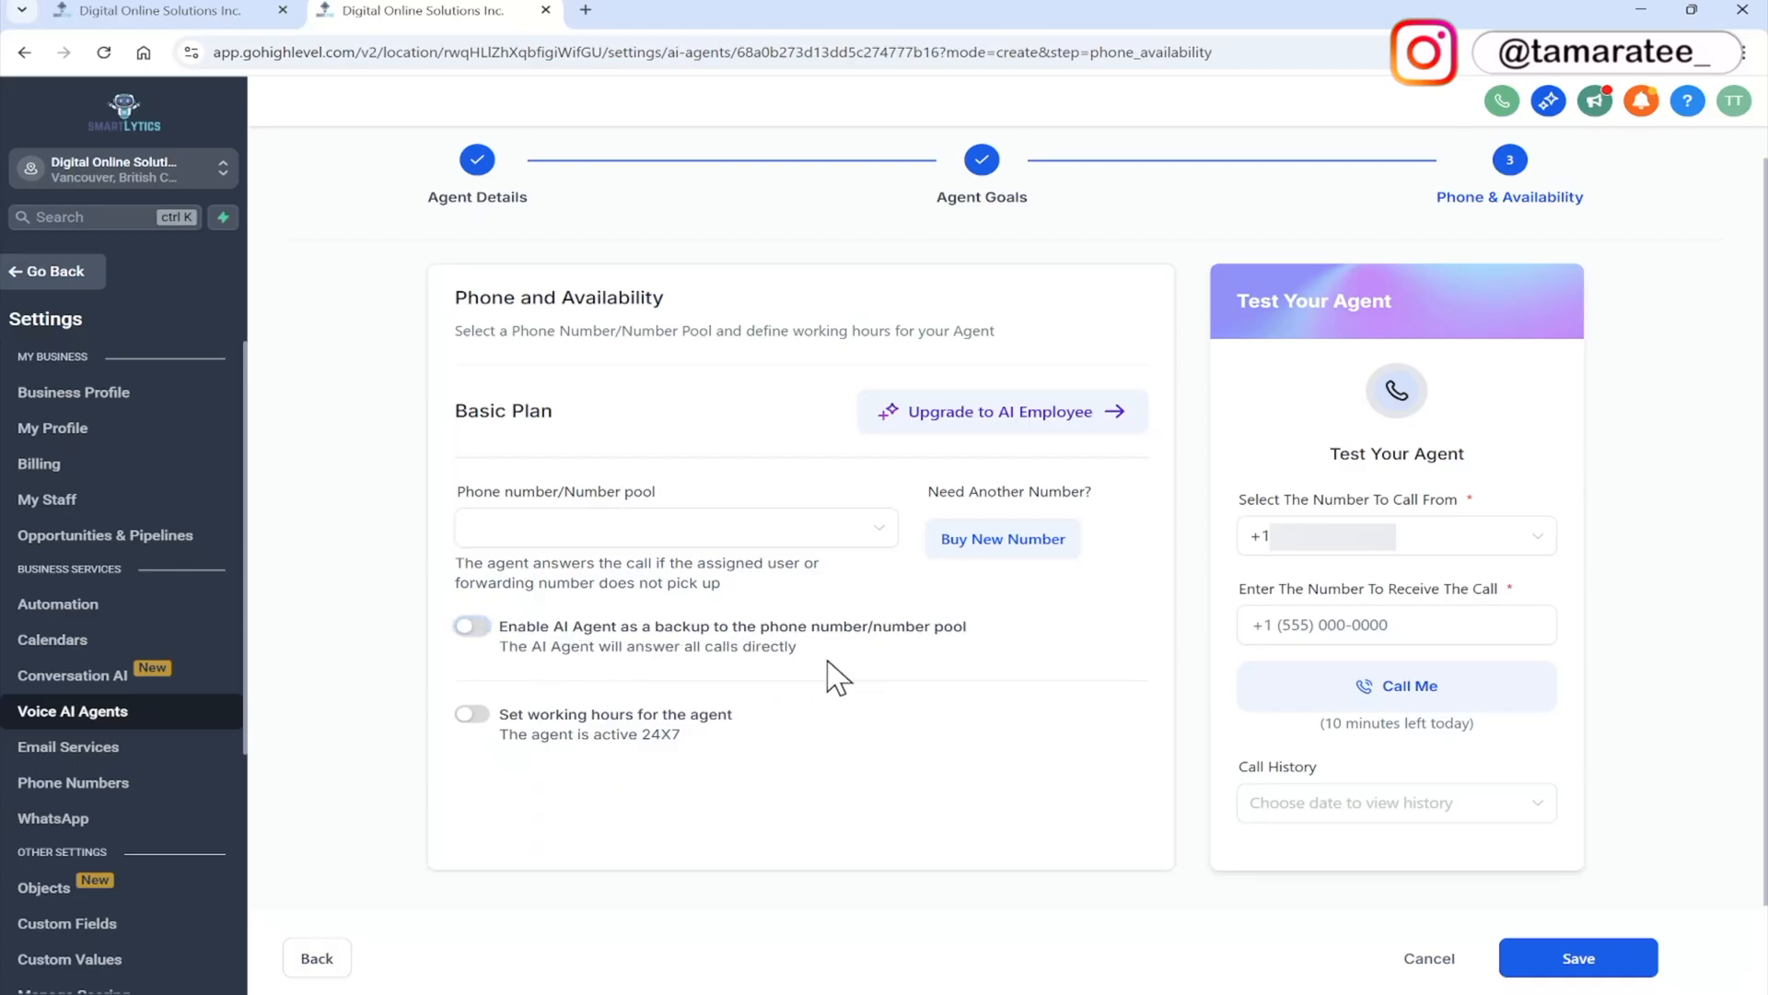
pyautogui.moveTo(609, 790)
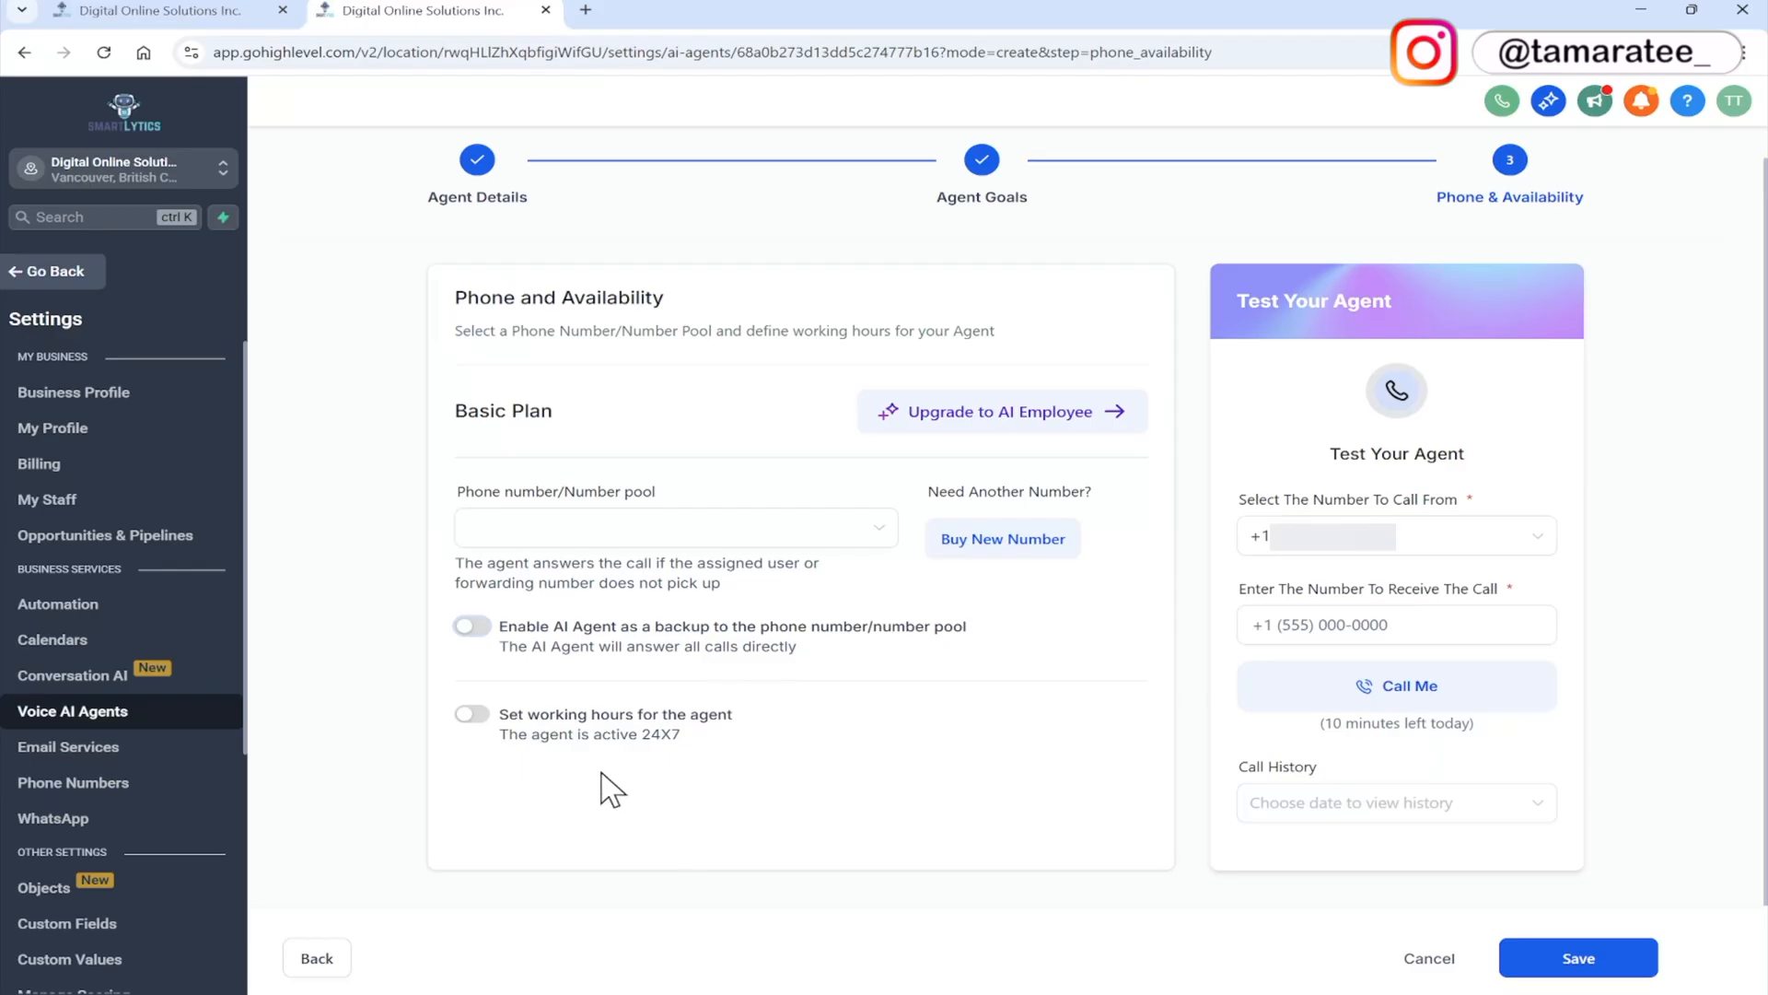
pyautogui.moveTo(536, 770)
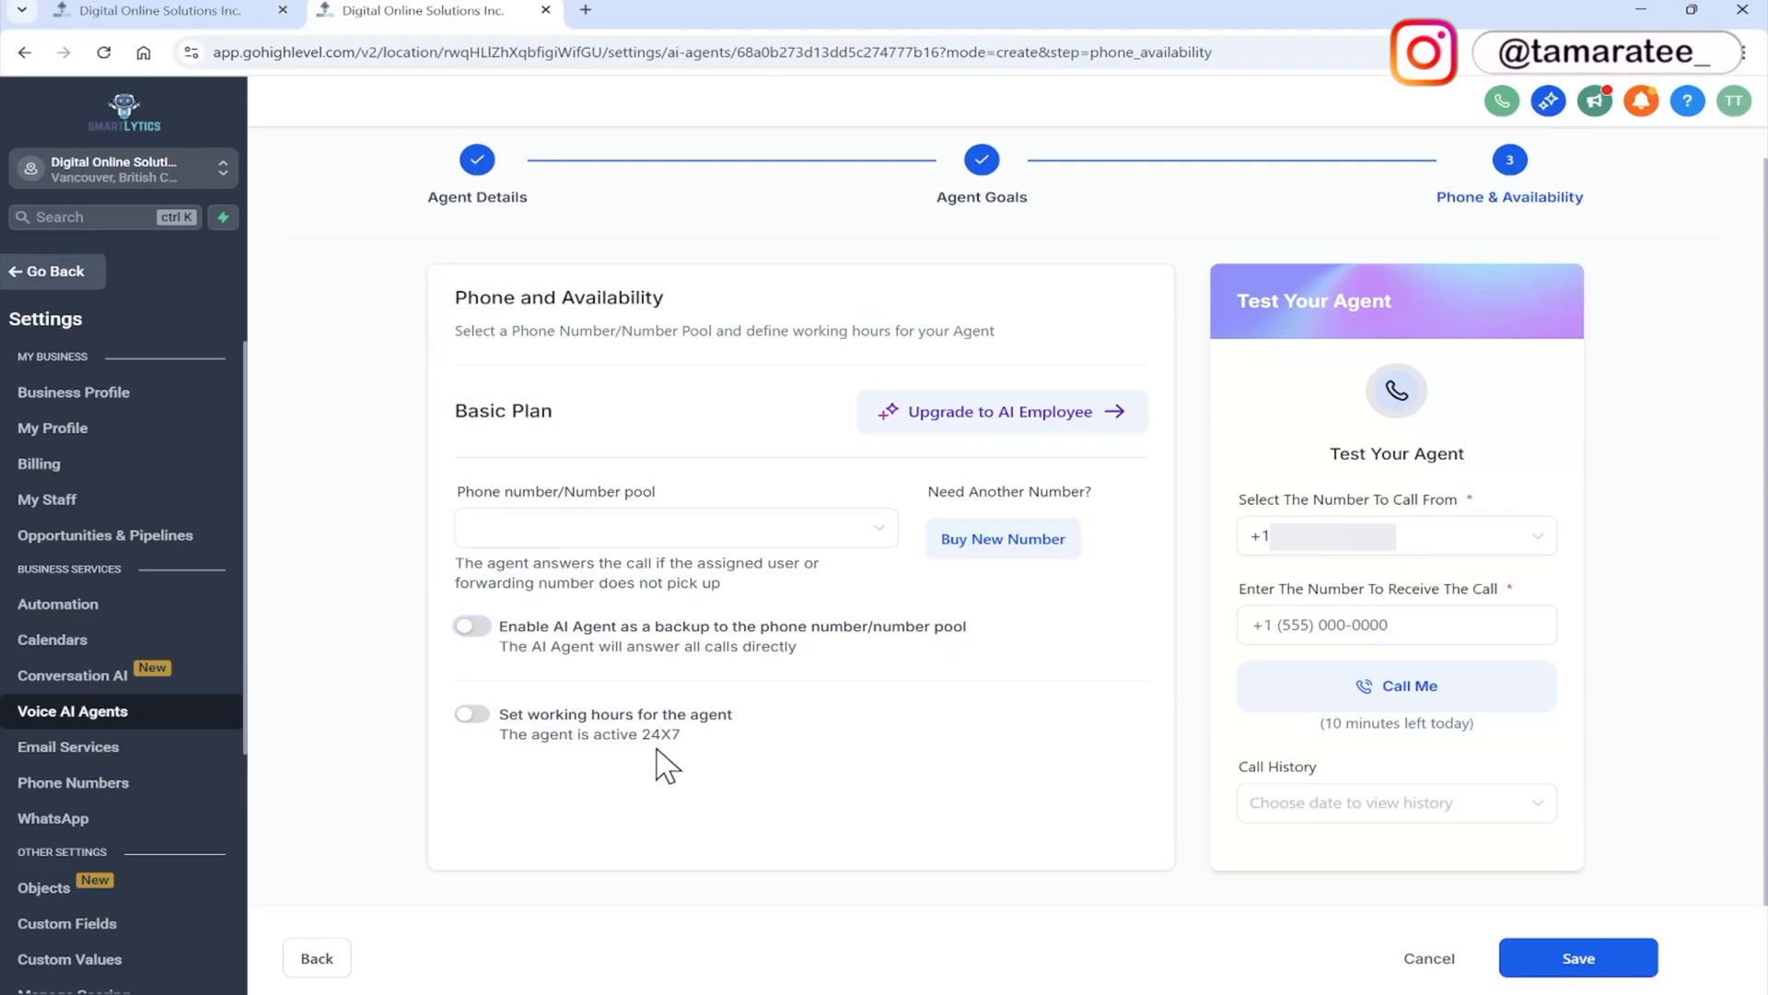
pyautogui.moveTo(479, 755)
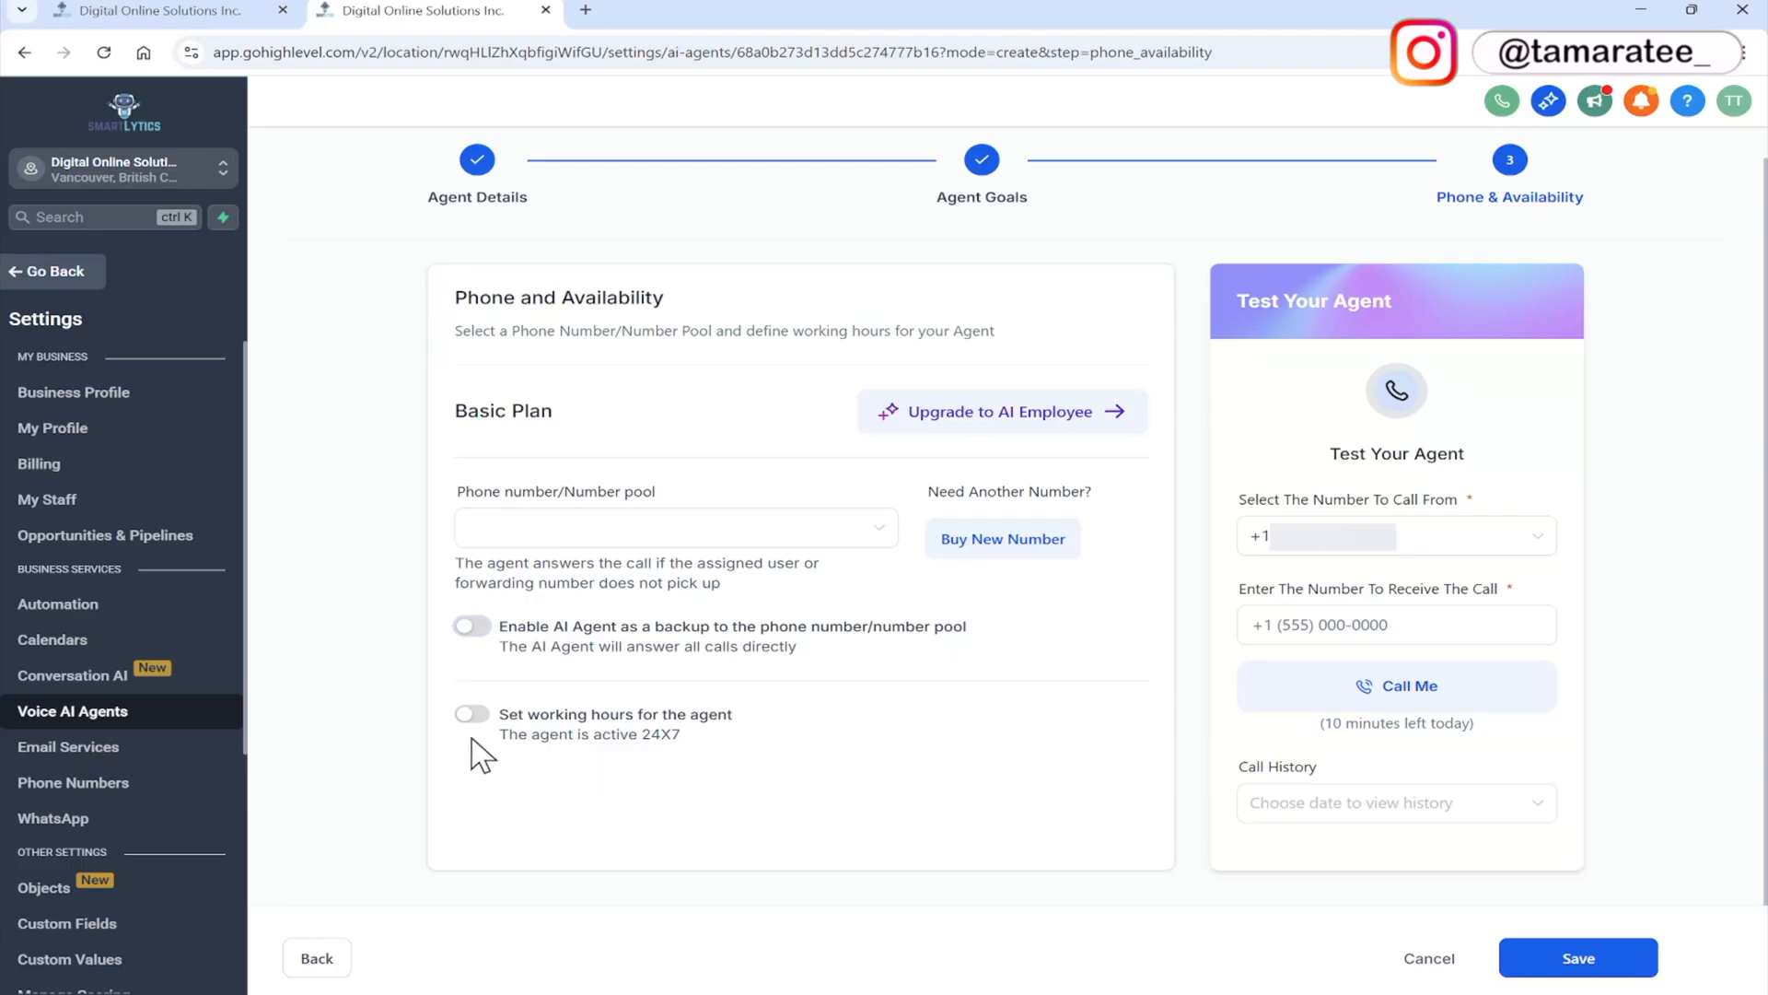
pyautogui.click(470, 713)
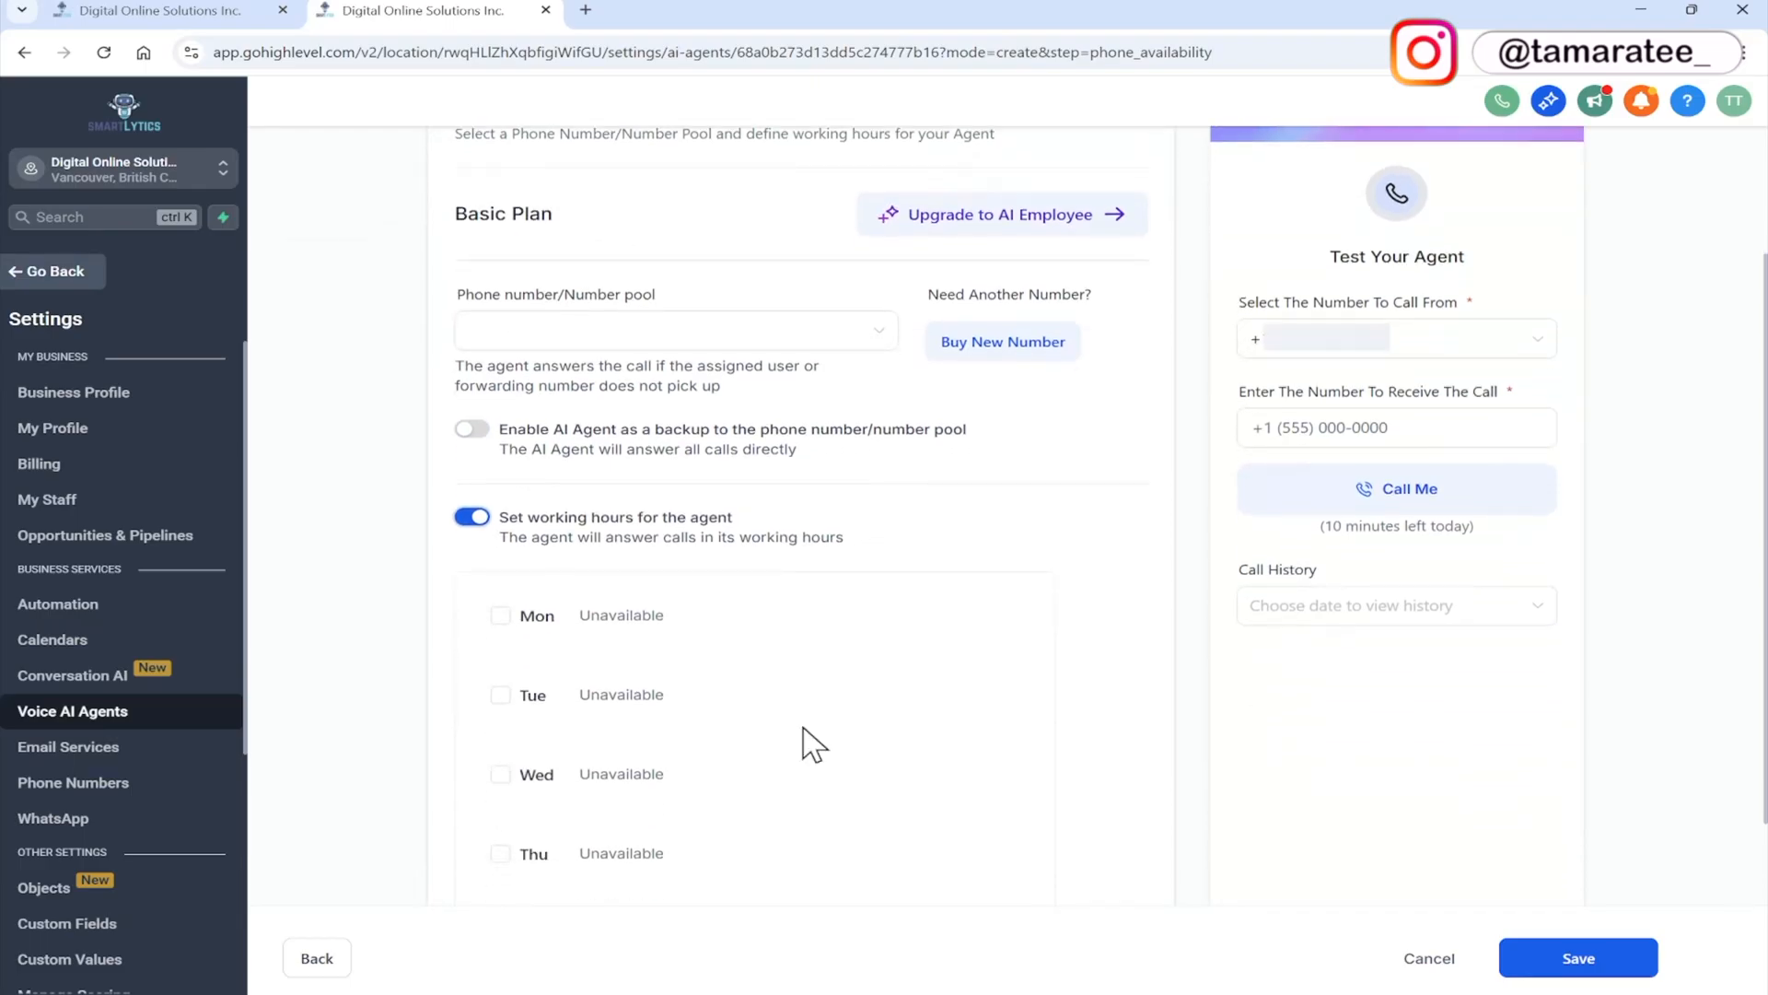
pyautogui.click(501, 615)
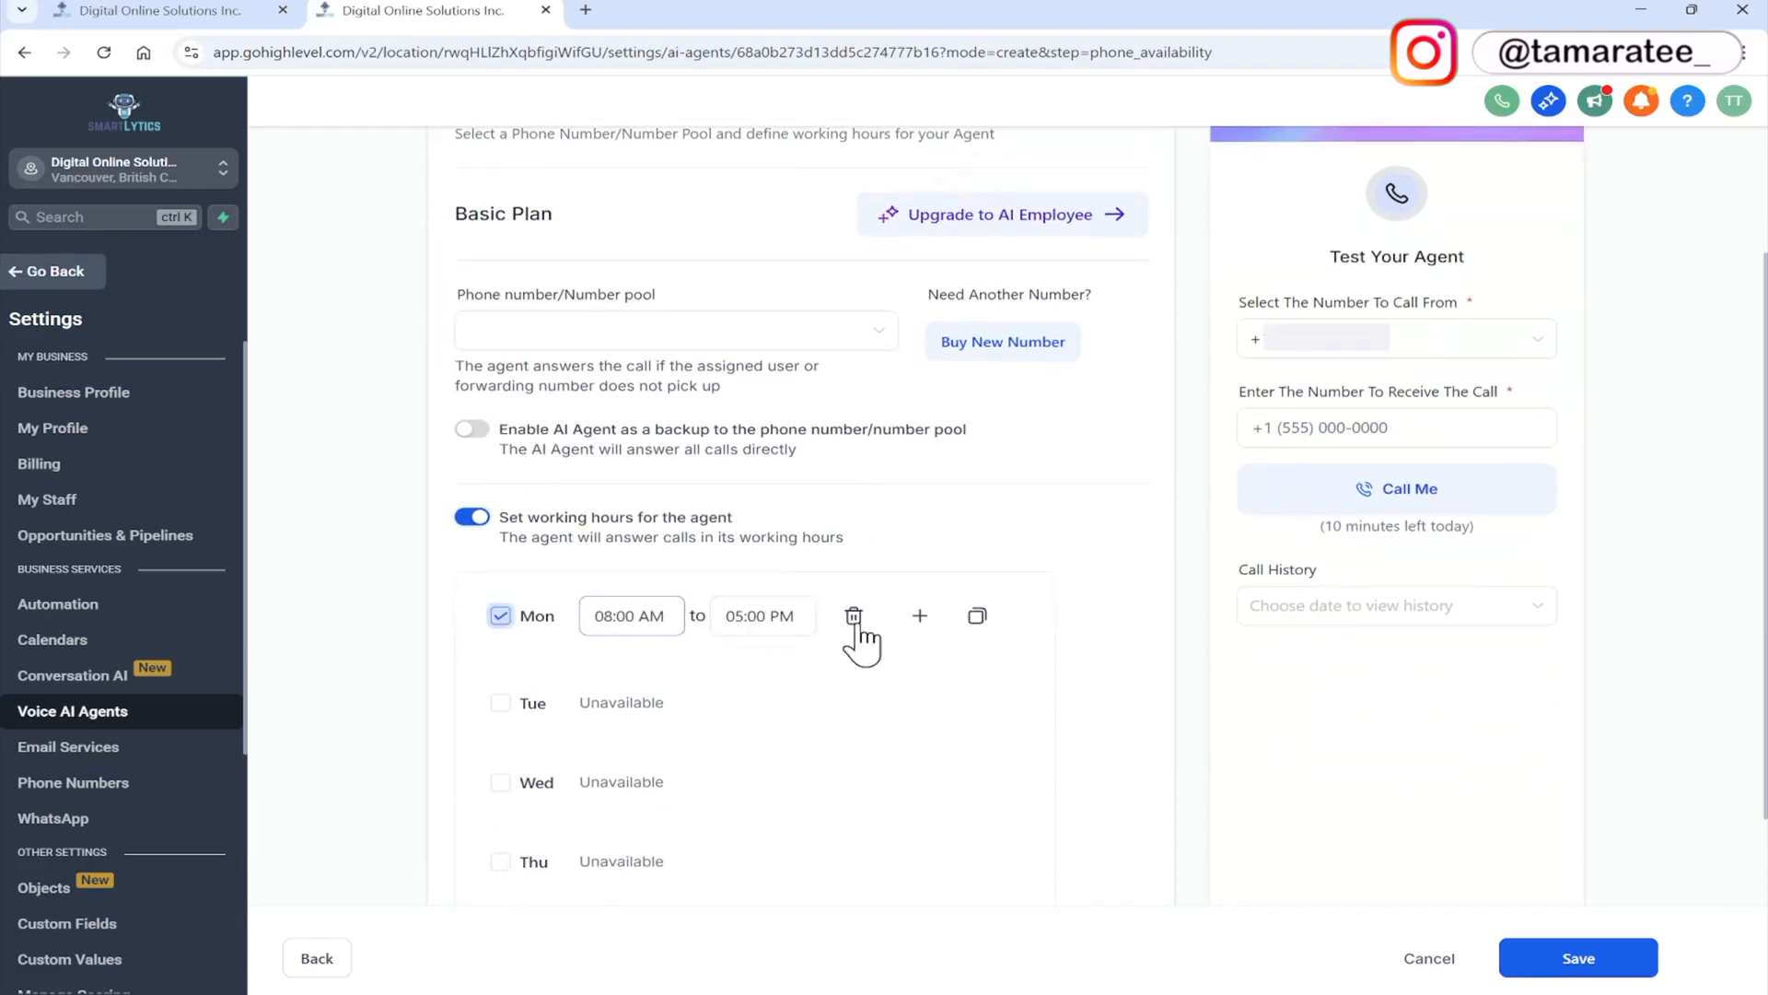
pyautogui.click(470, 516)
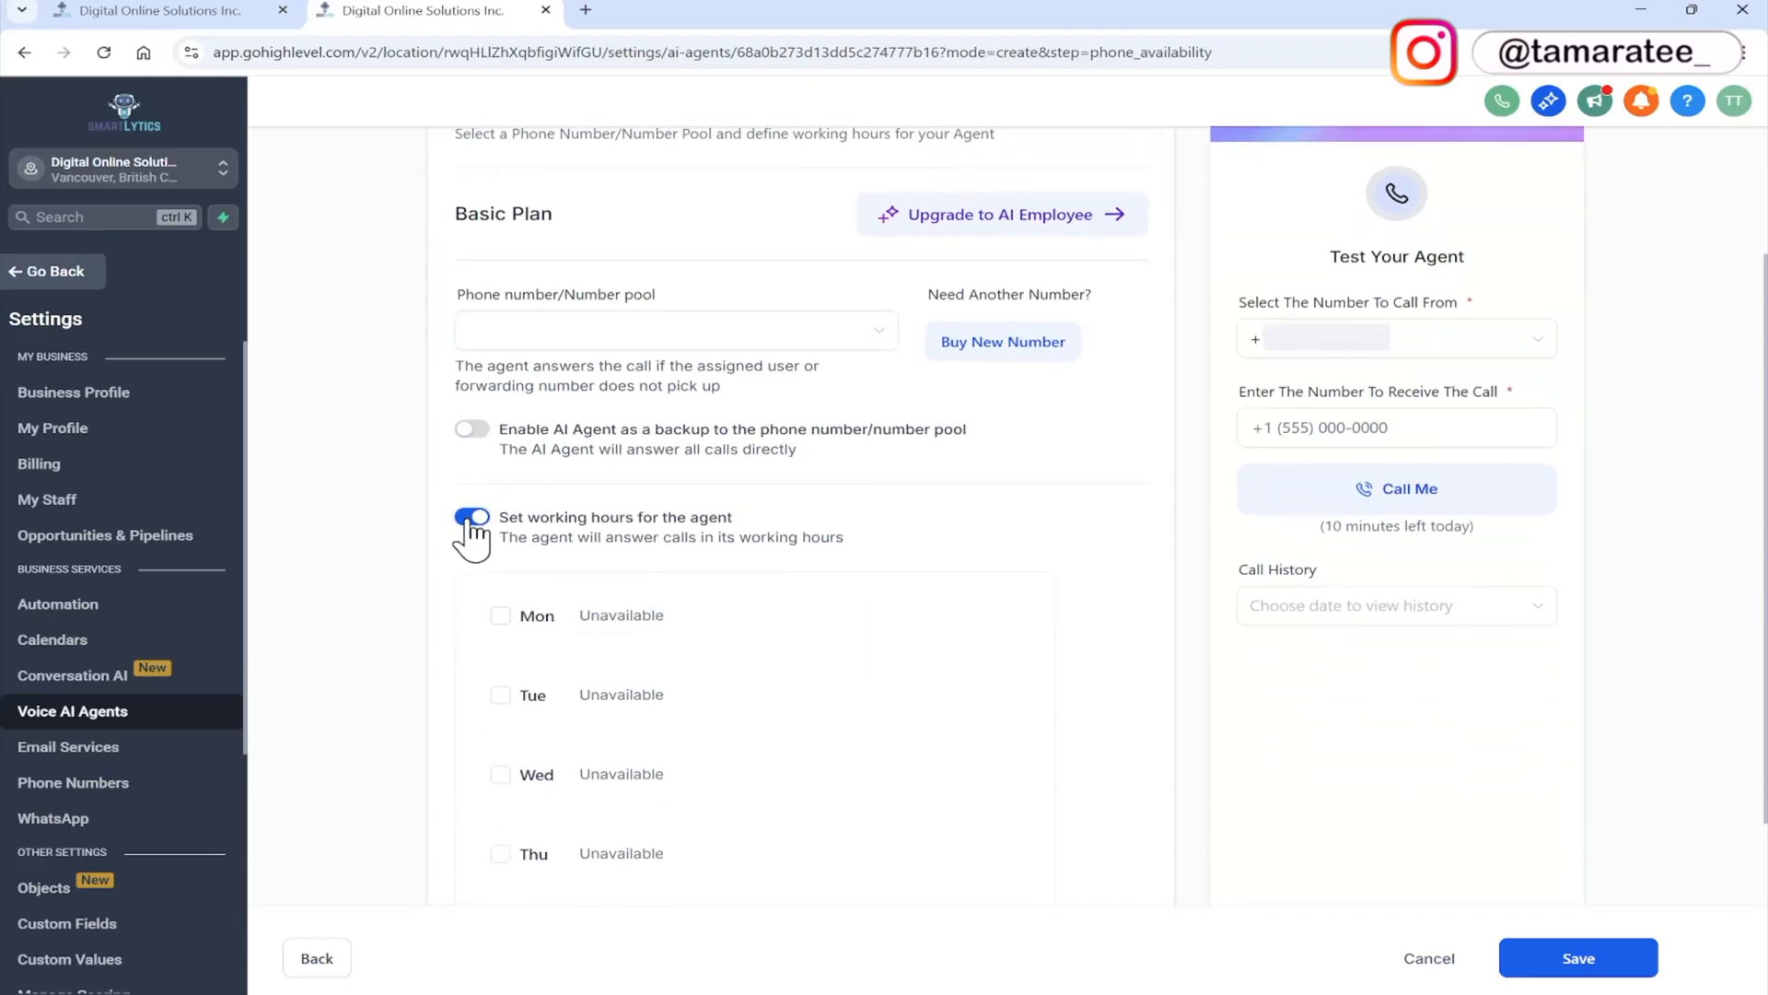
pyautogui.click(470, 519)
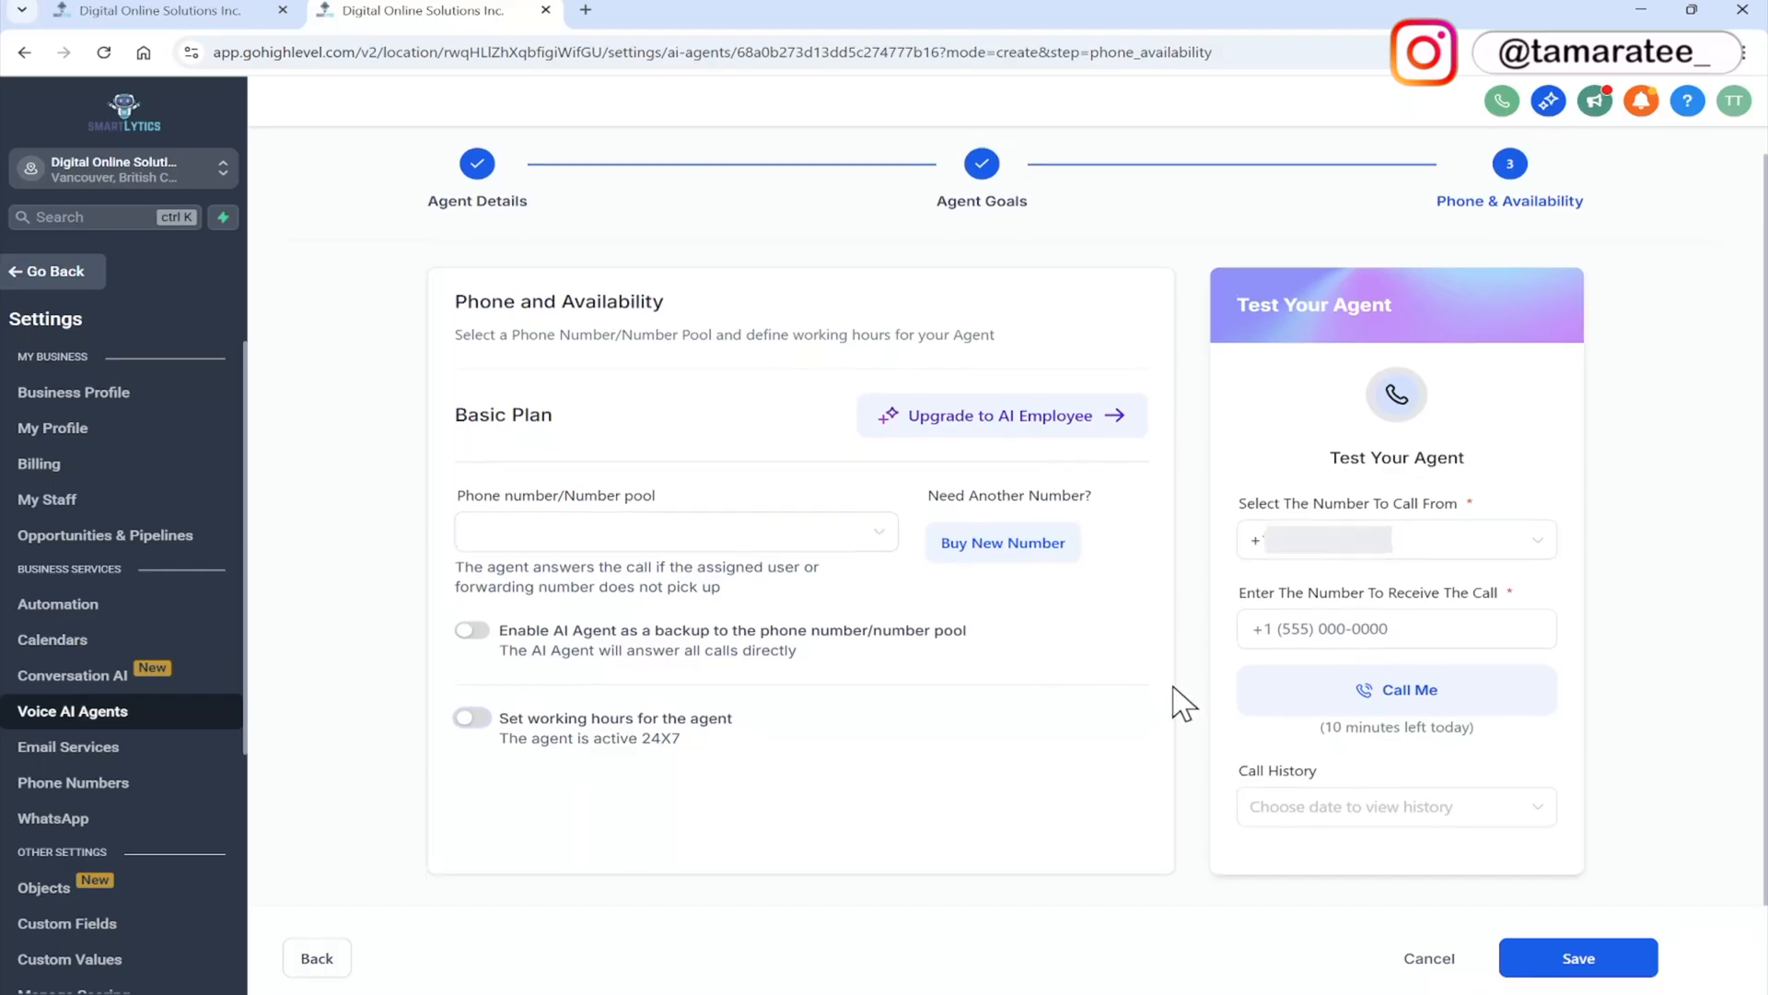
pyautogui.scroll(-3)
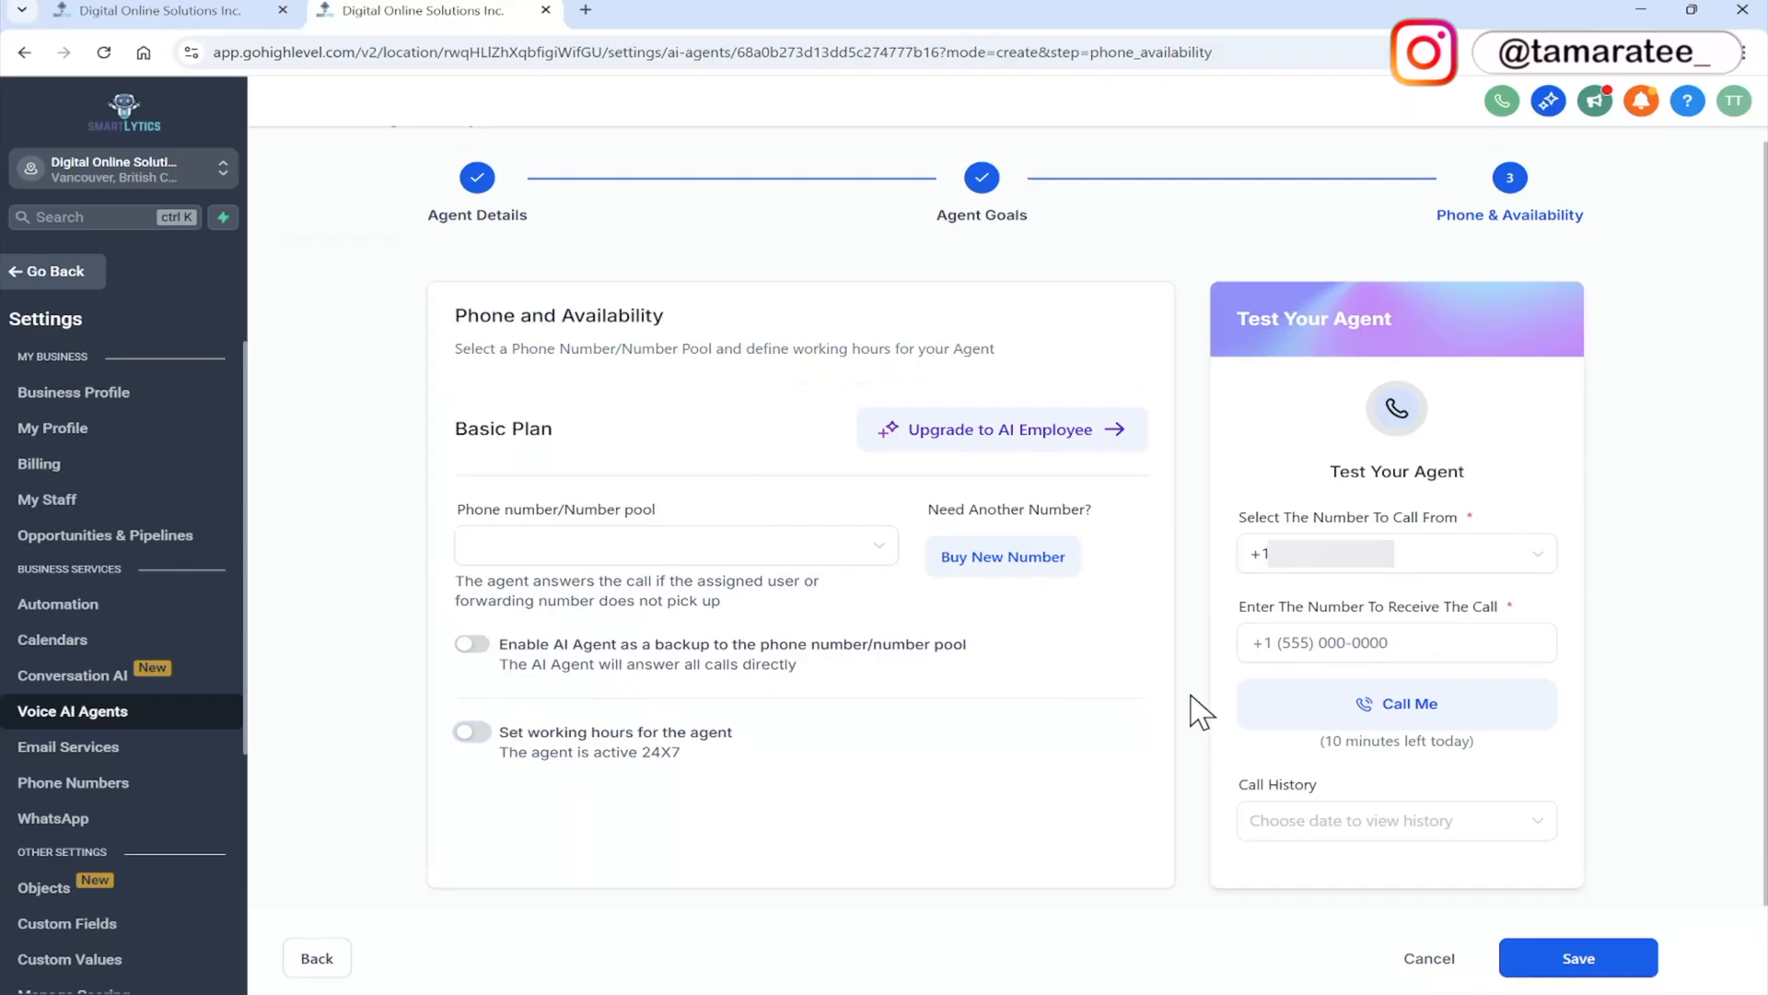
pyautogui.moveTo(1596, 573)
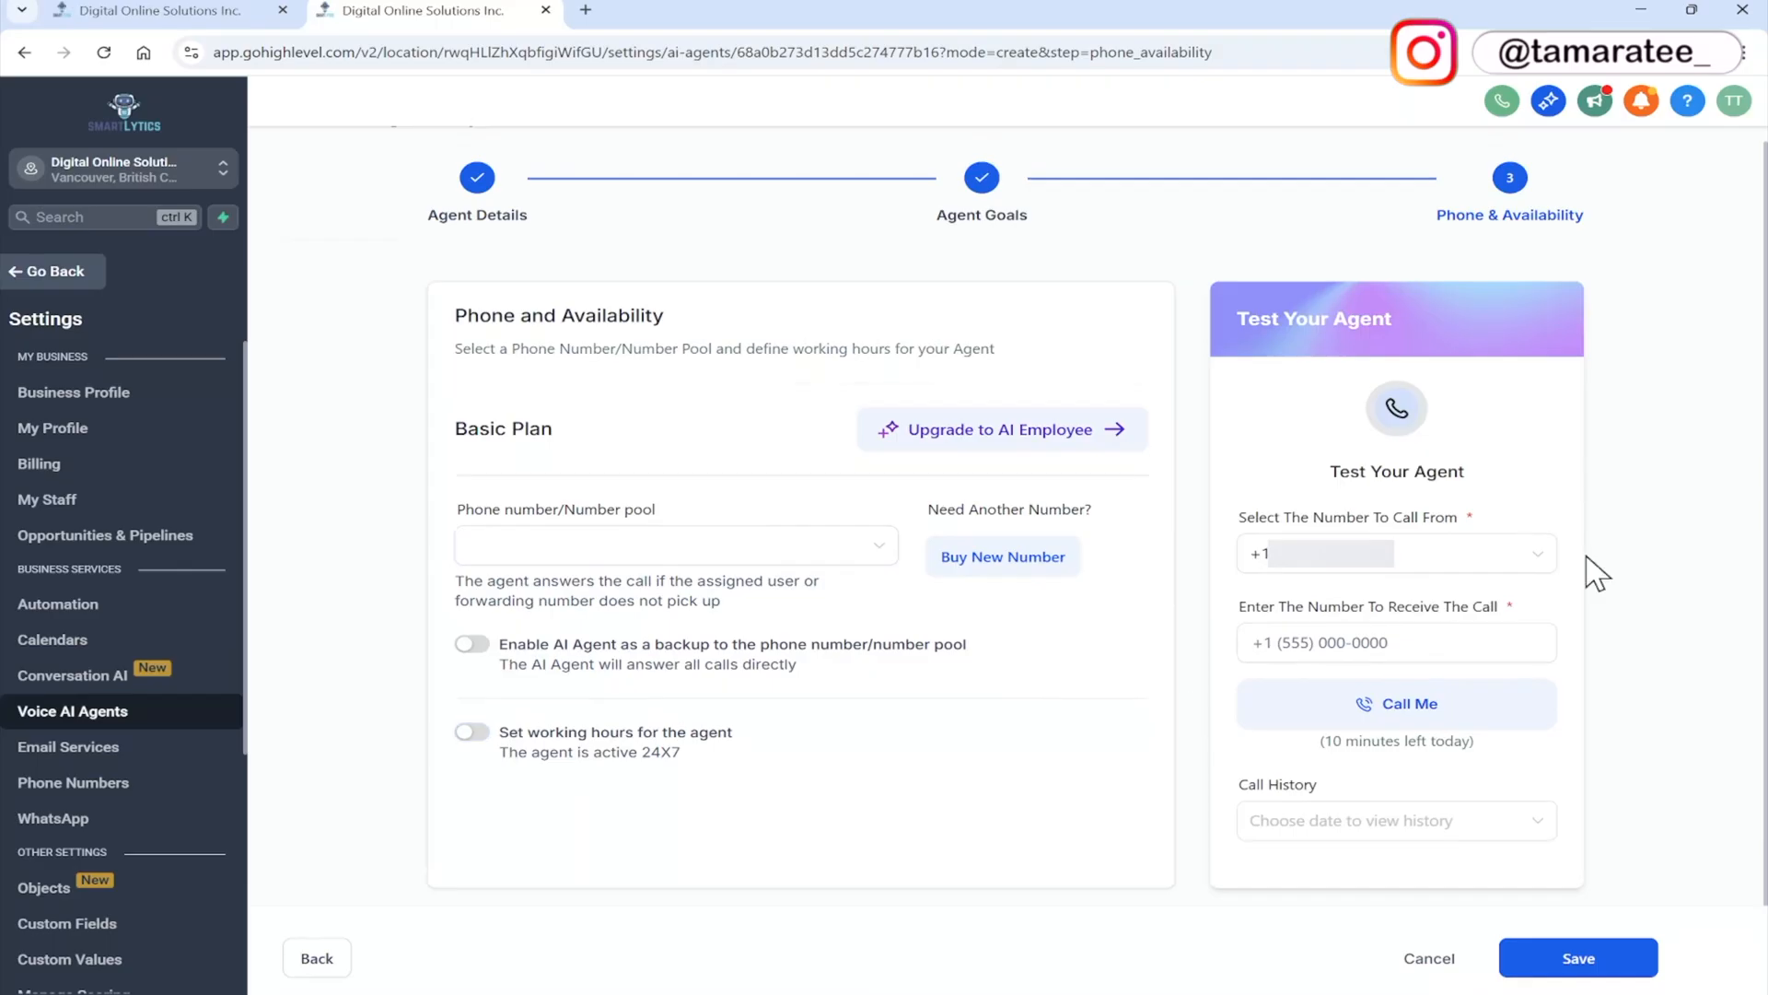
pyautogui.moveTo(1603, 584)
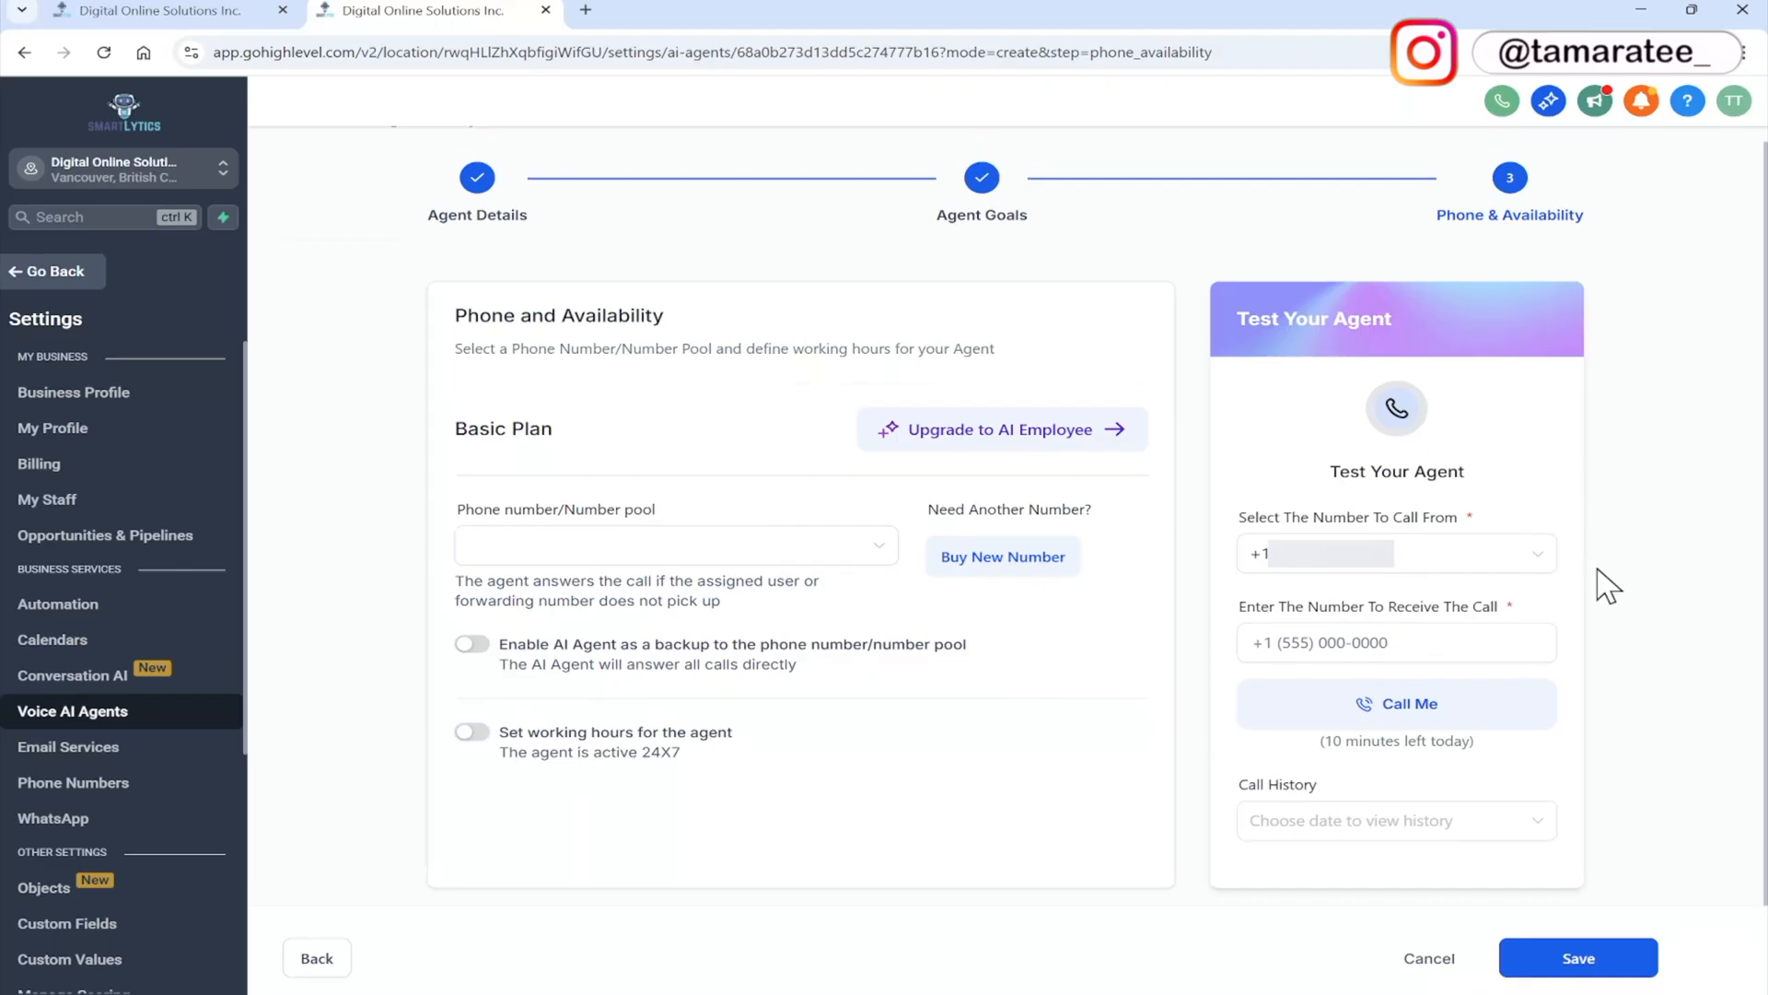
pyautogui.moveTo(1568, 579)
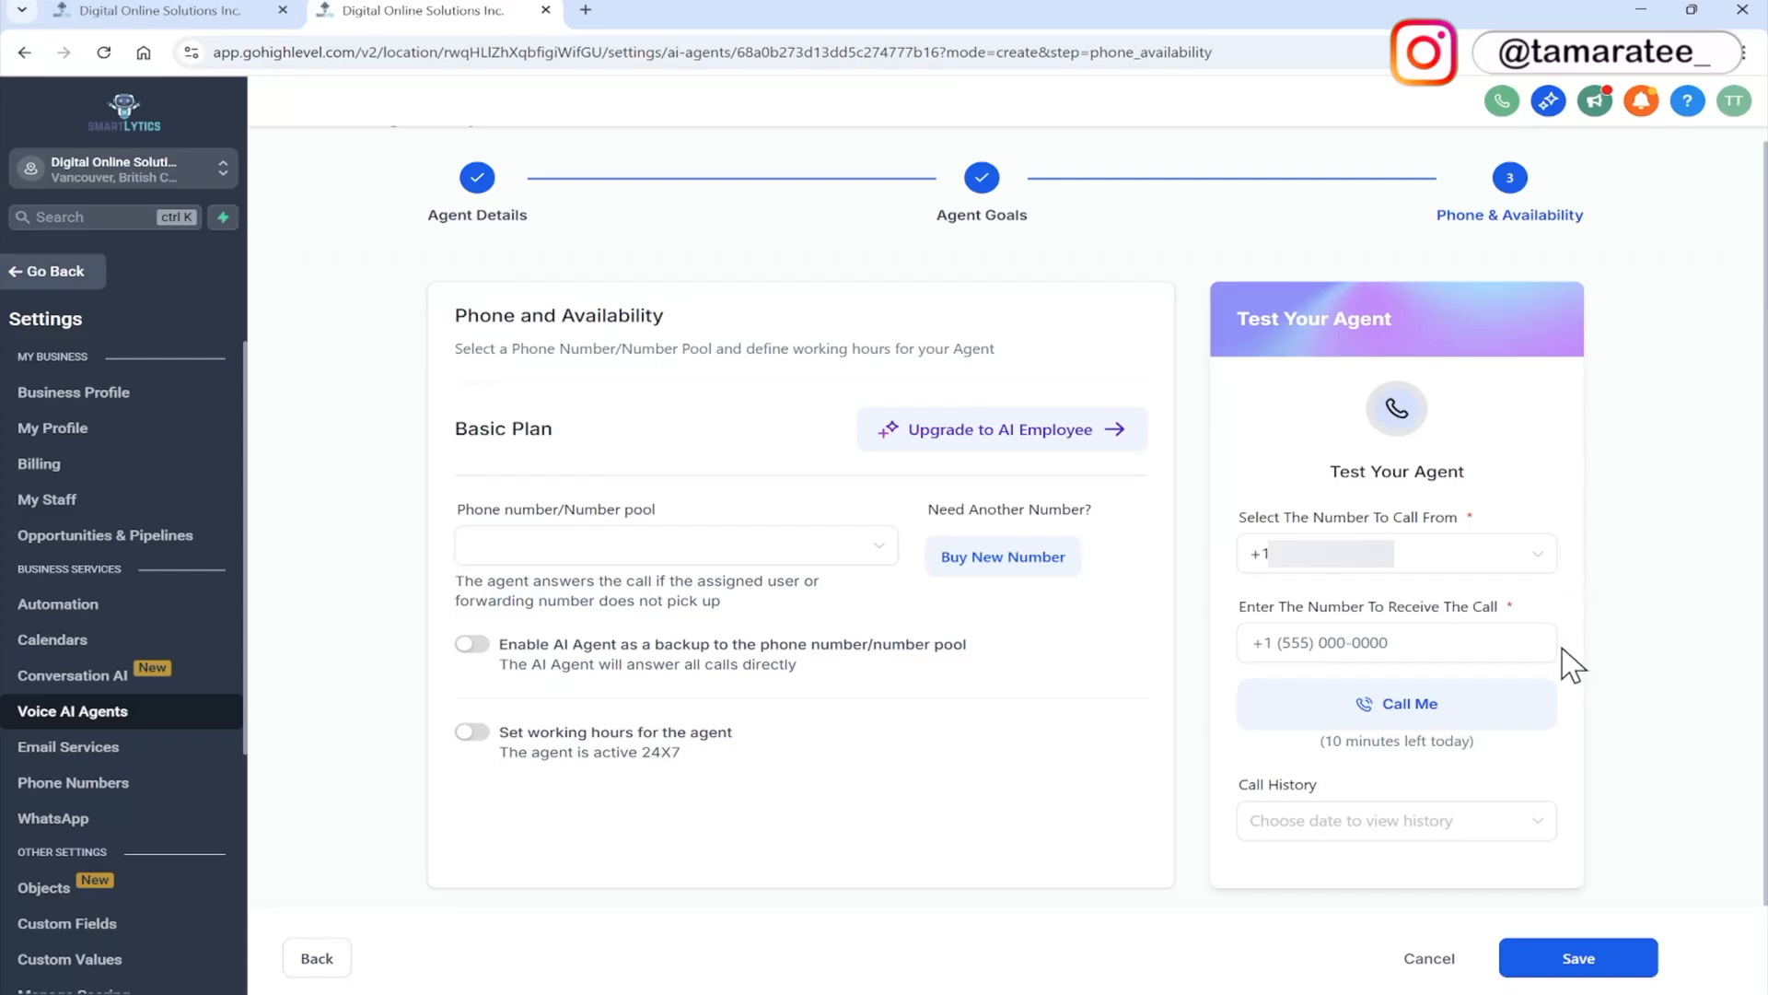
pyautogui.click(1396, 643)
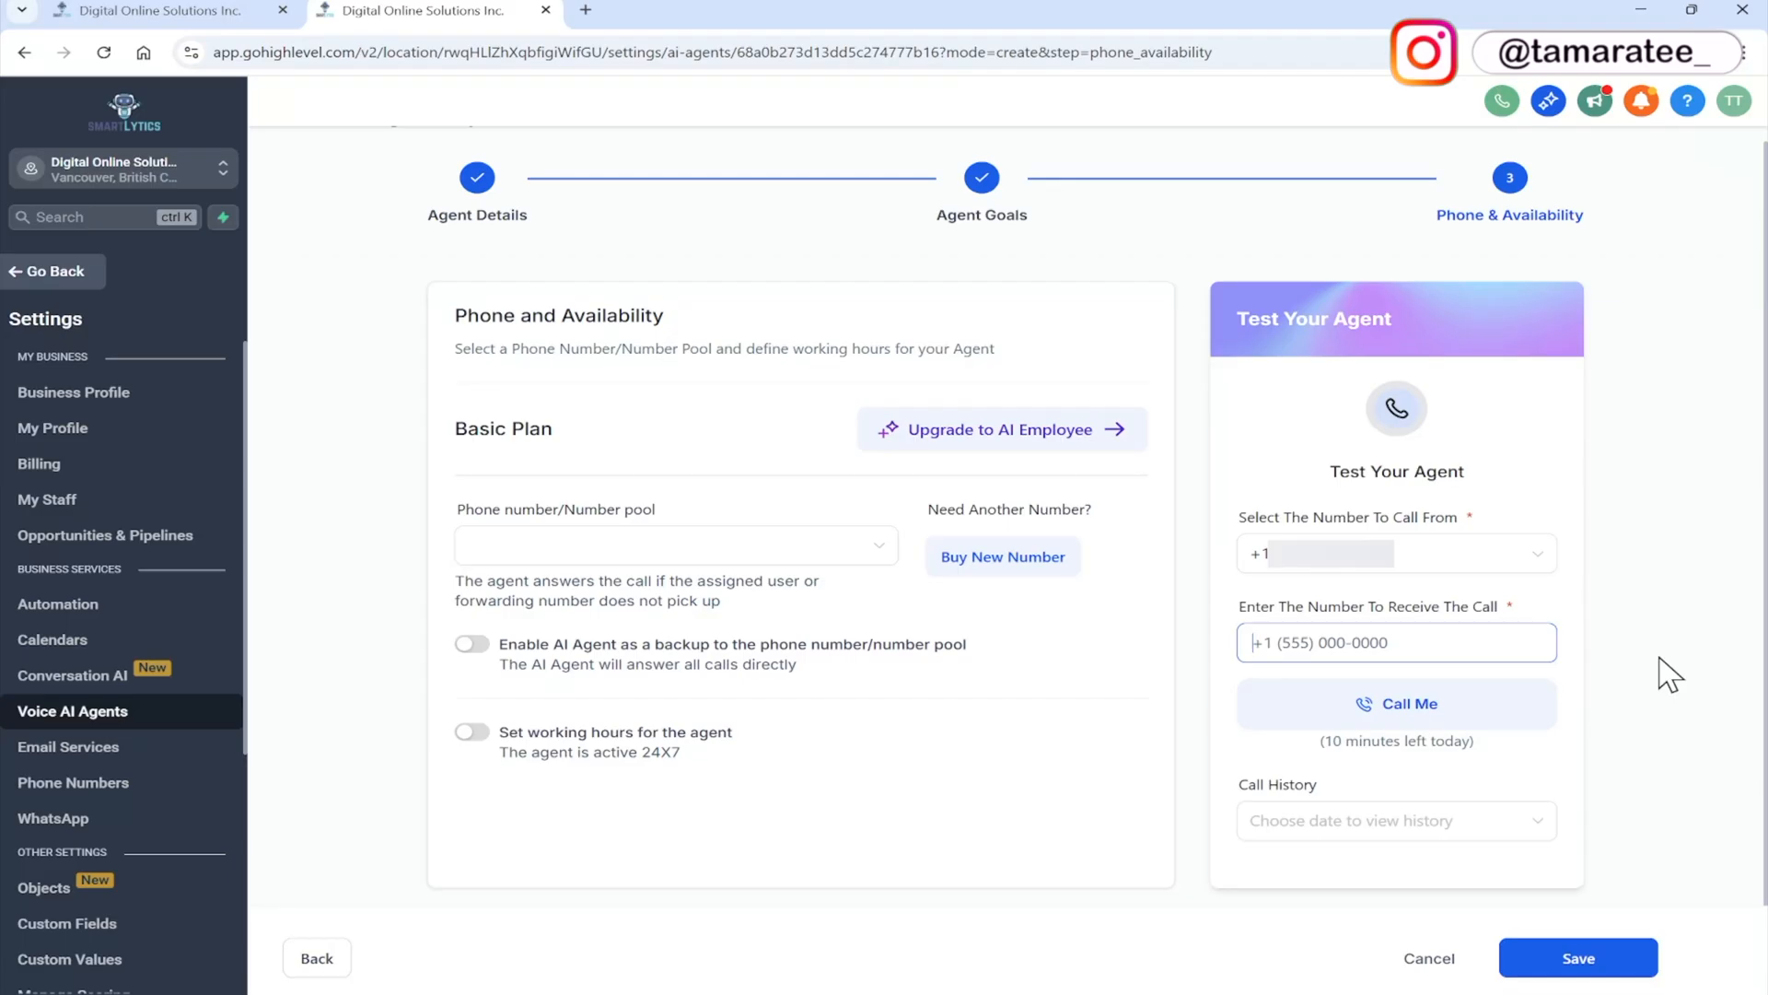